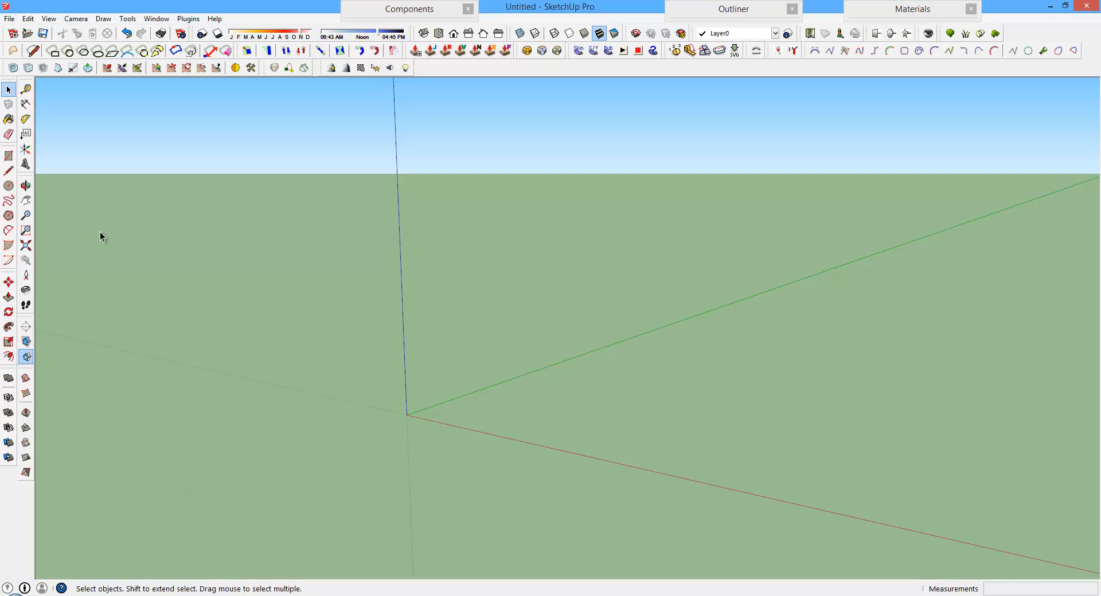
pyautogui.moveTo(121, 247)
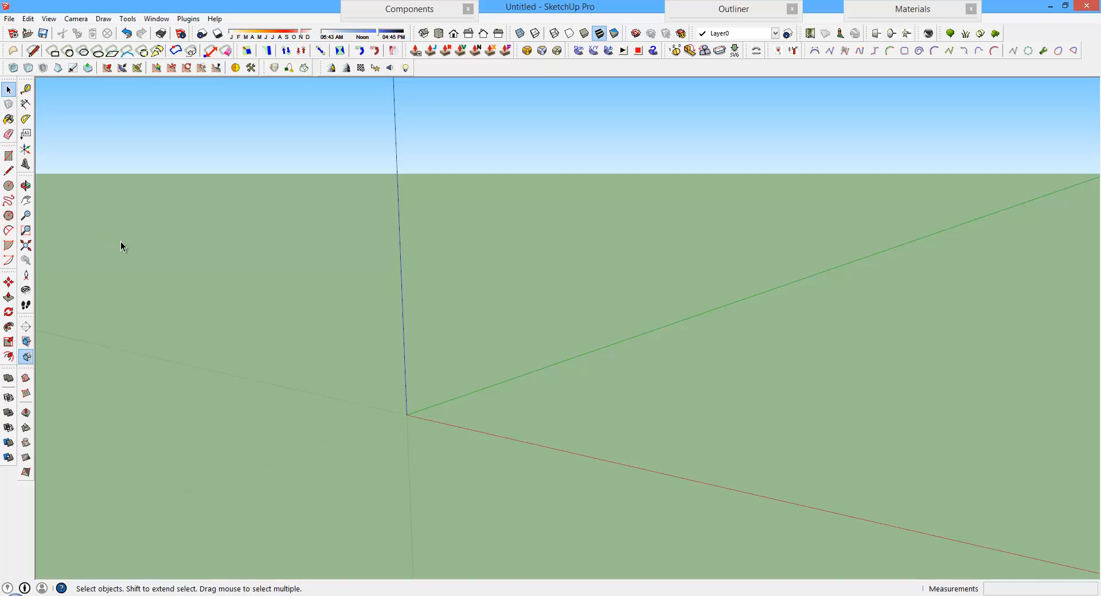
pyautogui.moveTo(123, 253)
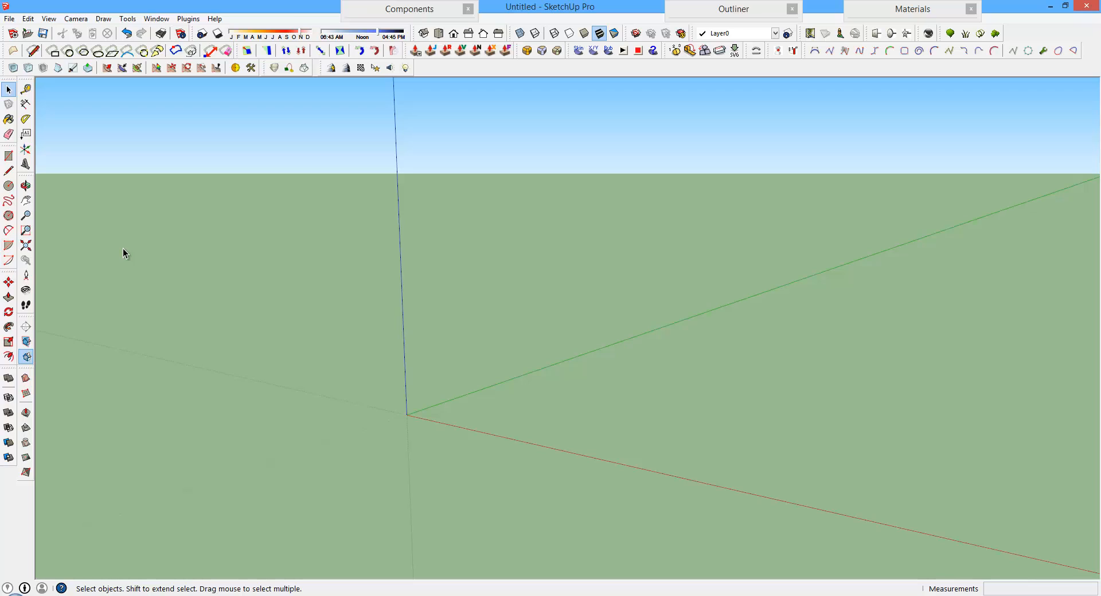
pyautogui.moveTo(134, 252)
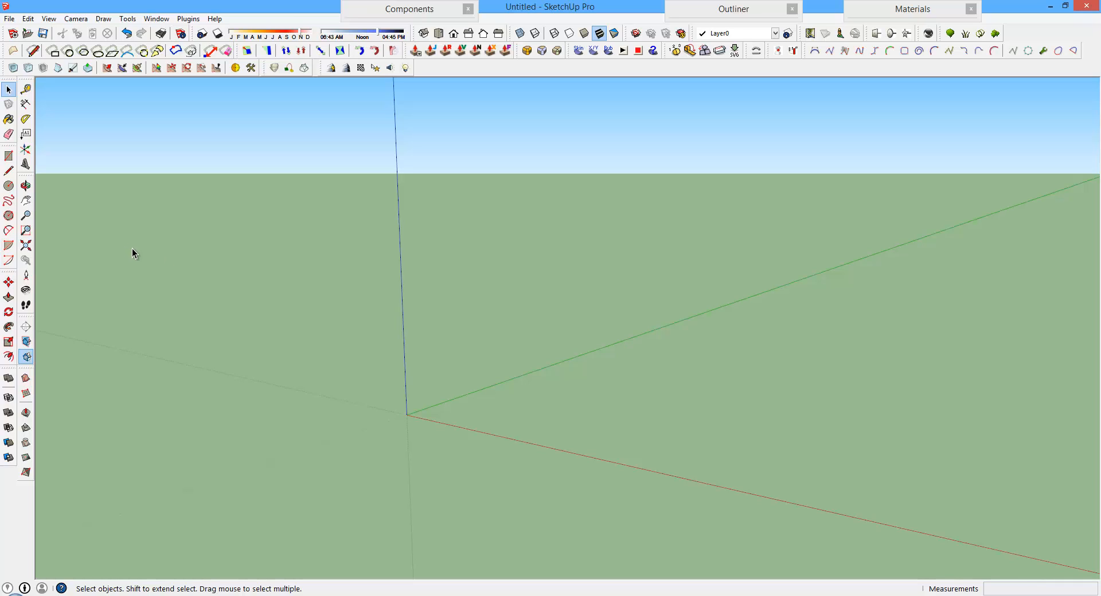
pyautogui.moveTo(274, 292)
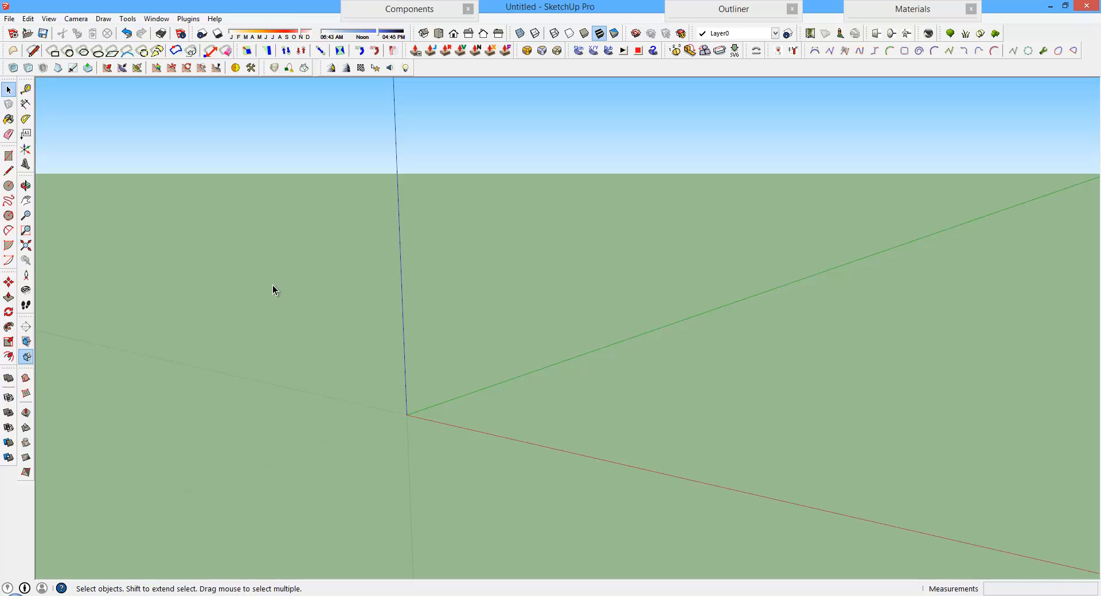
pyautogui.moveTo(342, 288)
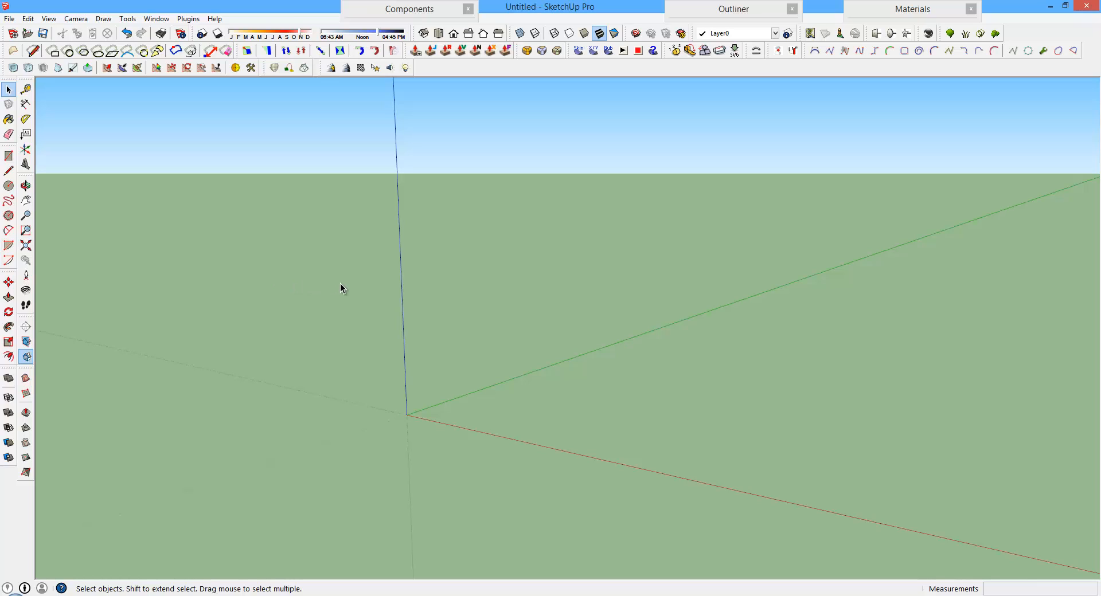
pyautogui.moveTo(321, 288)
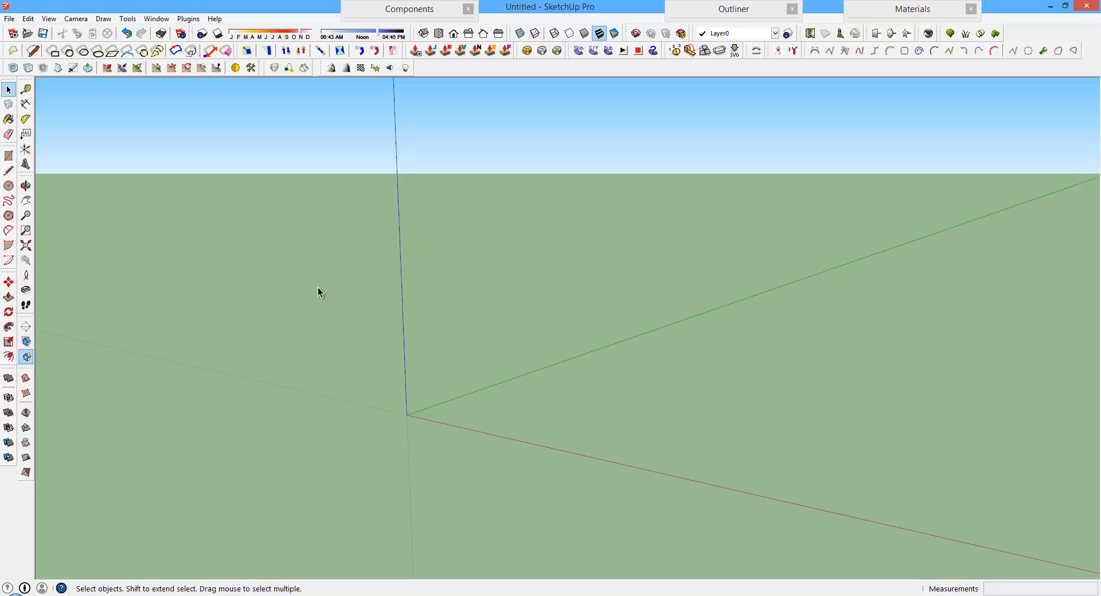
pyautogui.moveTo(409, 302)
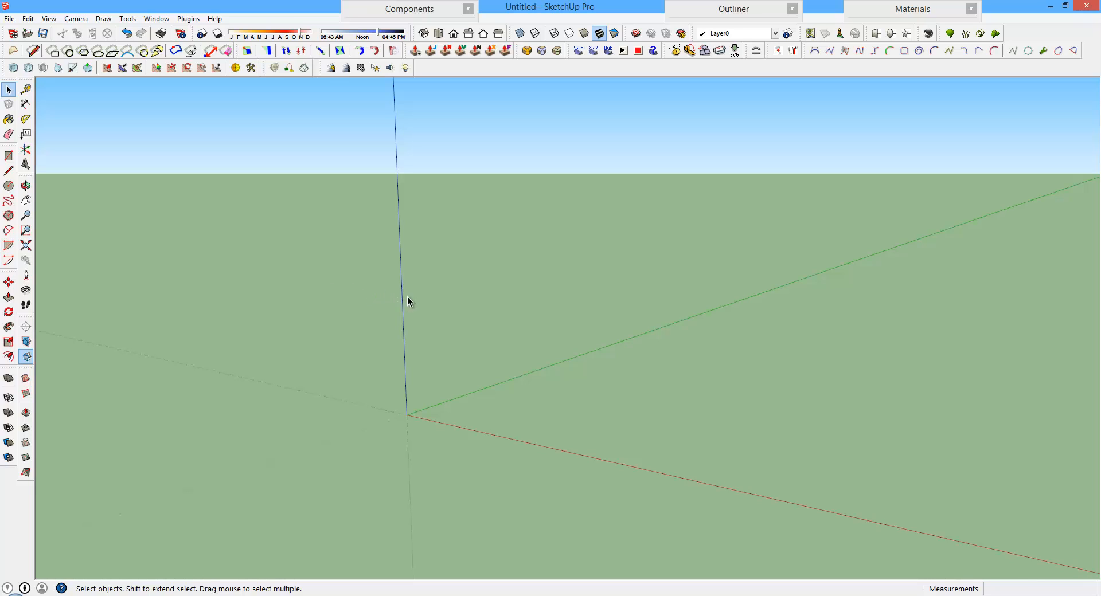
pyautogui.moveTo(392, 295)
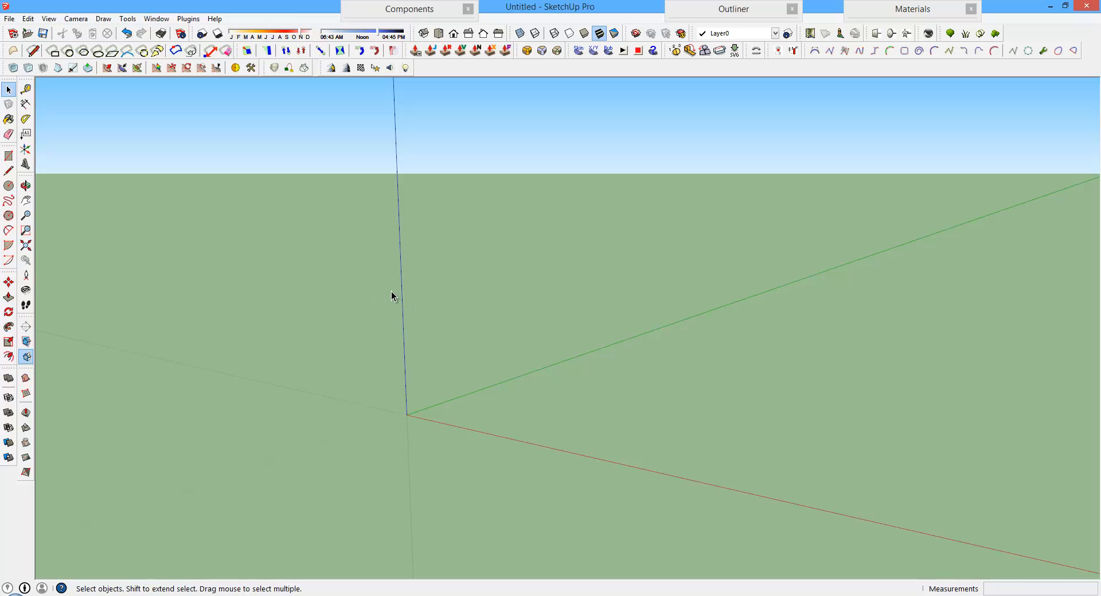
pyautogui.moveTo(449, 278)
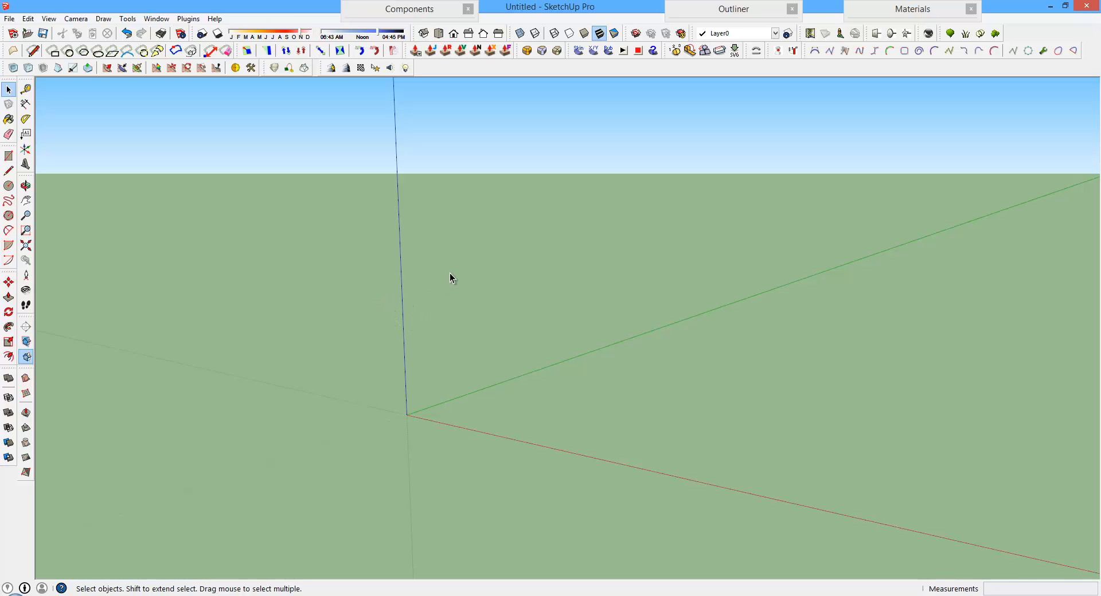
pyautogui.moveTo(483, 296)
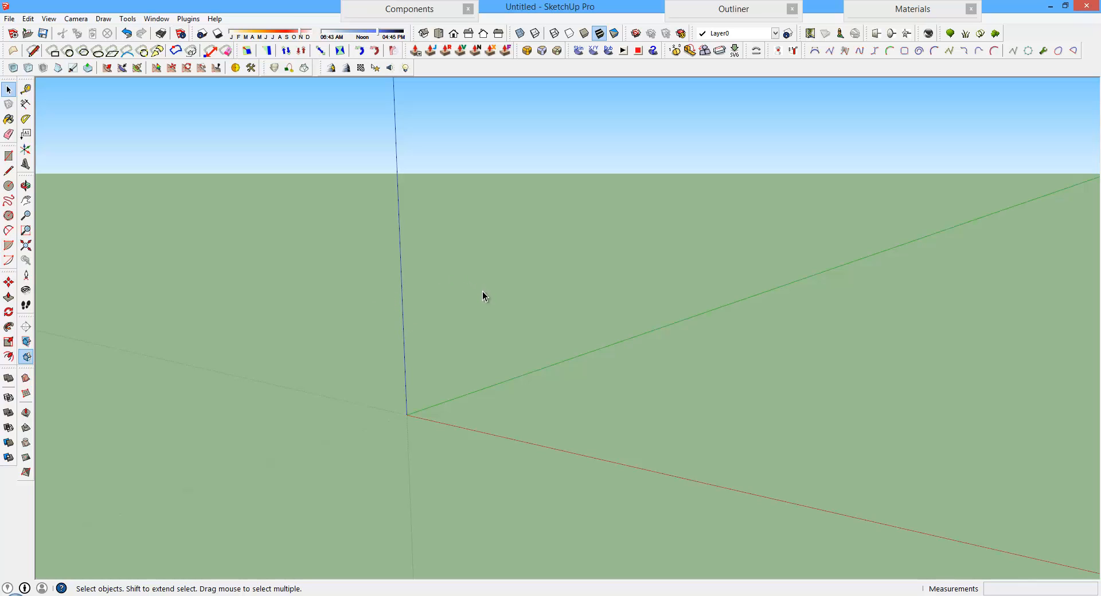
pyautogui.moveTo(479, 296)
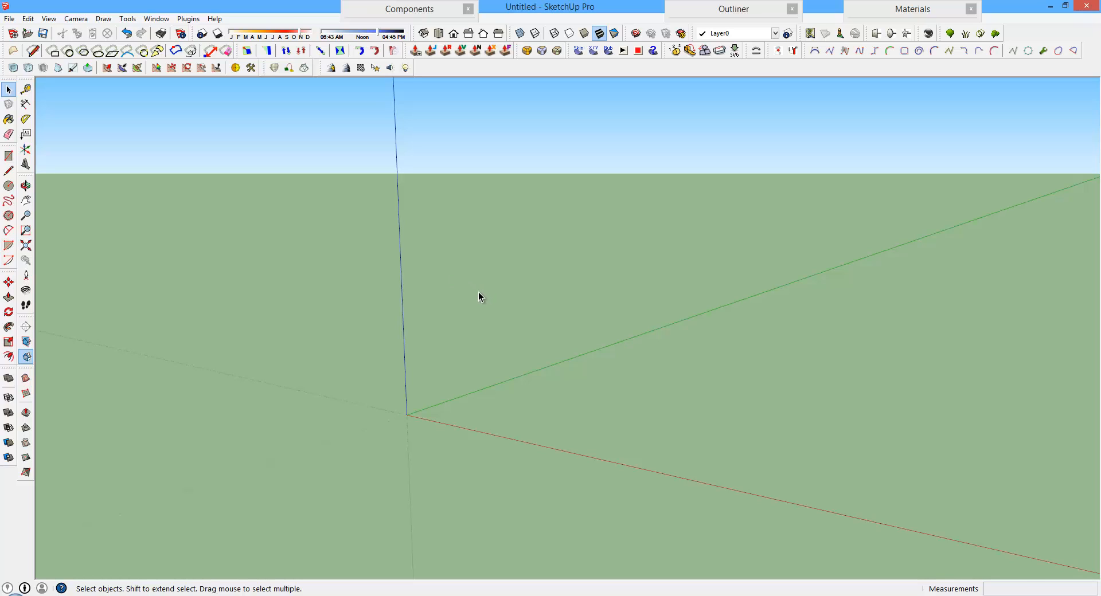
pyautogui.moveTo(479, 291)
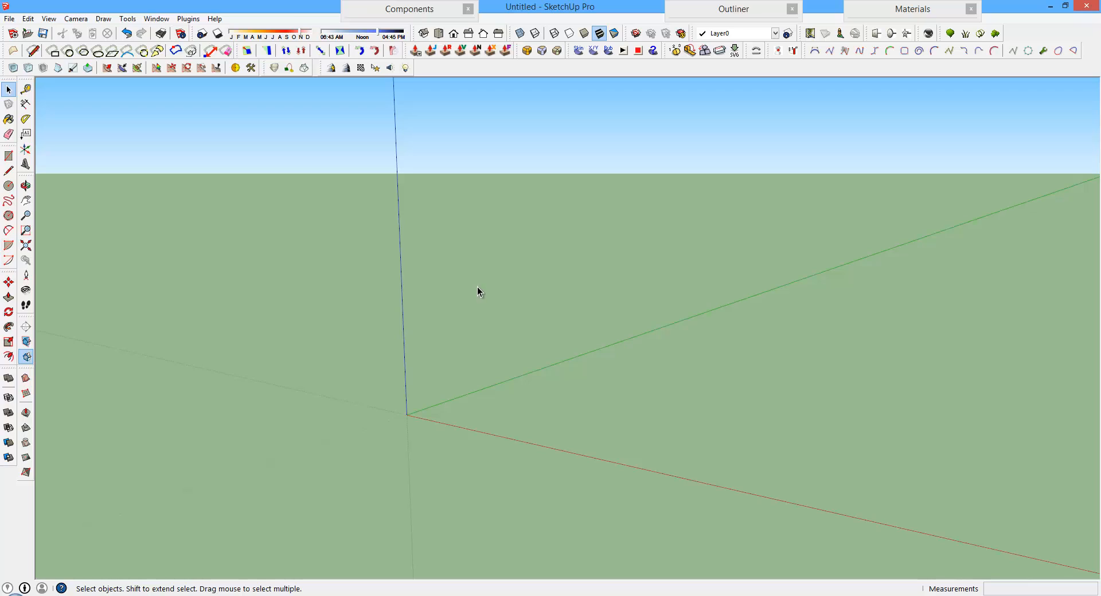
pyautogui.moveTo(458, 312)
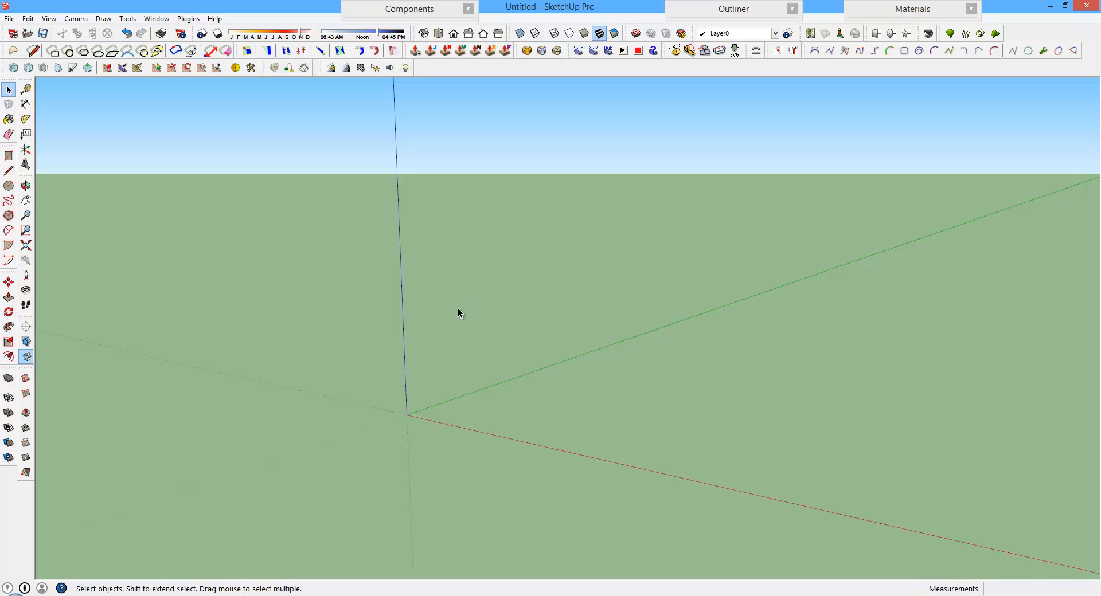
pyautogui.moveTo(454, 323)
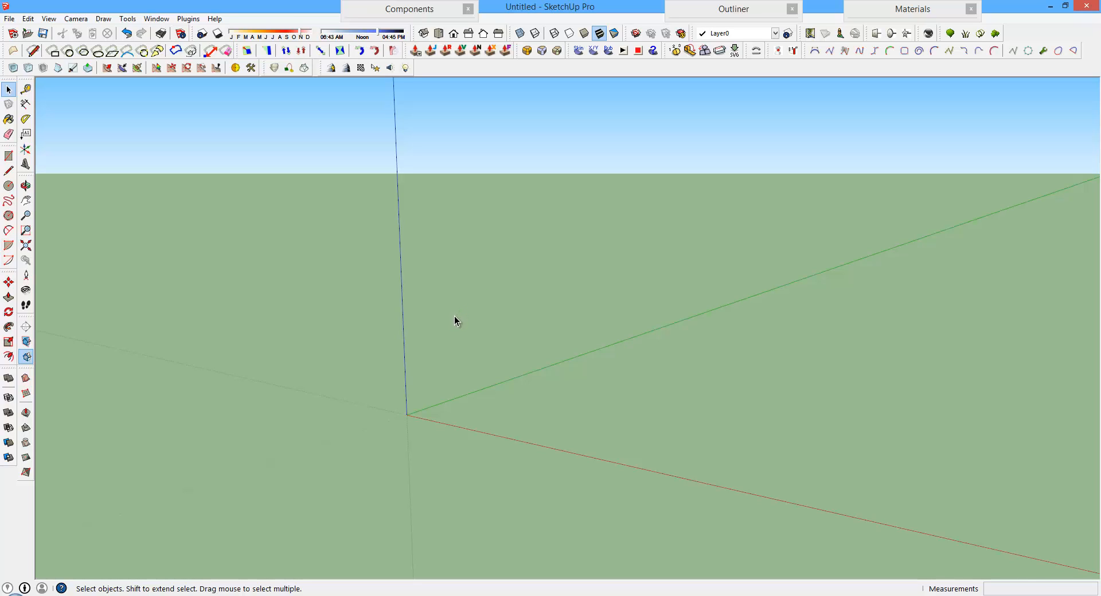
pyautogui.moveTo(451, 317)
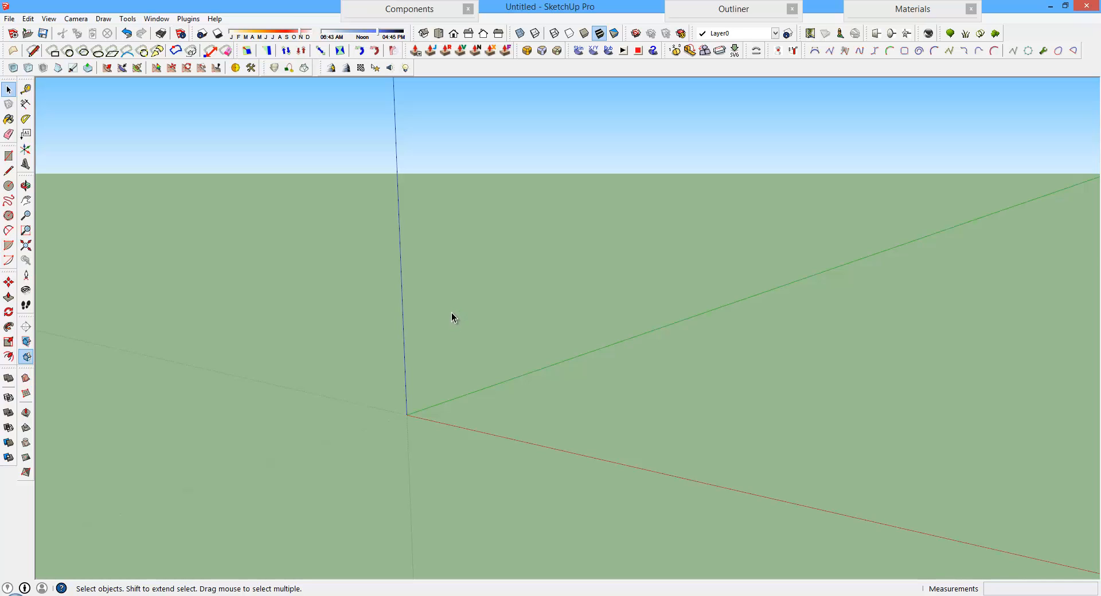
pyautogui.moveTo(54, 364)
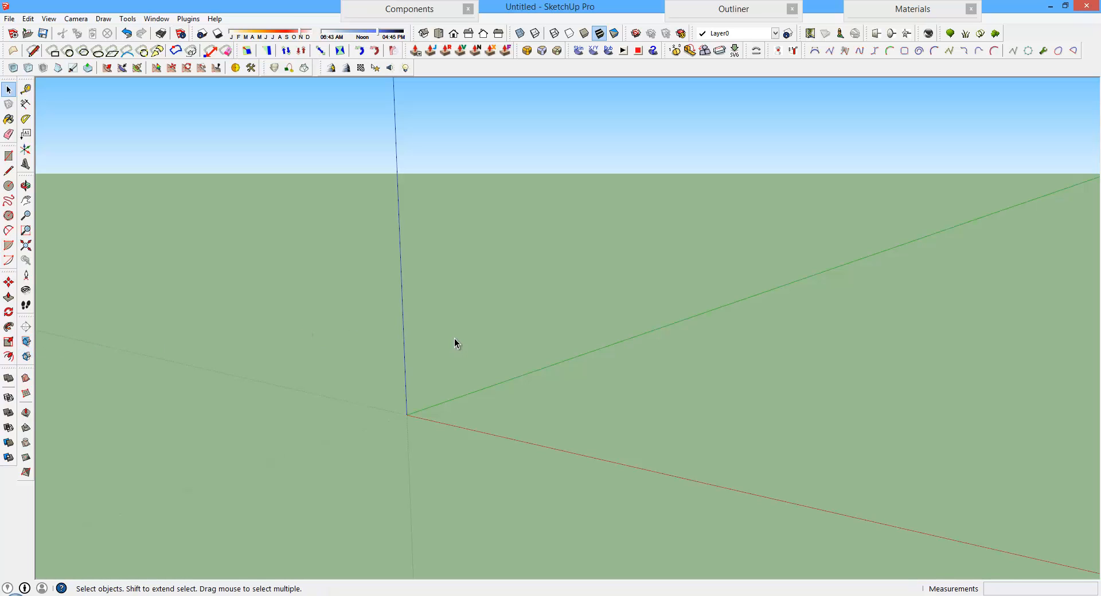
pyautogui.moveTo(452, 344)
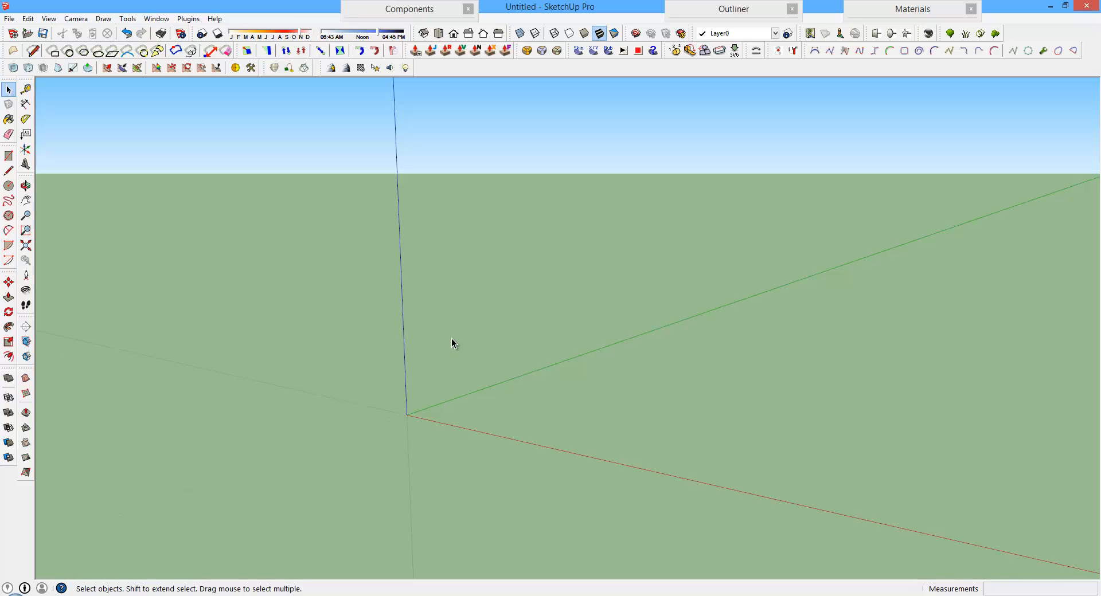
pyautogui.moveTo(443, 350)
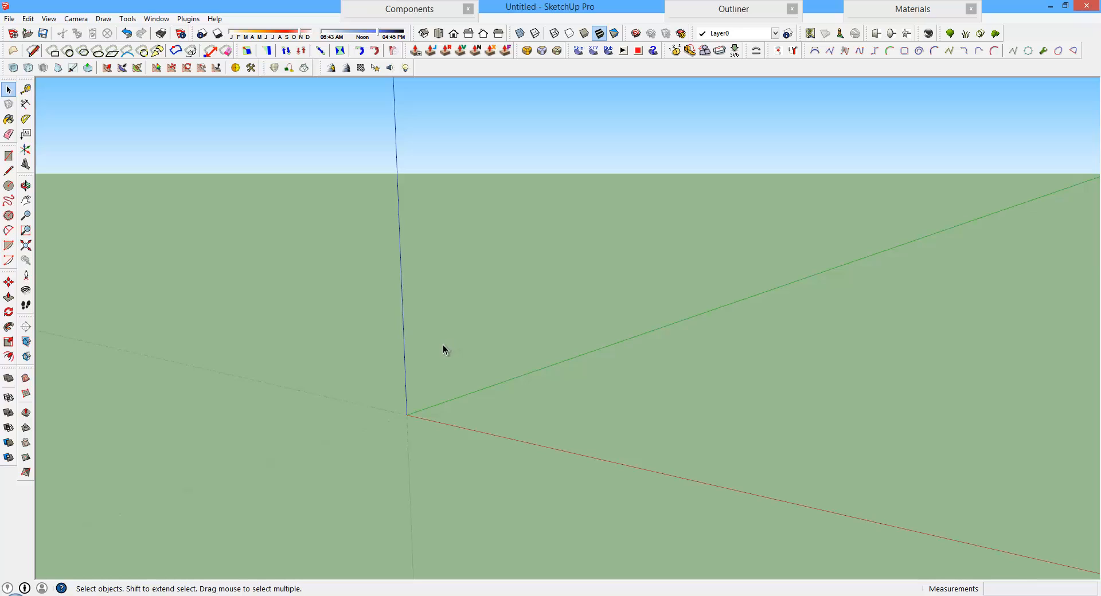
pyautogui.moveTo(37, 48)
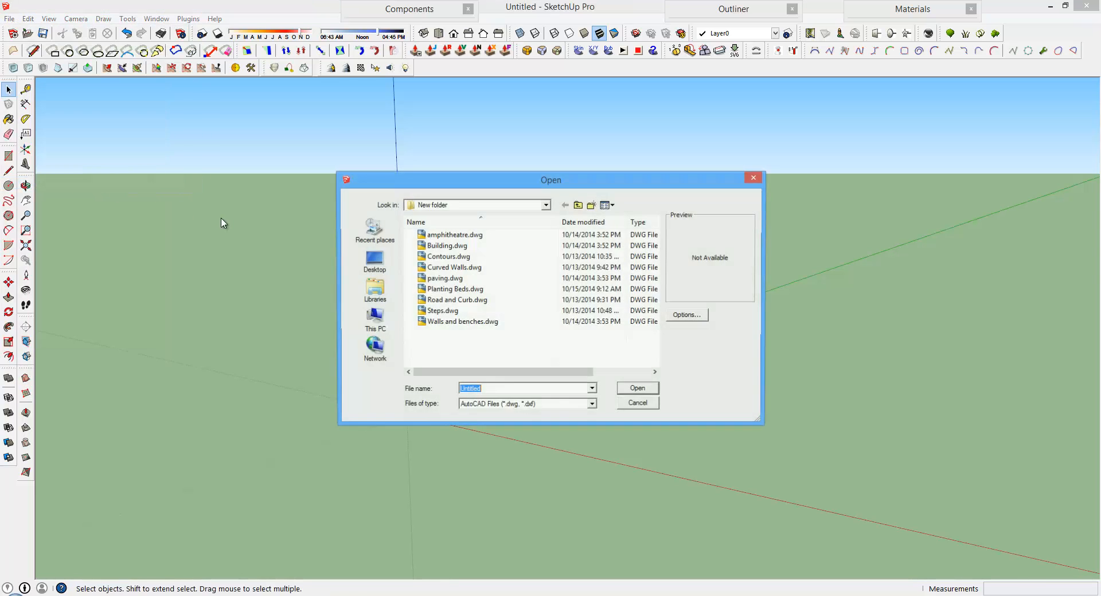
pyautogui.moveTo(462, 322)
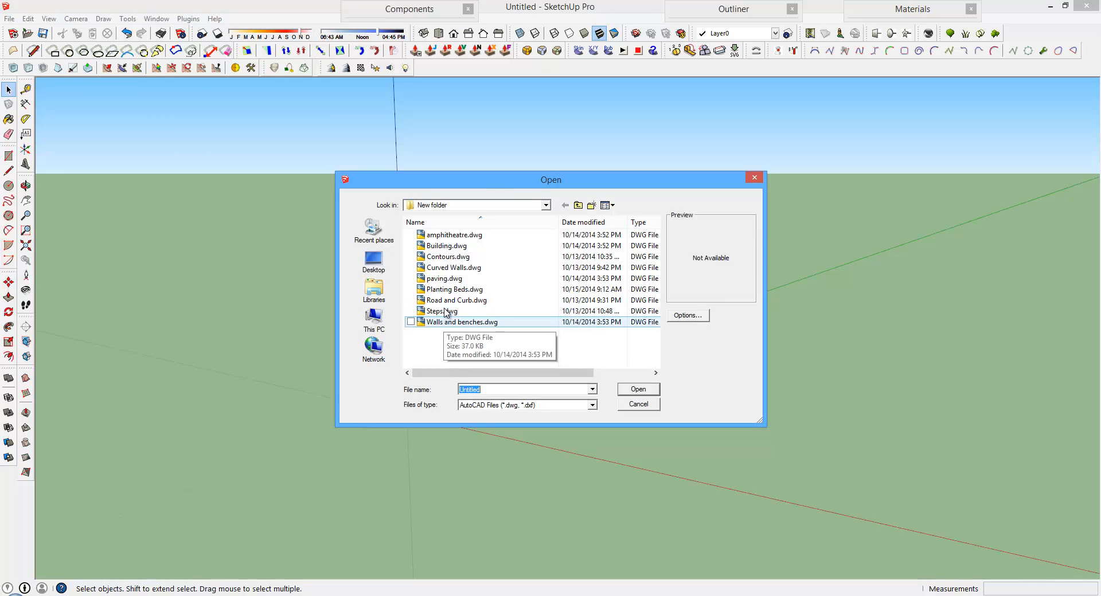
# Import the chosen DWG site plan and dismiss the Import Results summary.
pyautogui.click(636, 389)
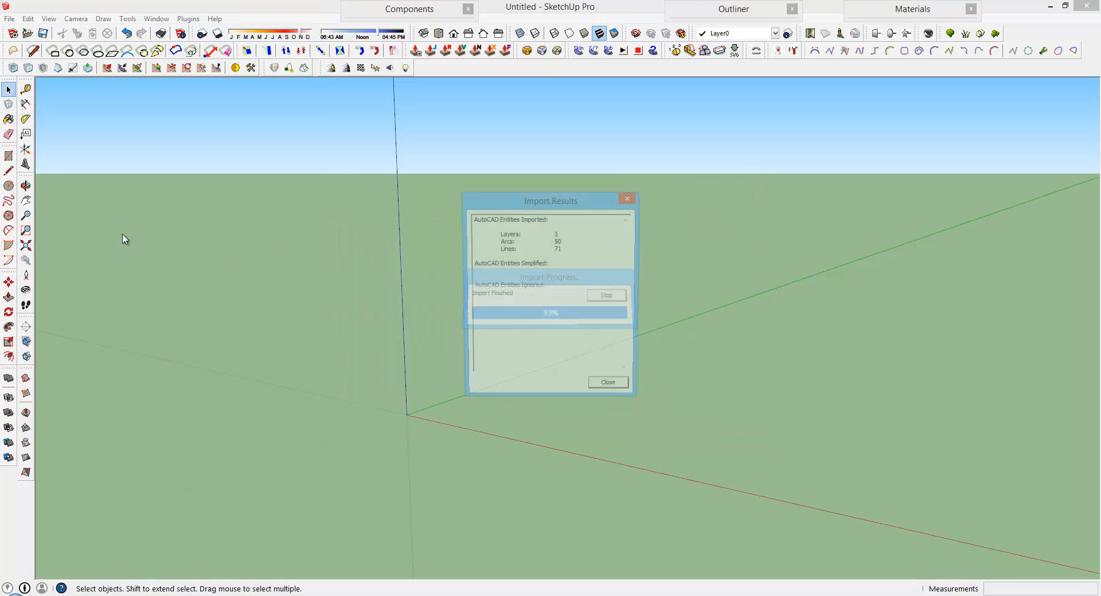
pyautogui.click(606, 382)
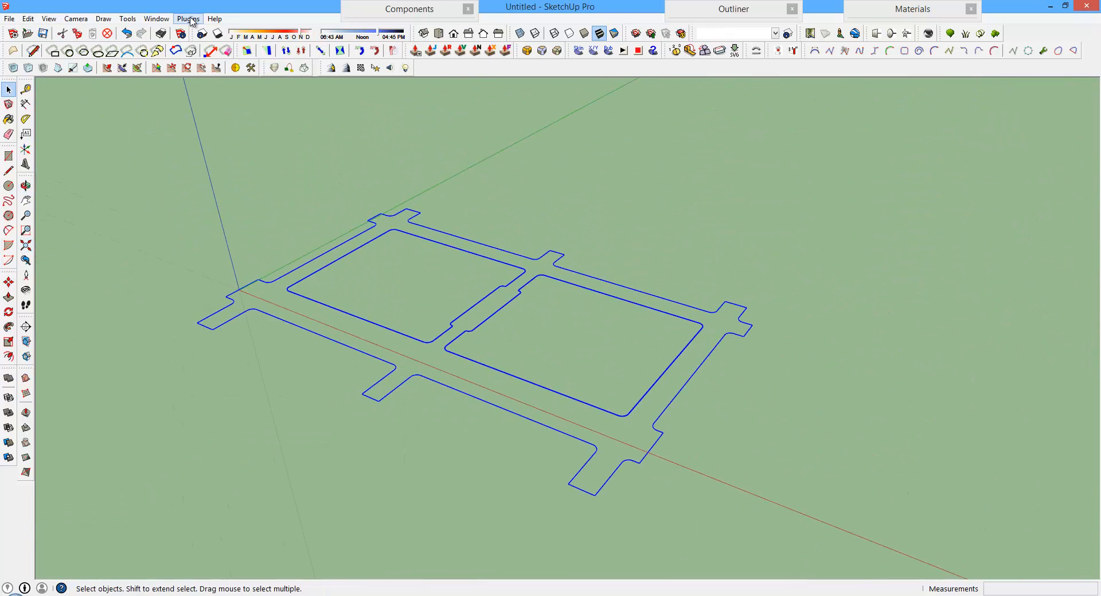
# Run Plugins > Delete Short Lines on the imported outline, erasing 8 short edges.
pyautogui.click(188, 18)
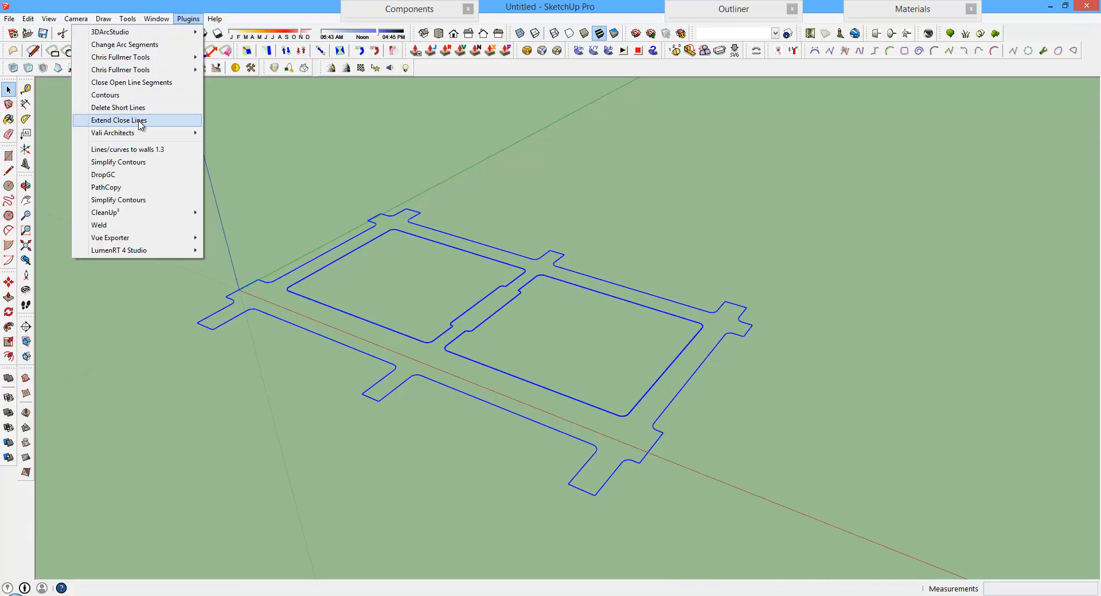
pyautogui.click(119, 120)
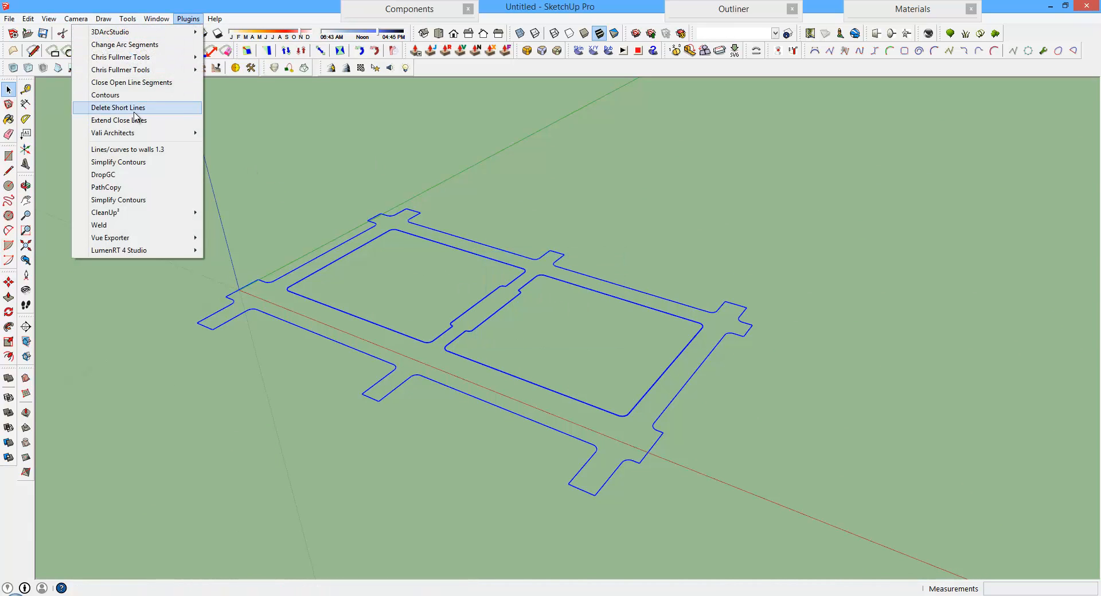
pyautogui.click(118, 108)
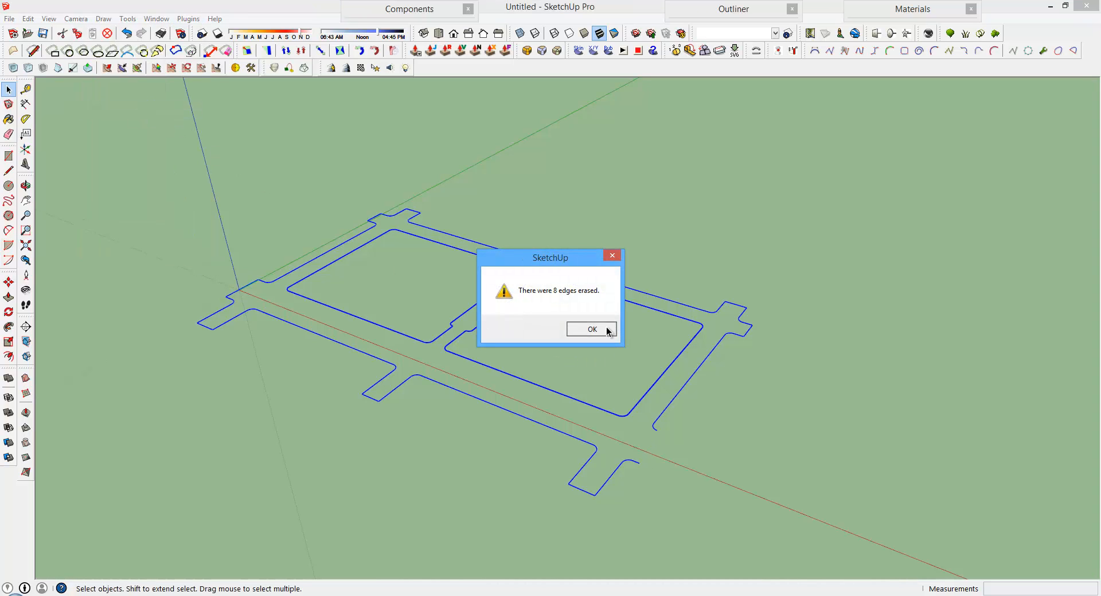
pyautogui.click(592, 329)
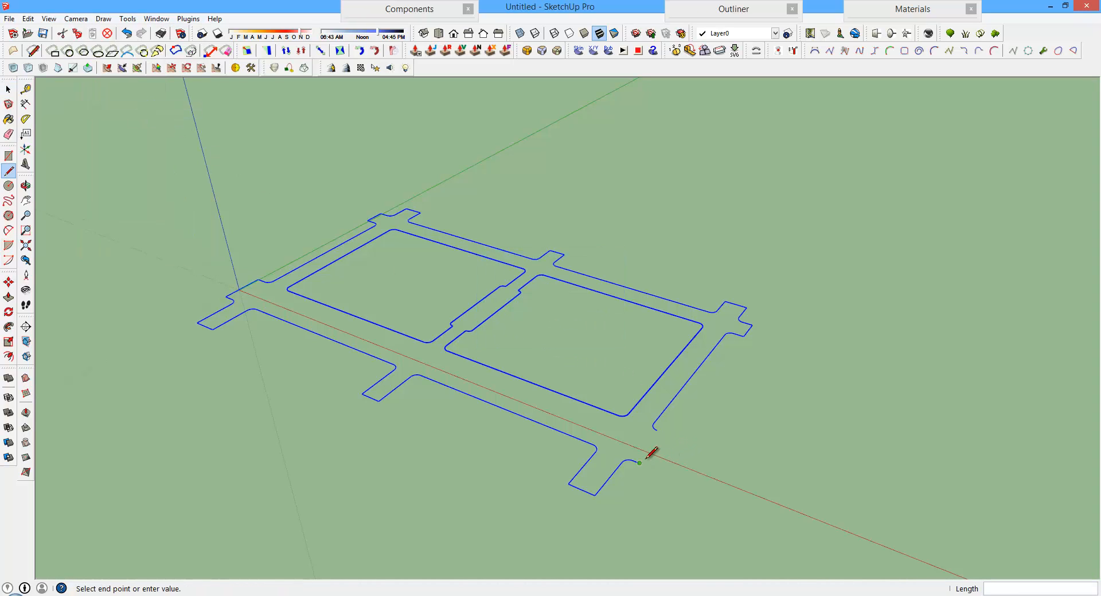
# Redraw the gap at the bed's curved corner so the path outline fills into ground faces.
pyautogui.click(638, 462)
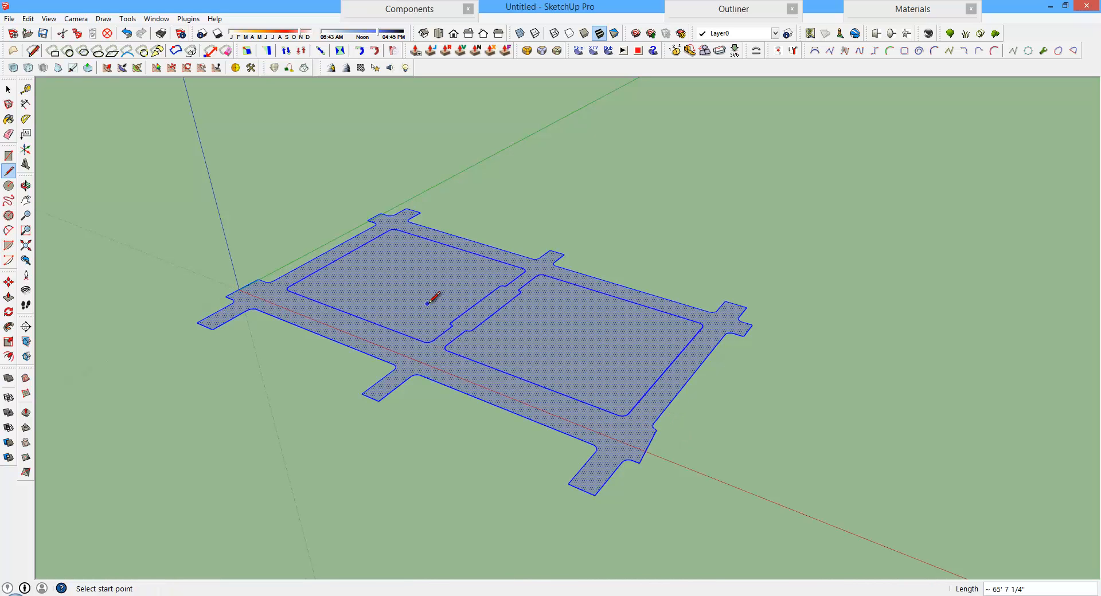
pyautogui.rightClick(432, 298)
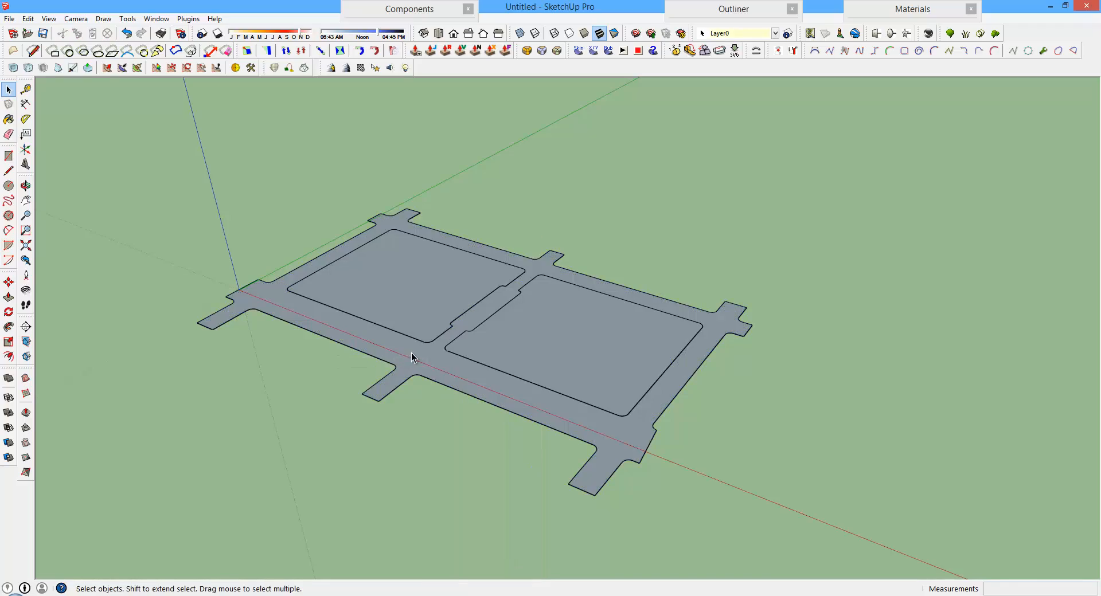
pyautogui.scroll(3)
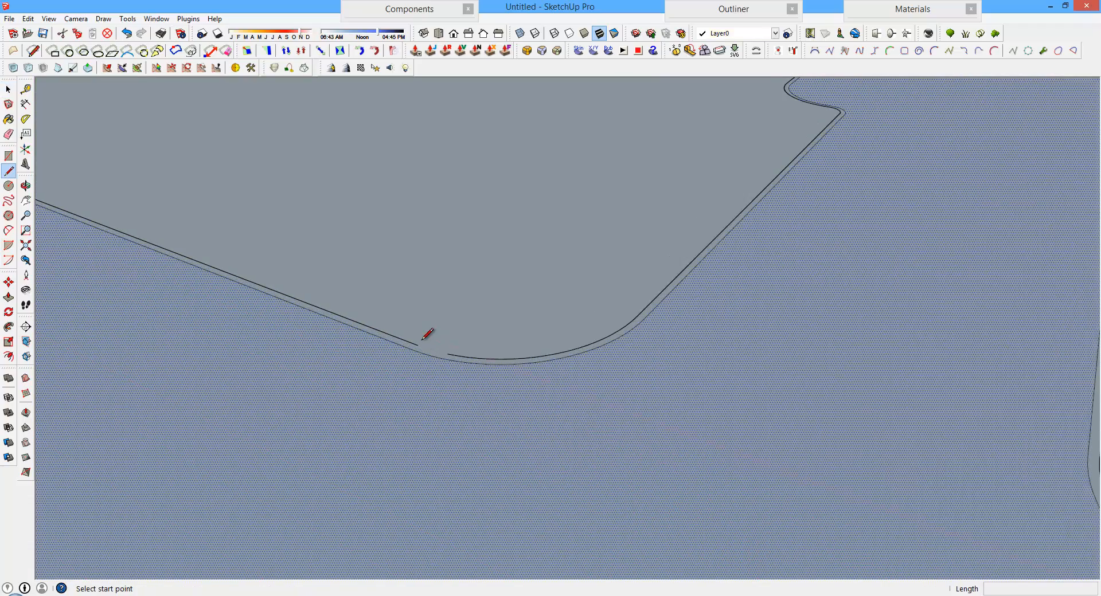
pyautogui.click(418, 345)
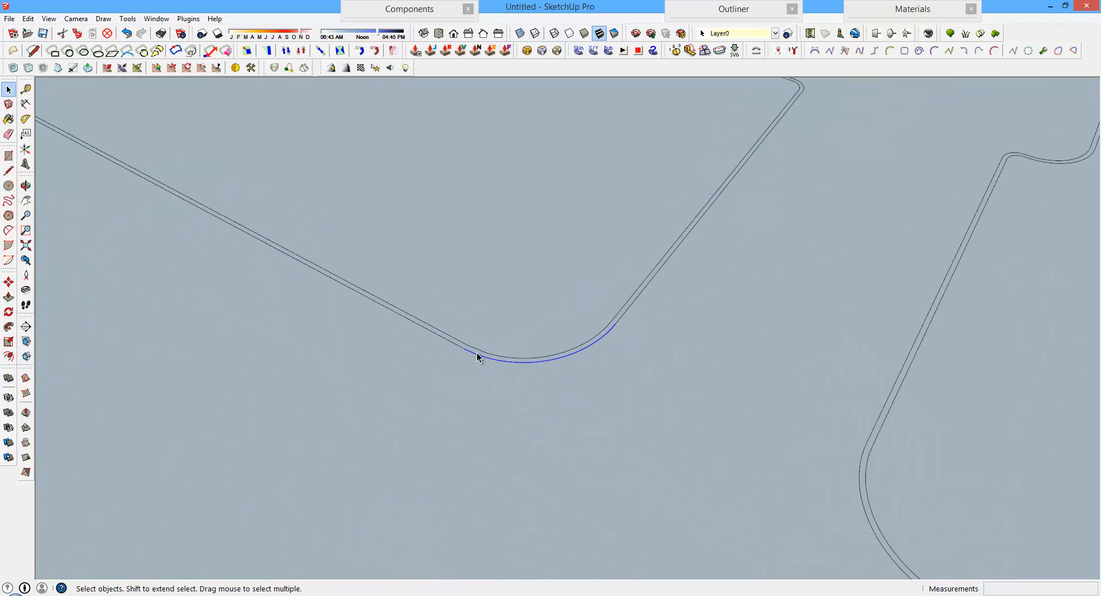
pyautogui.click(477, 356)
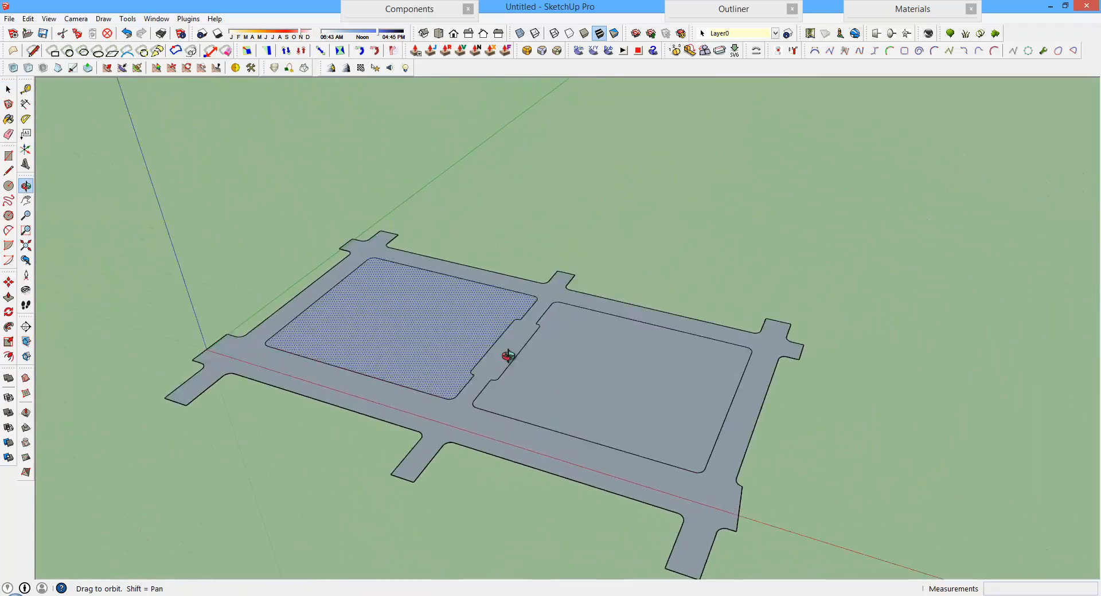
pyautogui.click(9, 18)
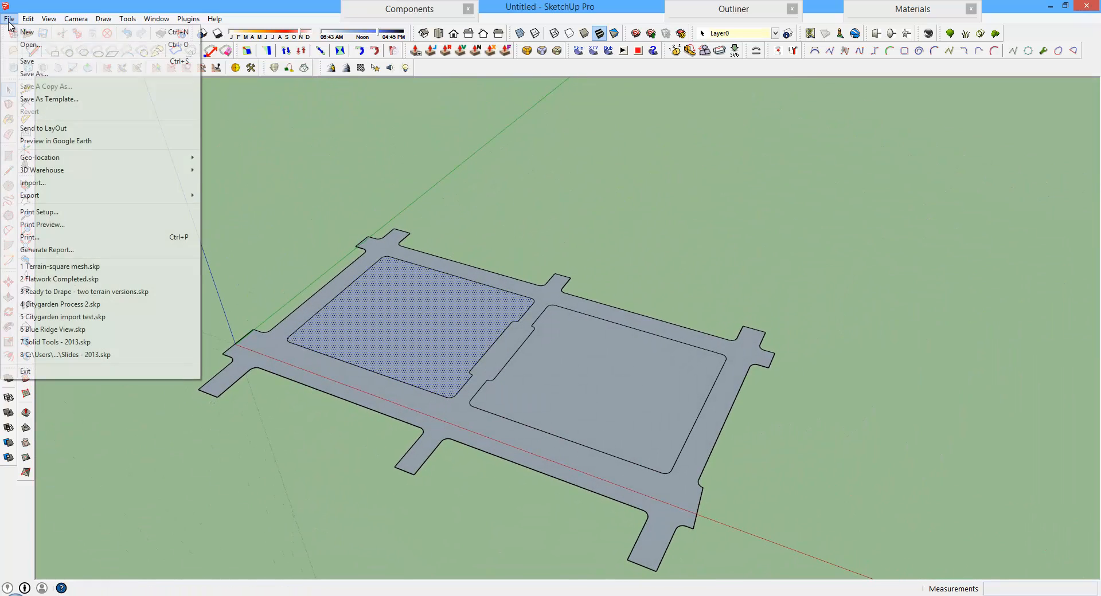
# Import paving.dwg onto the left block and dismiss the import summary.
pyautogui.click(32, 183)
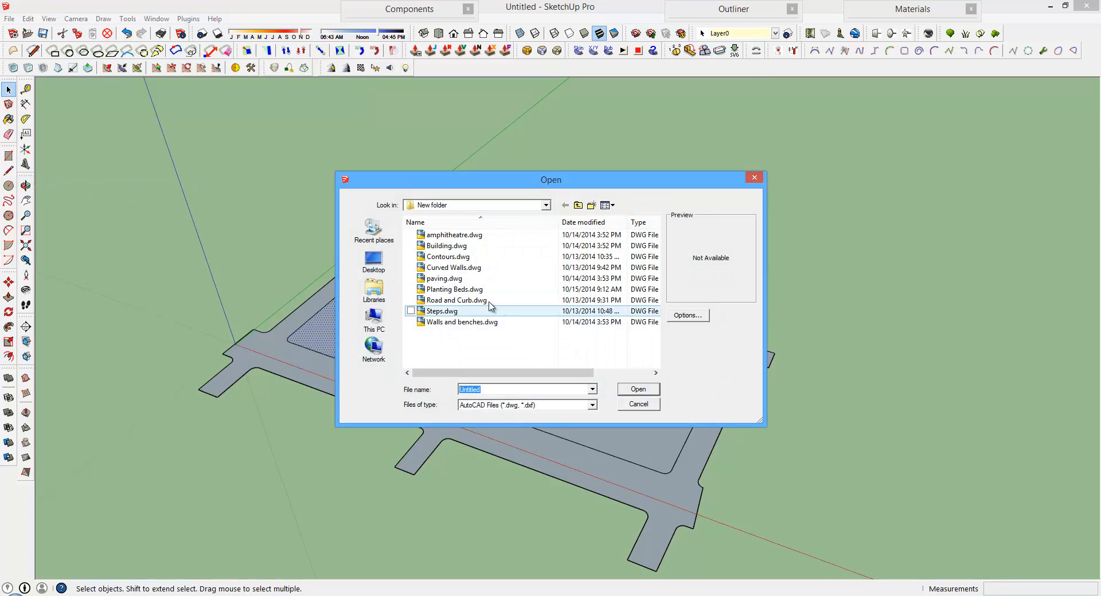
pyautogui.click(444, 278)
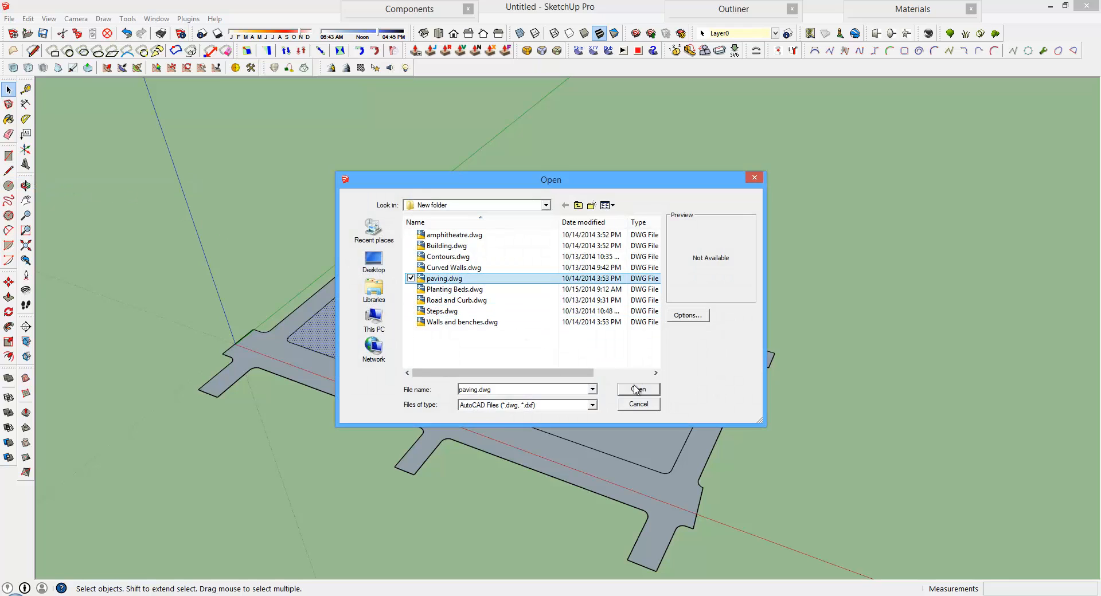
pyautogui.click(638, 389)
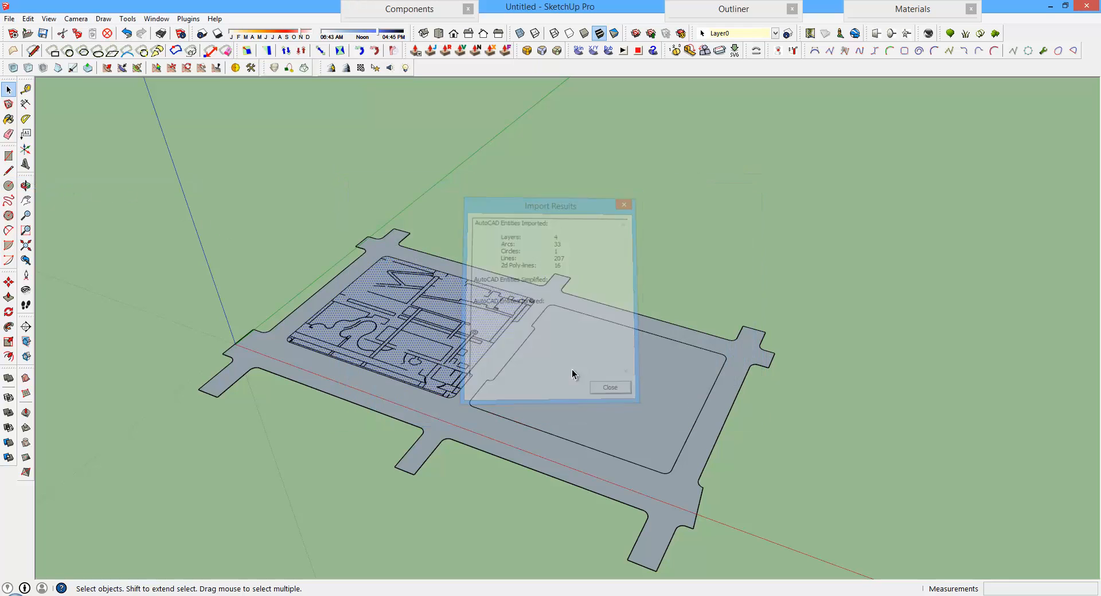
pyautogui.click(609, 386)
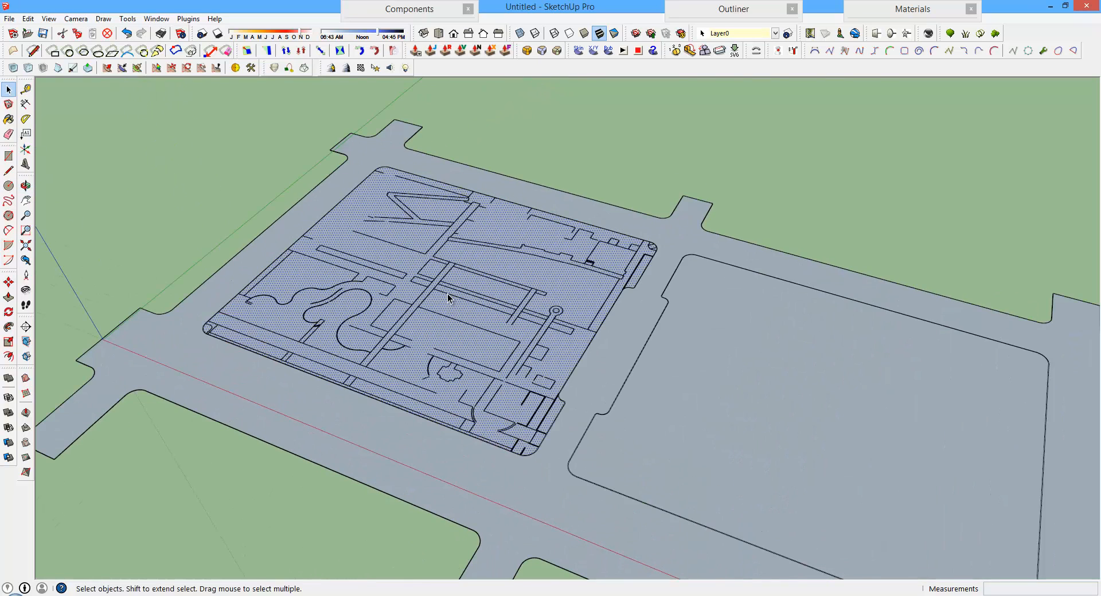
pyautogui.click(450, 294)
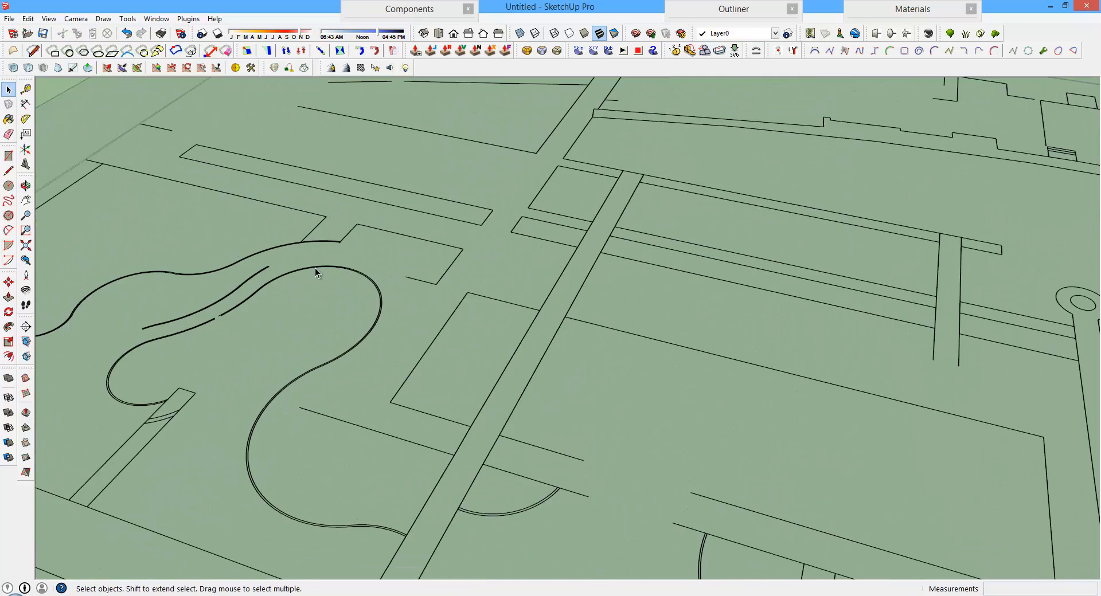
pyautogui.moveTo(377, 339)
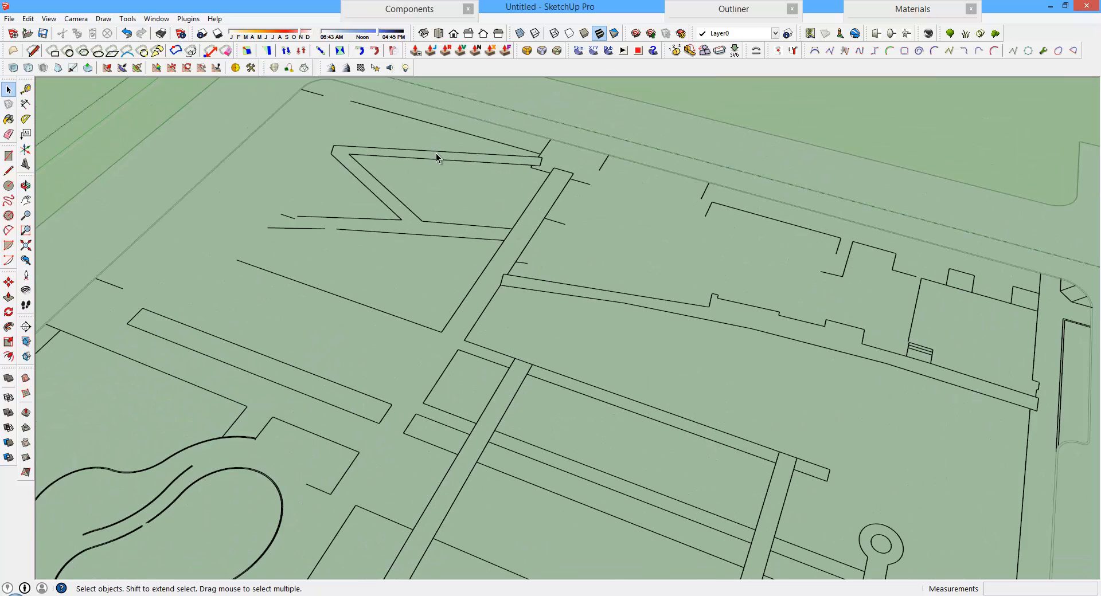
# Check the long curved paving edge in Entity Info and re-segment the selected arcs.
pyautogui.click(436, 156)
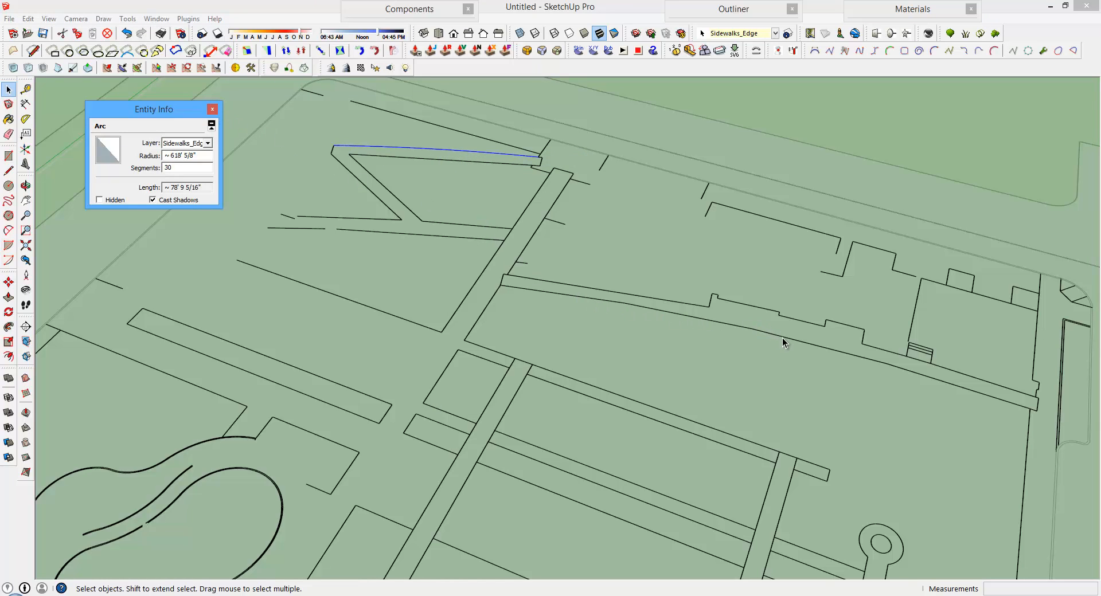
pyautogui.click(186, 167)
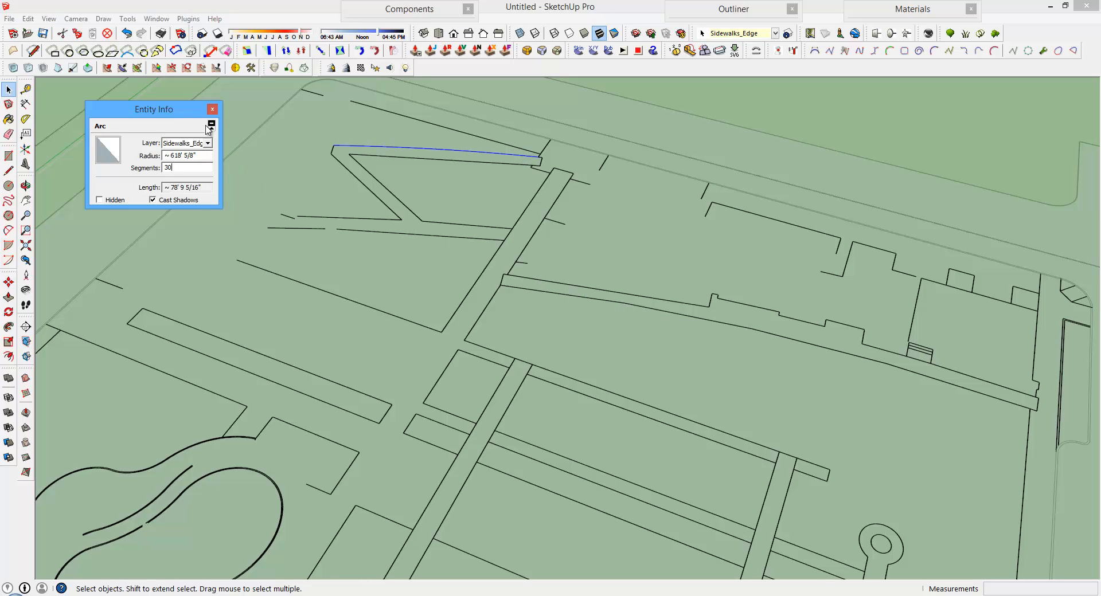
pyautogui.click(212, 109)
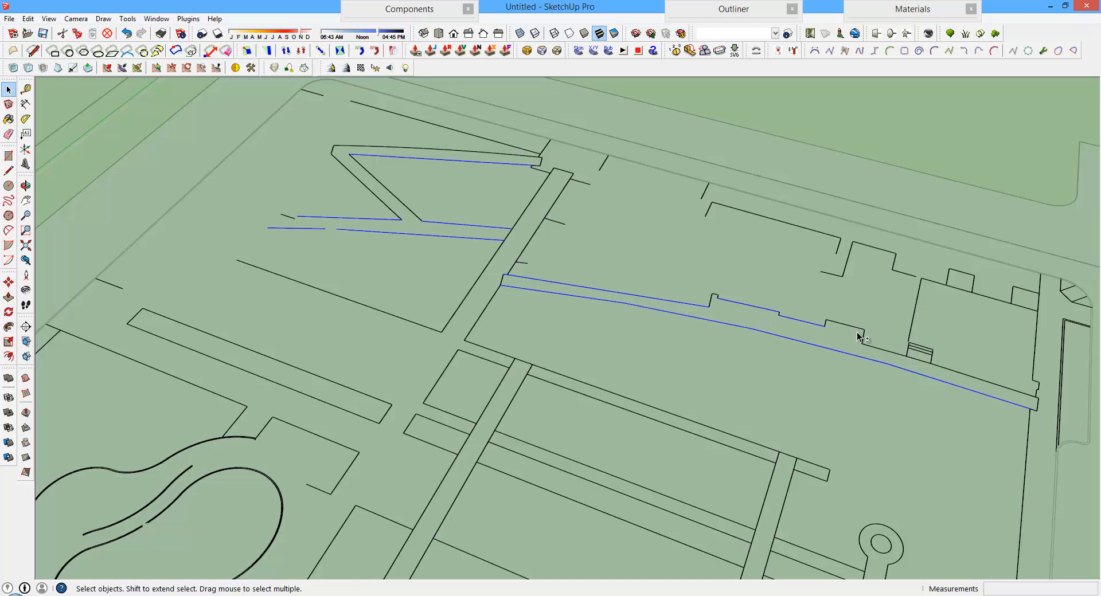
pyautogui.moveTo(926, 371)
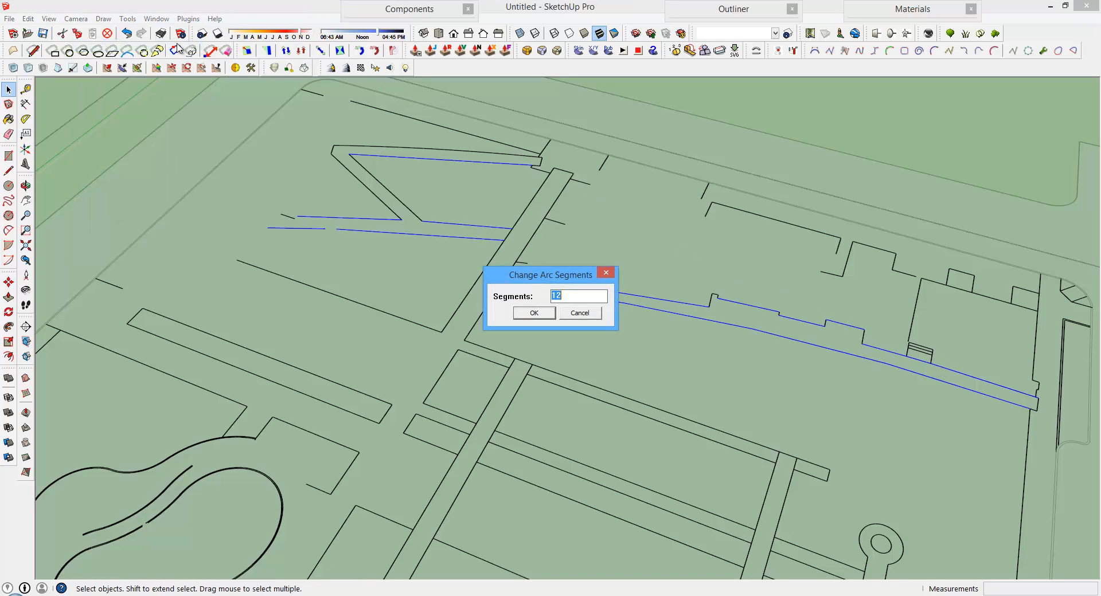
pyautogui.click(533, 312)
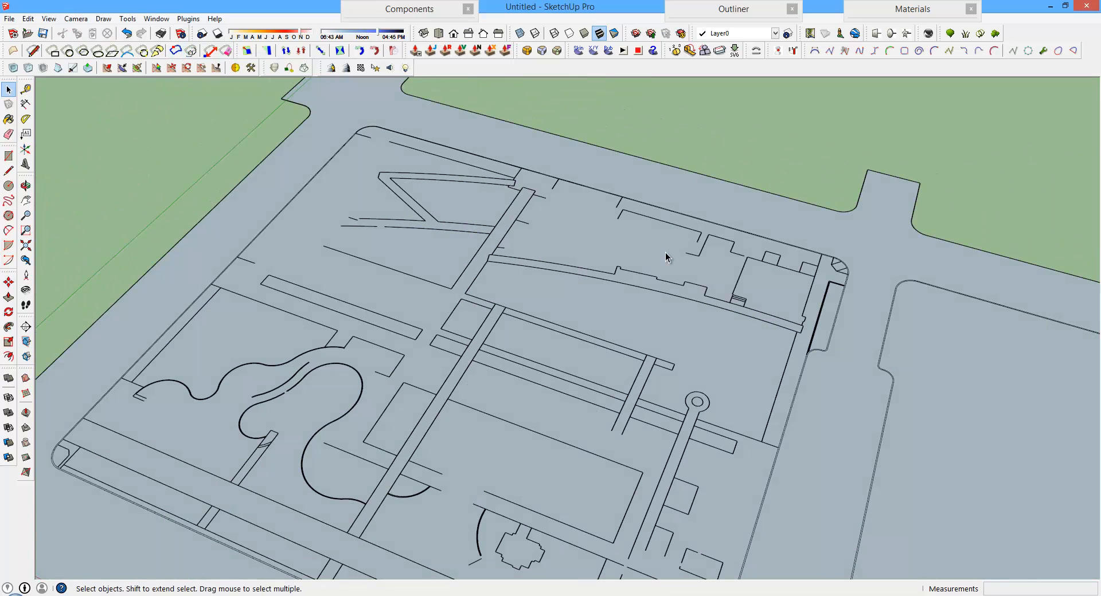
# Explode the imported paving component into loose edges on the site faces.
pyautogui.click(634, 290)
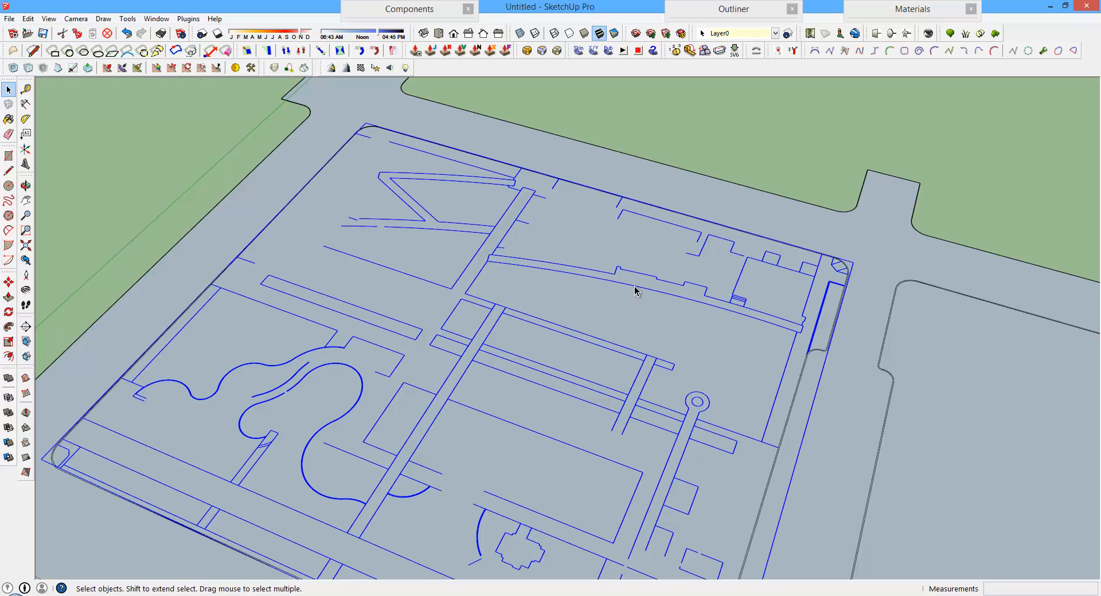
pyautogui.rightClick(634, 291)
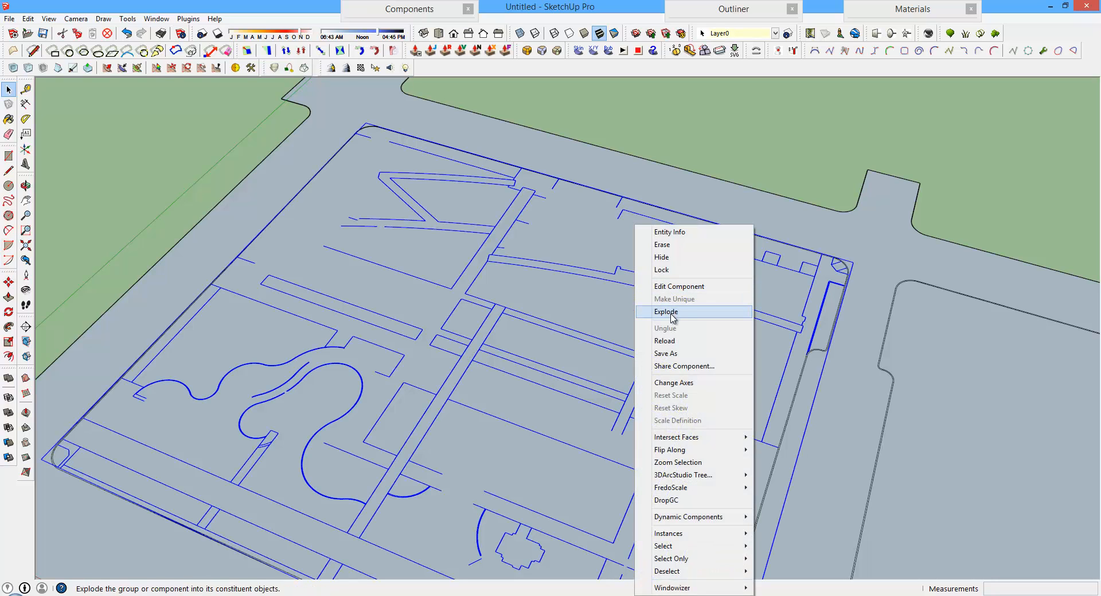
pyautogui.click(665, 312)
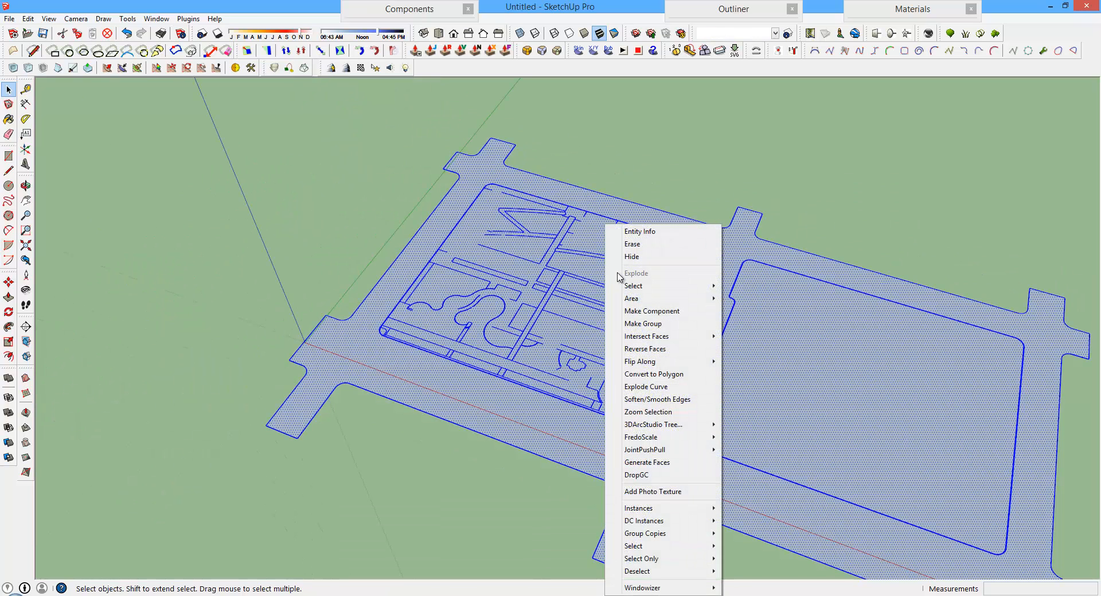
pyautogui.click(579, 335)
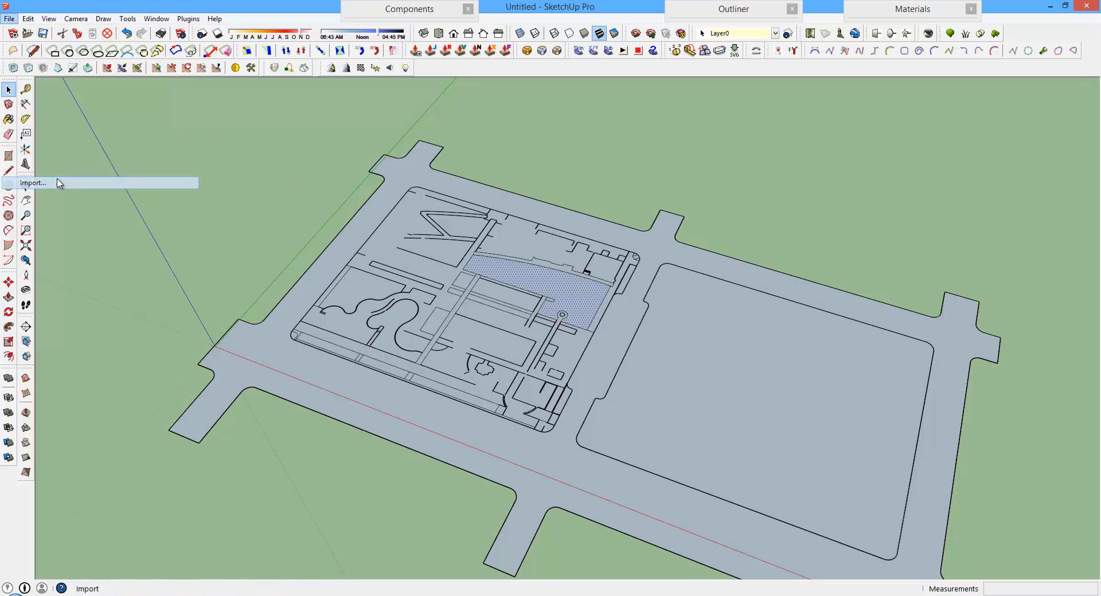
# Import the walls DWG onto the site and dismiss the import summary.
pyautogui.click(32, 182)
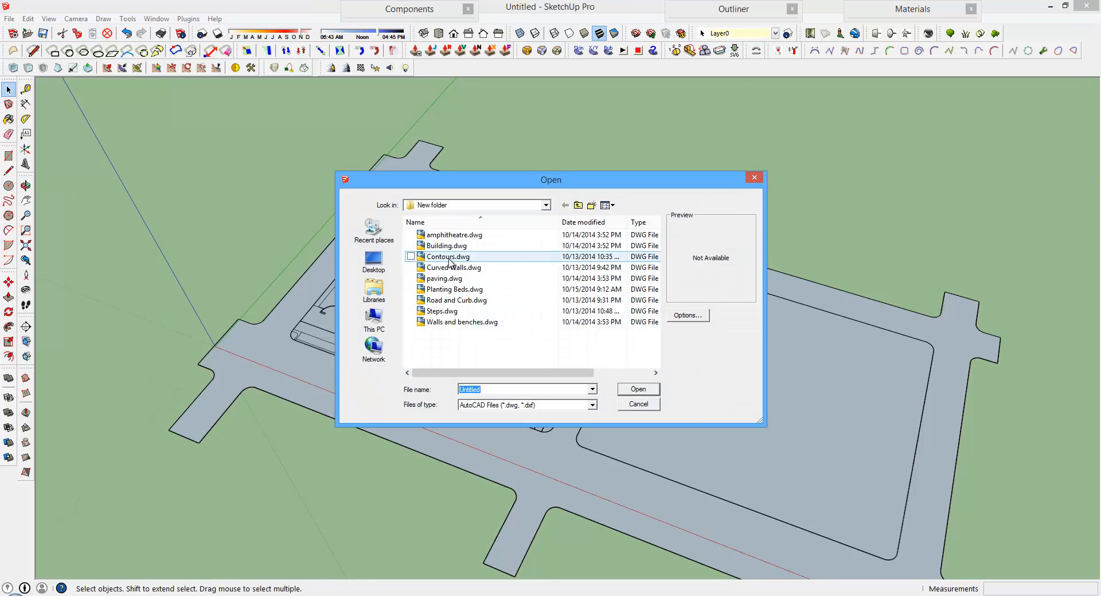
pyautogui.click(636, 388)
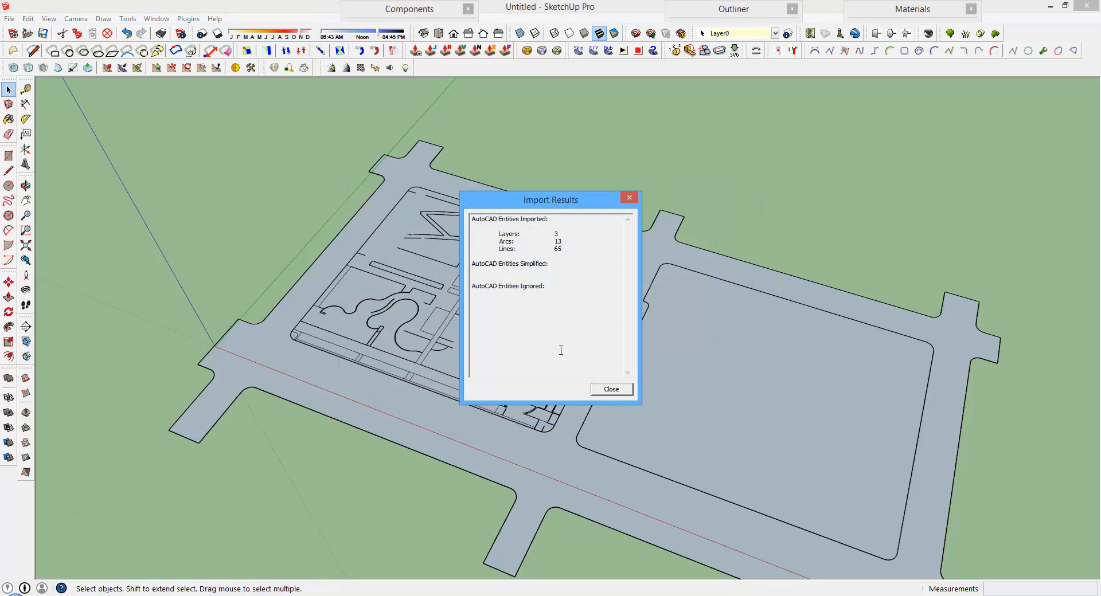
pyautogui.click(608, 389)
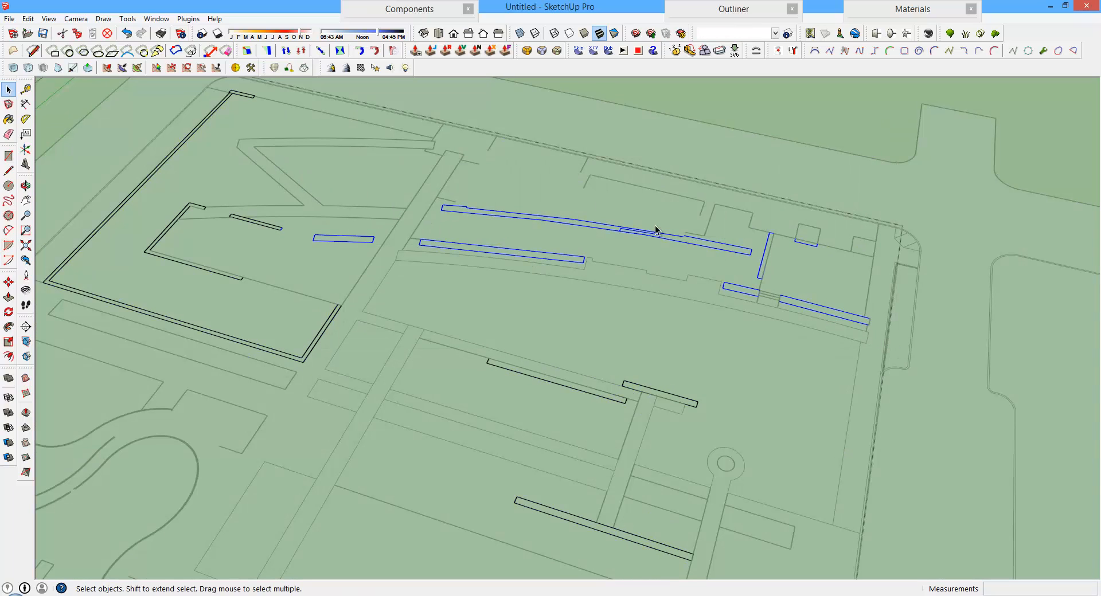
# Give the selected wall arcs 30 segments via Change Arc Segments, then deselect them.
pyautogui.click(186, 18)
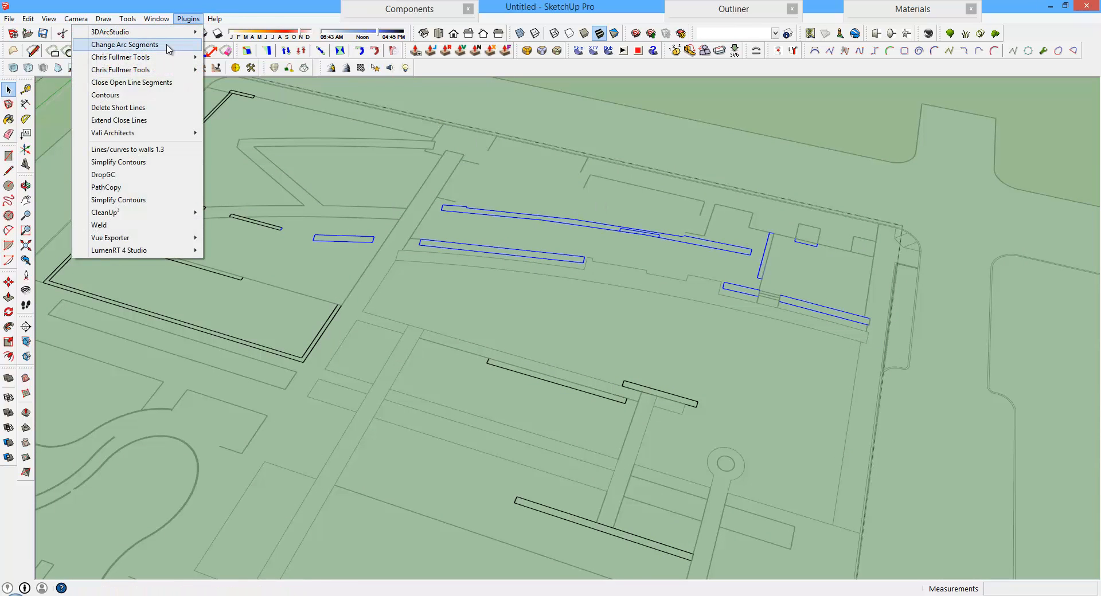
pyautogui.click(125, 45)
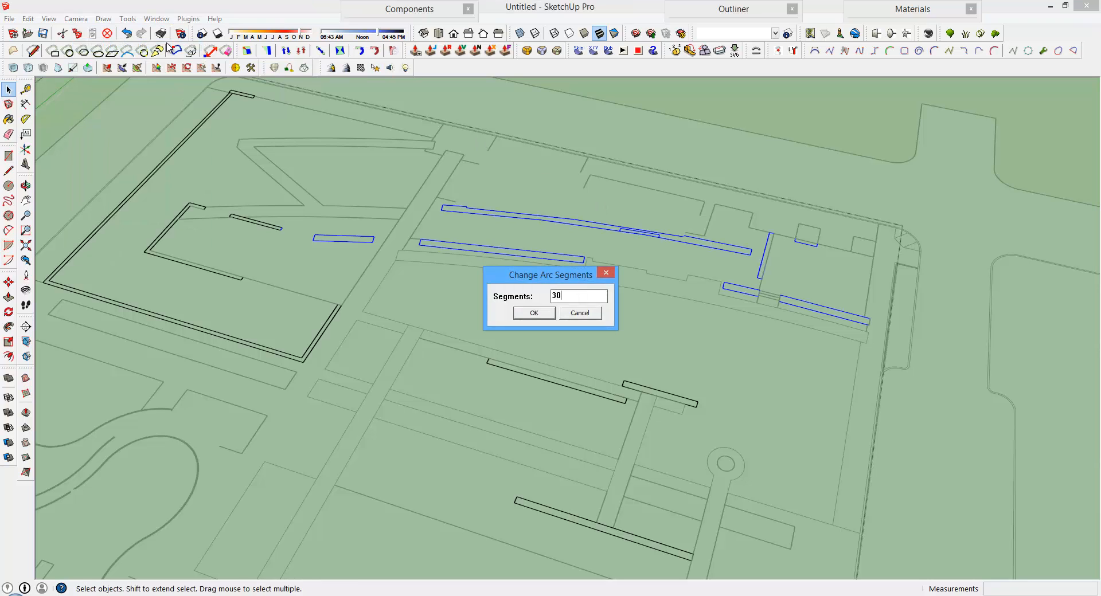
pyautogui.click(533, 313)
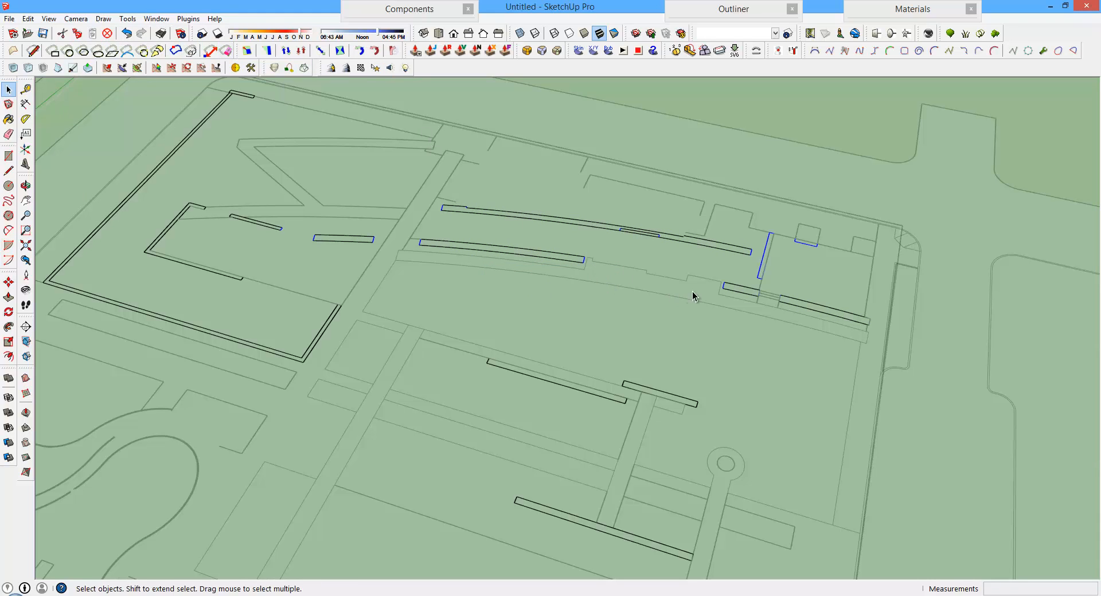
pyautogui.moveTo(772, 256)
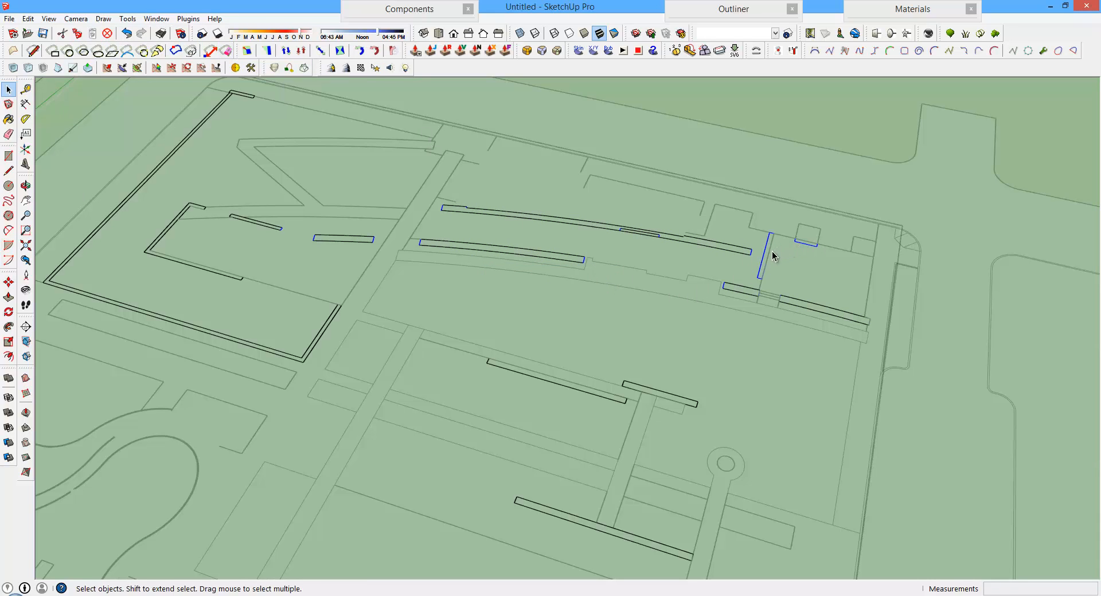
pyautogui.moveTo(462, 218)
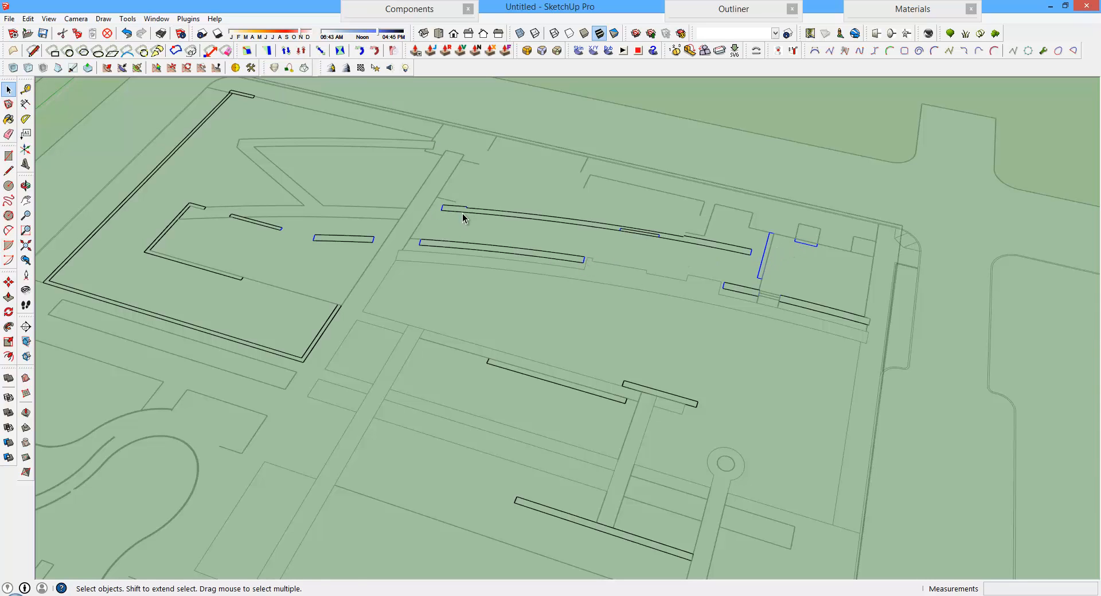
pyautogui.moveTo(457, 283)
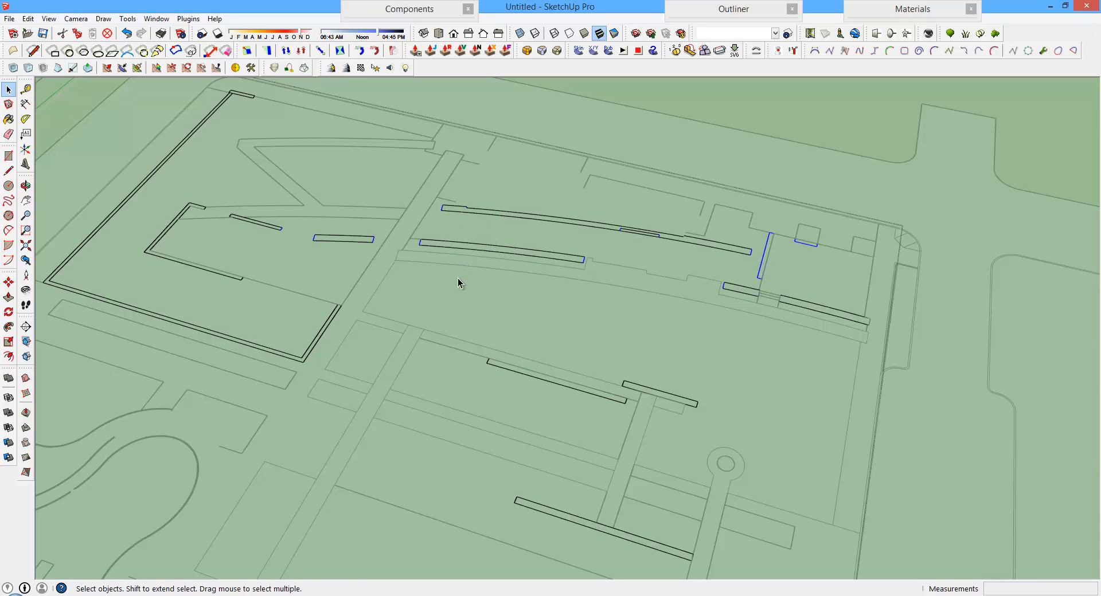
pyautogui.click(470, 273)
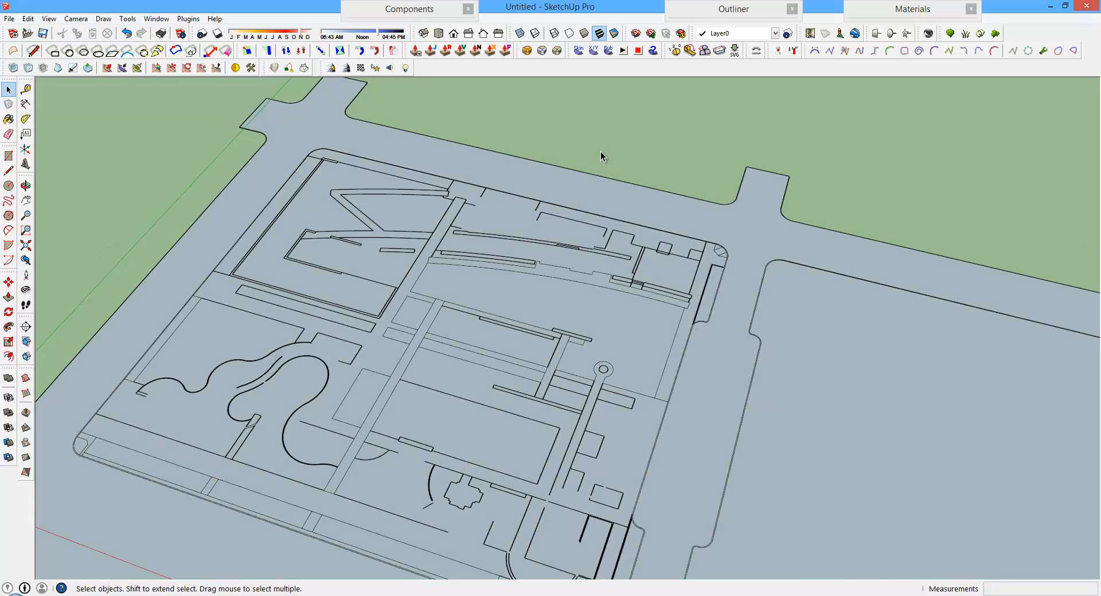
# Intersect all site geometry with the model and check a single split face.
pyautogui.rightClick(506, 265)
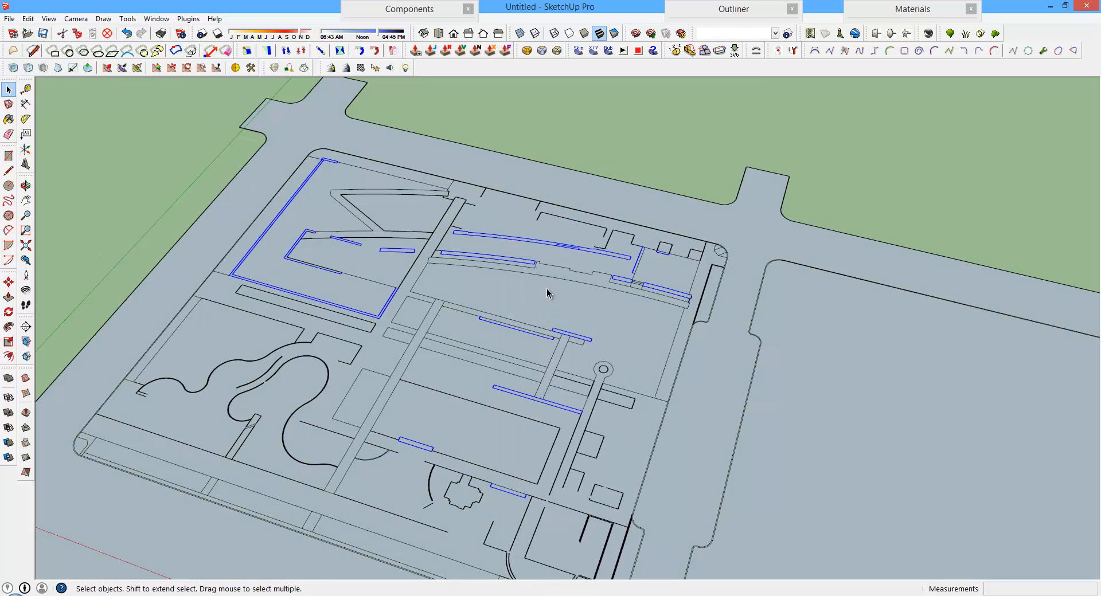
pyautogui.scroll(-3)
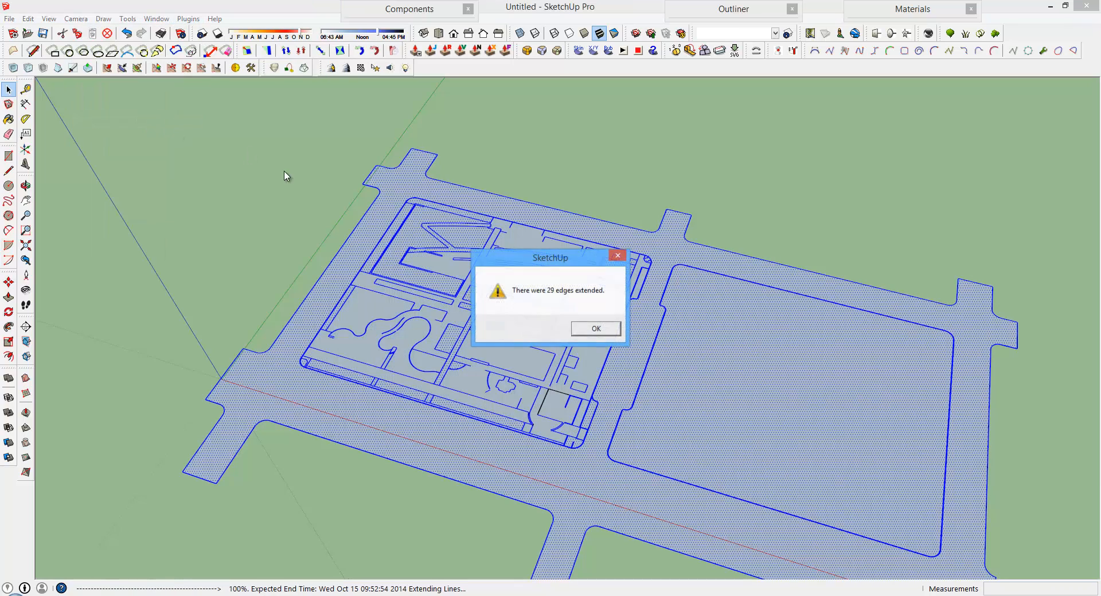
pyautogui.click(595, 328)
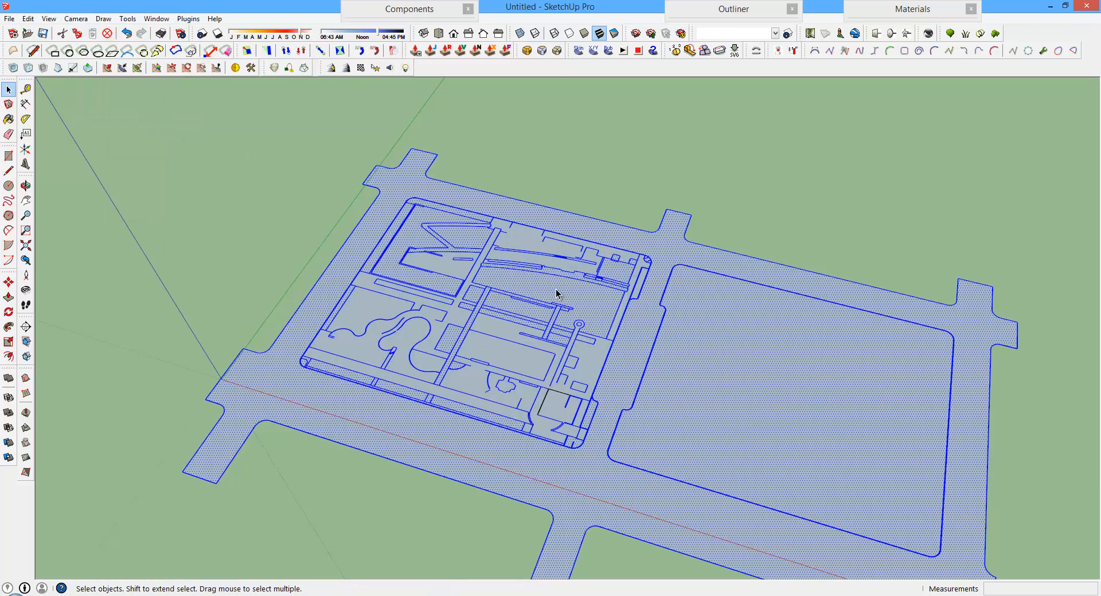
pyautogui.rightClick(557, 293)
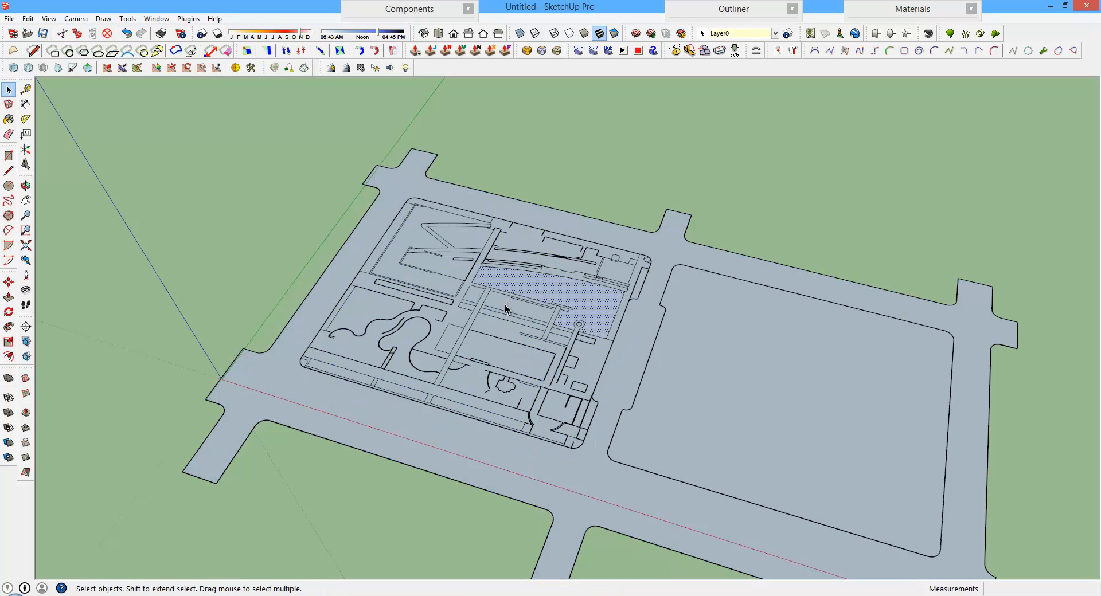
pyautogui.click(428, 289)
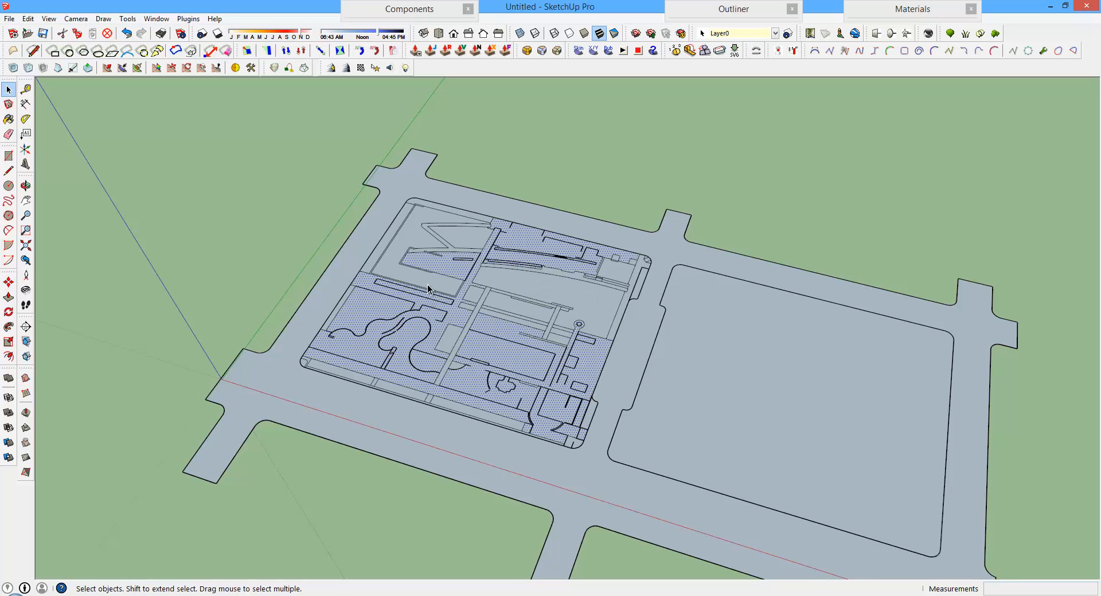
pyautogui.moveTo(460, 273)
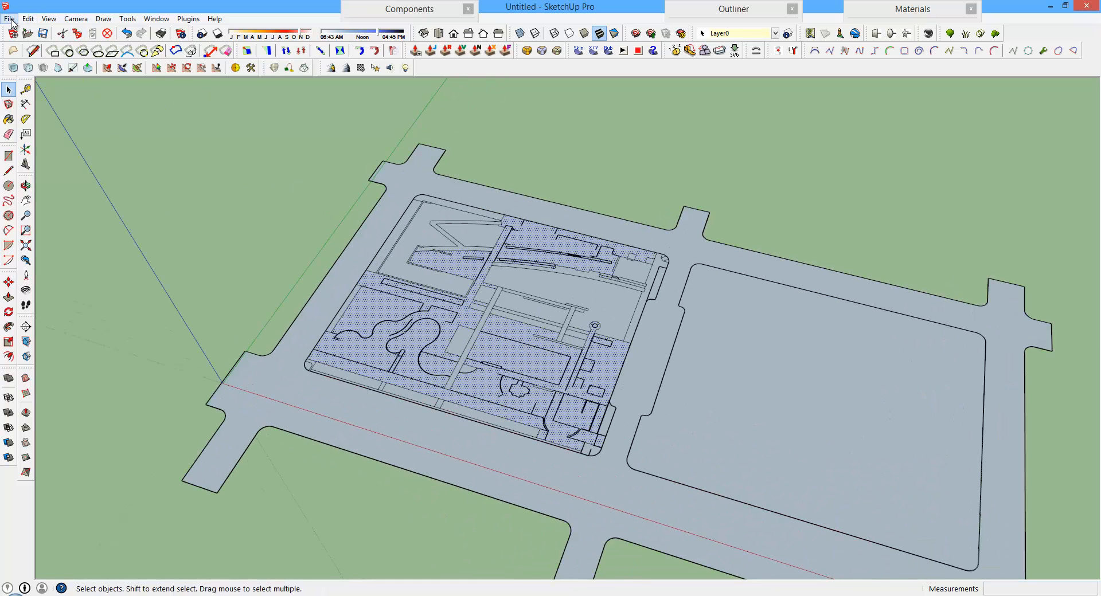
# Import the curved walls DWG, explode it, select everything and intersect faces with the model.
pyautogui.click(10, 18)
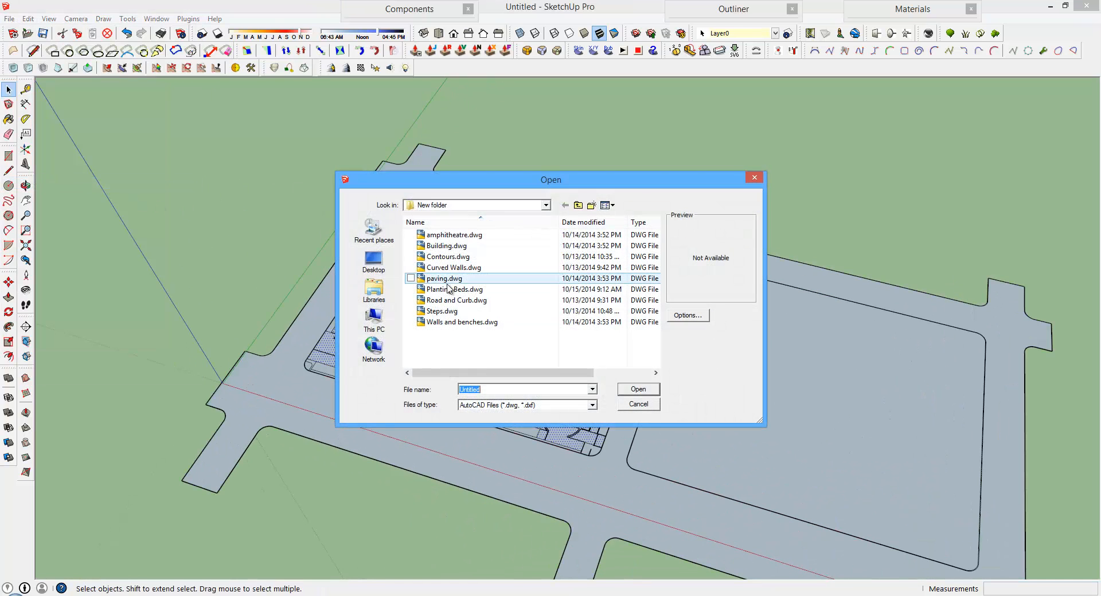
pyautogui.click(636, 388)
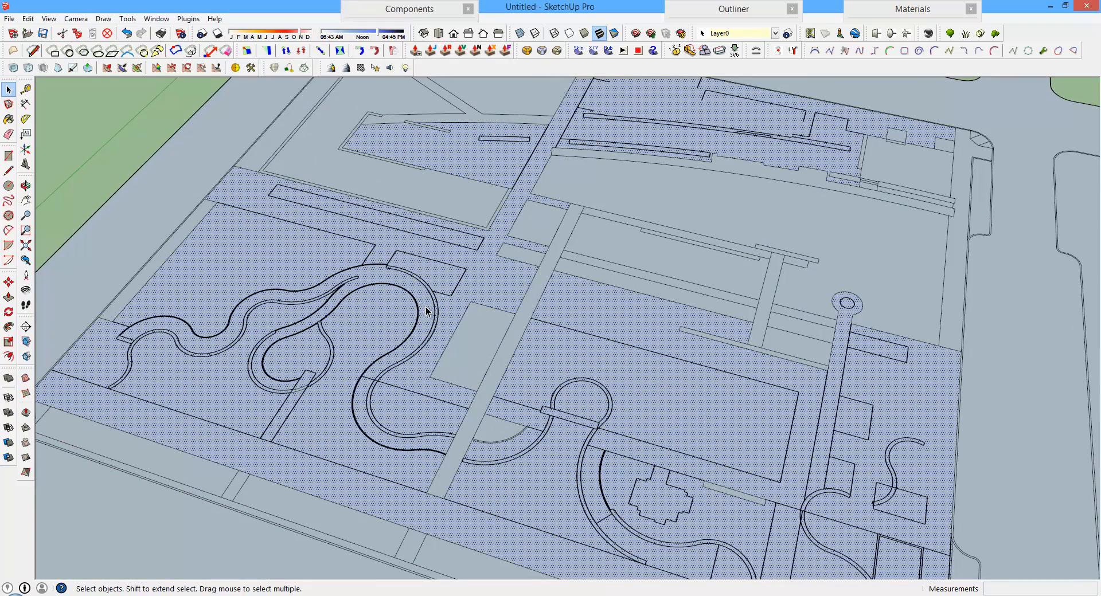
pyautogui.rightClick(424, 313)
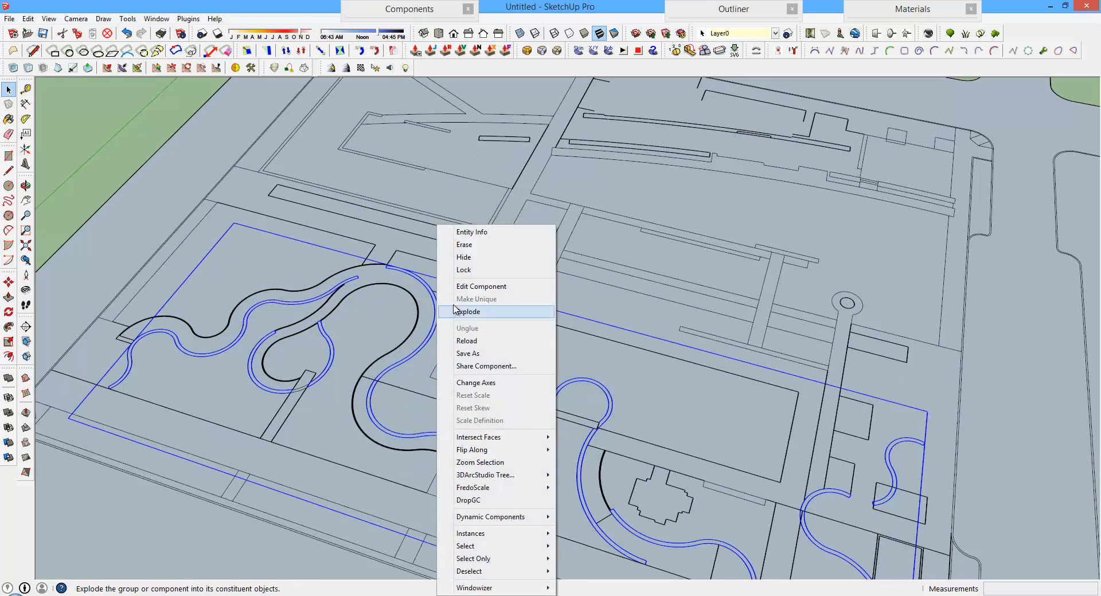
pyautogui.click(469, 311)
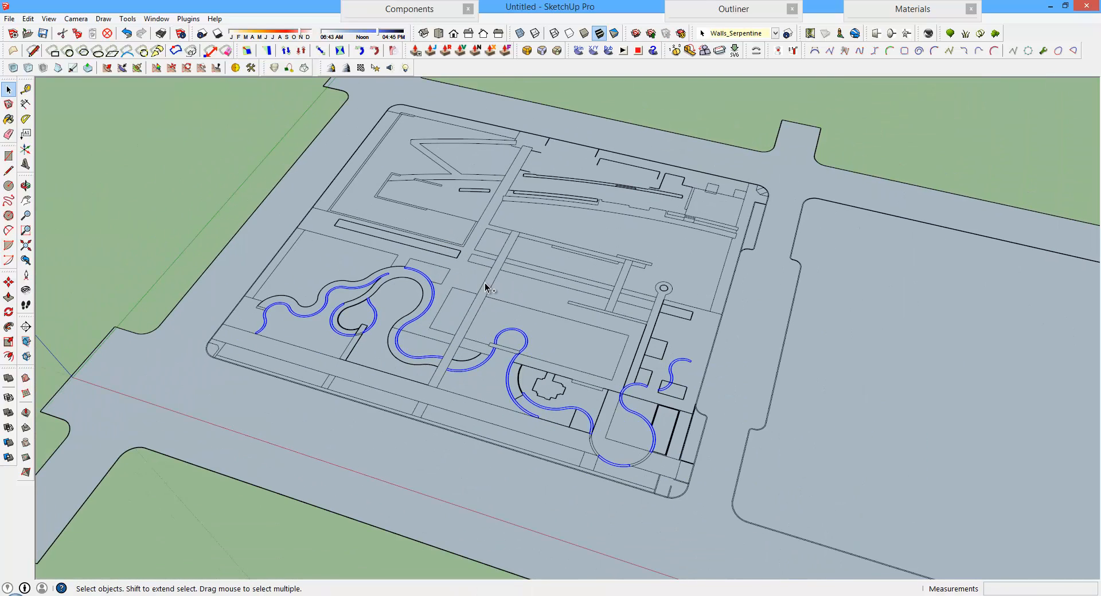
pyautogui.press('ctrl+a')
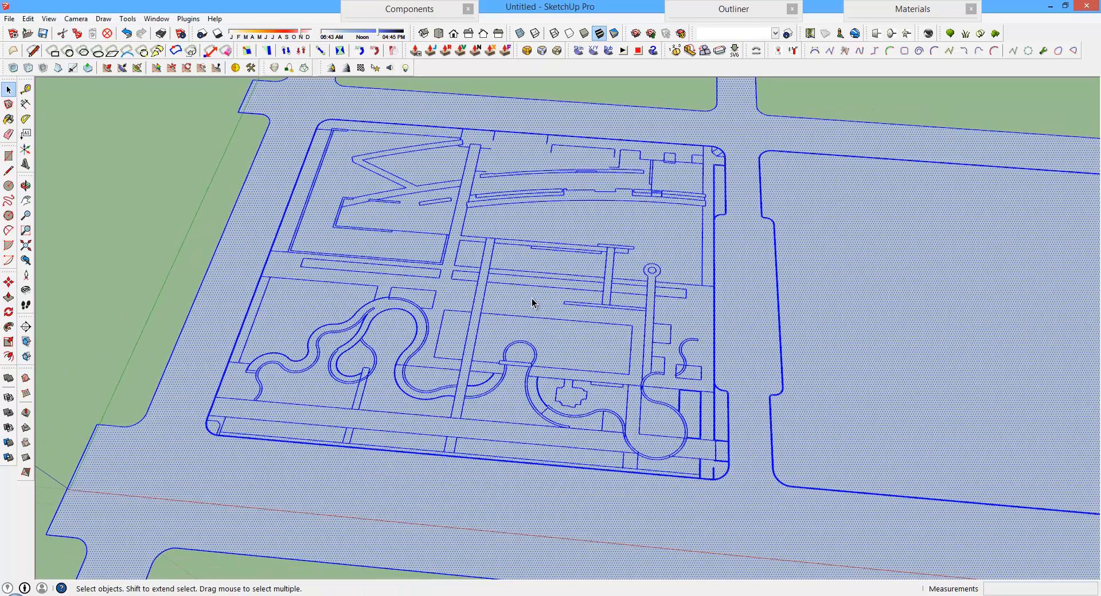
pyautogui.rightClick(532, 303)
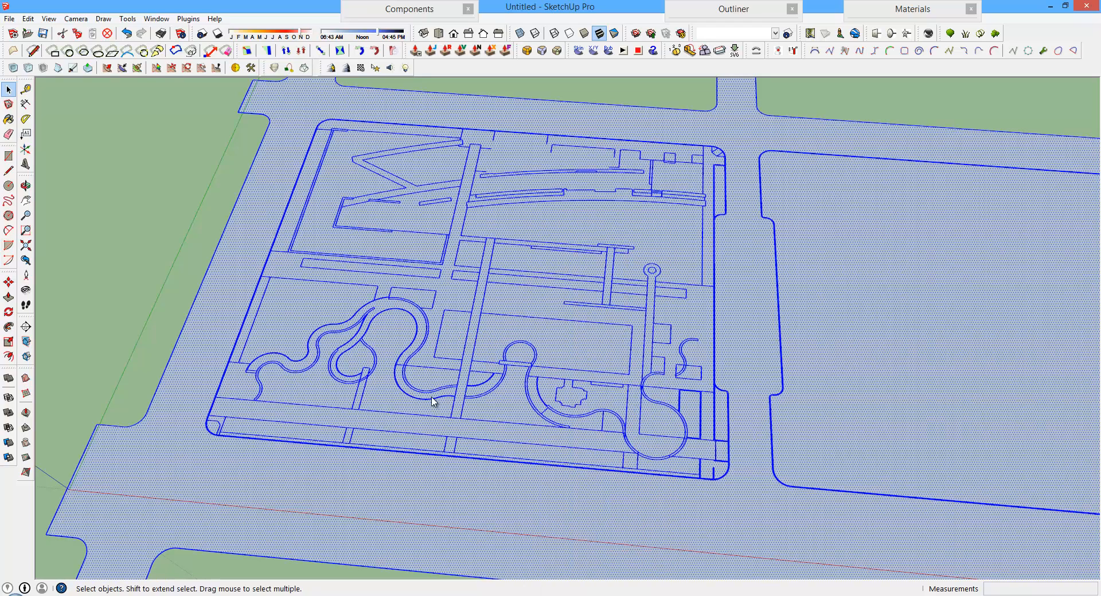
pyautogui.moveTo(391, 397)
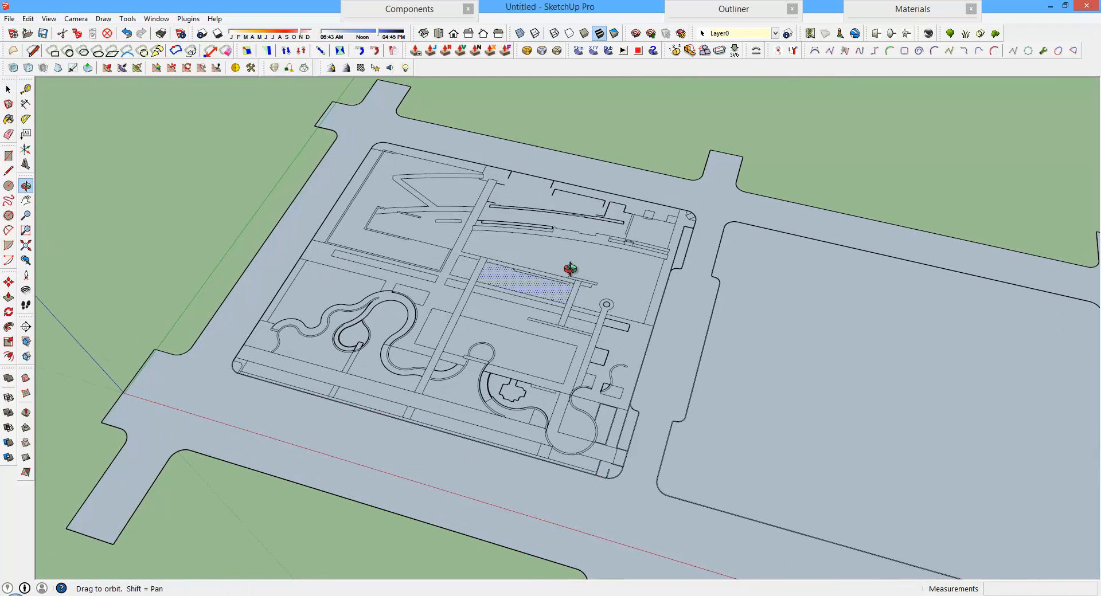
# Import Building.dwg so its footprint outline sits over the site faces.
pyautogui.click(9, 90)
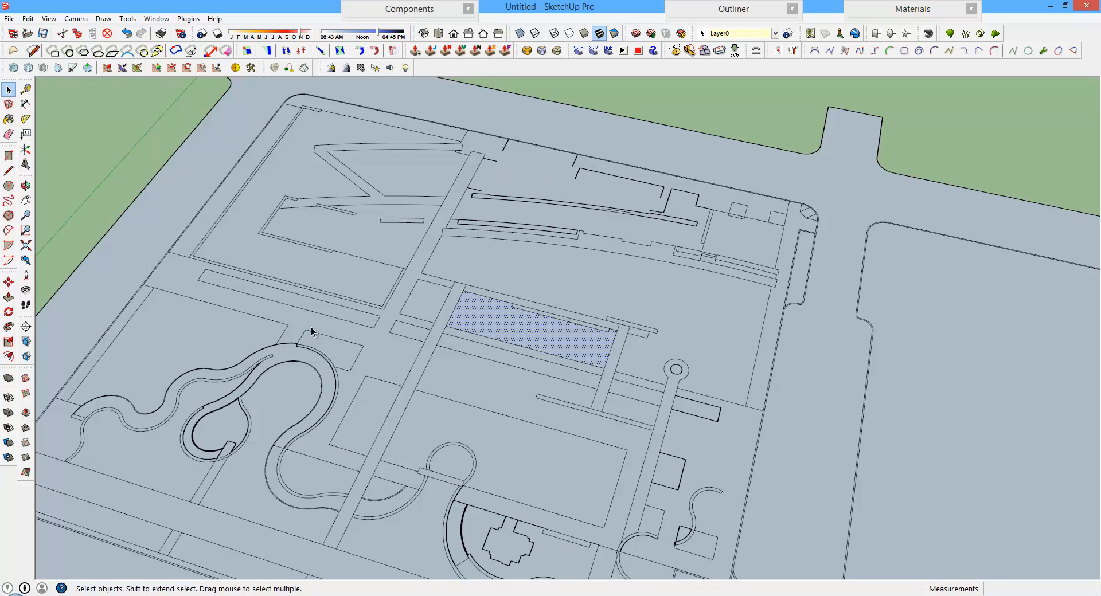
pyautogui.click(9, 19)
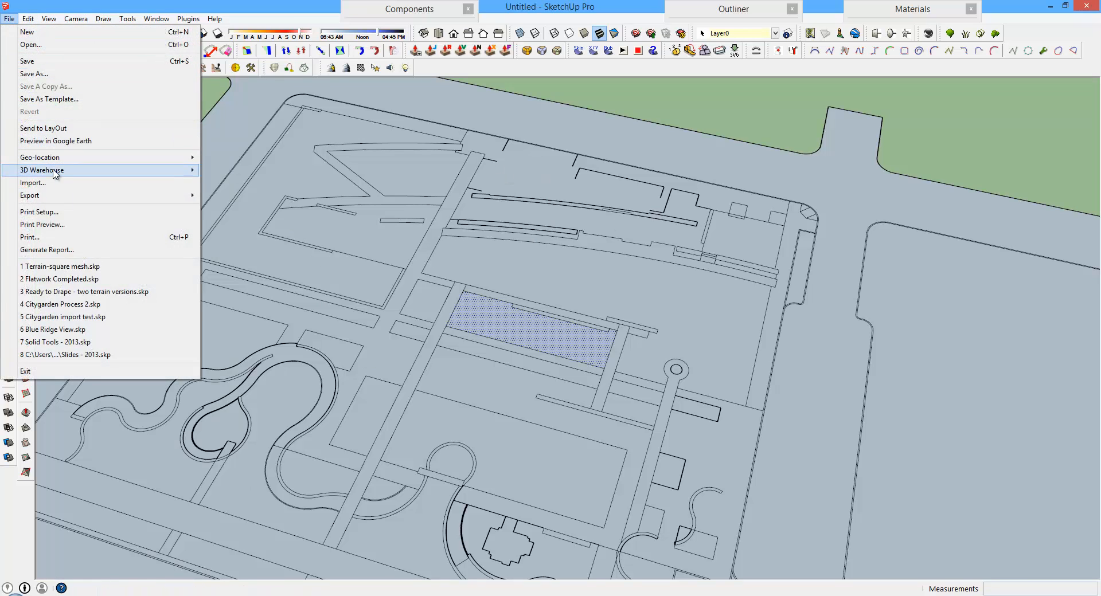
pyautogui.click(34, 183)
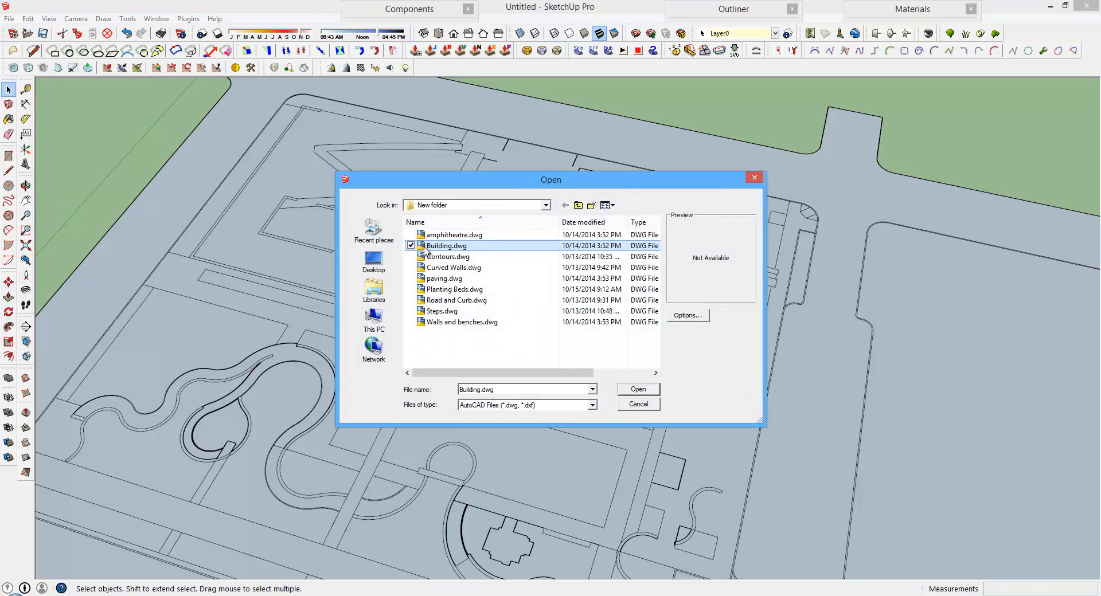
pyautogui.click(636, 388)
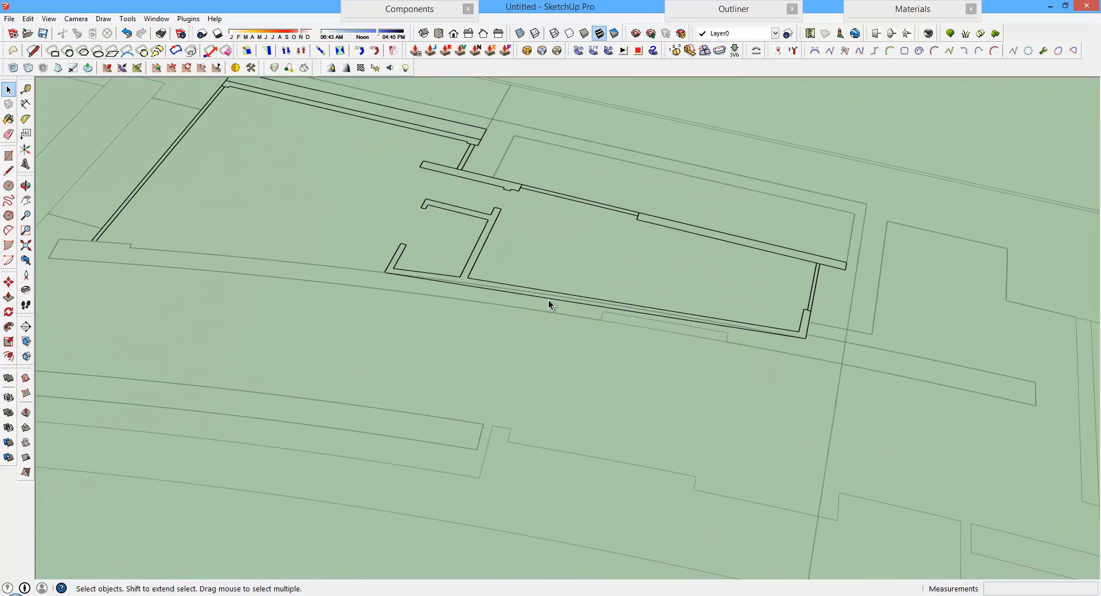
# Select the building outline edges and run Change Arc Segments on them.
pyautogui.click(549, 305)
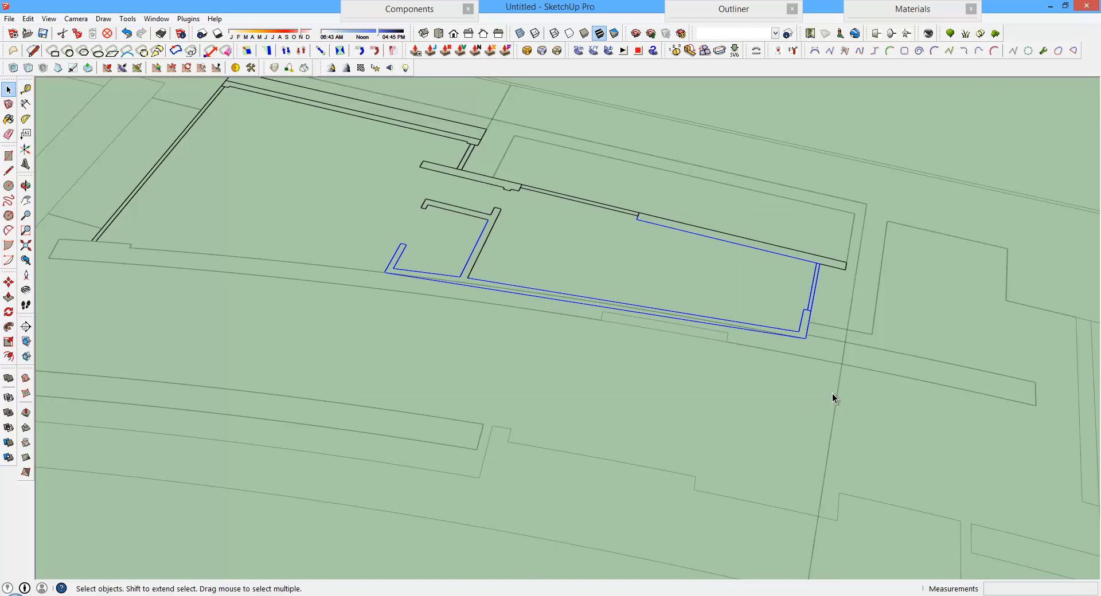
pyautogui.click(187, 18)
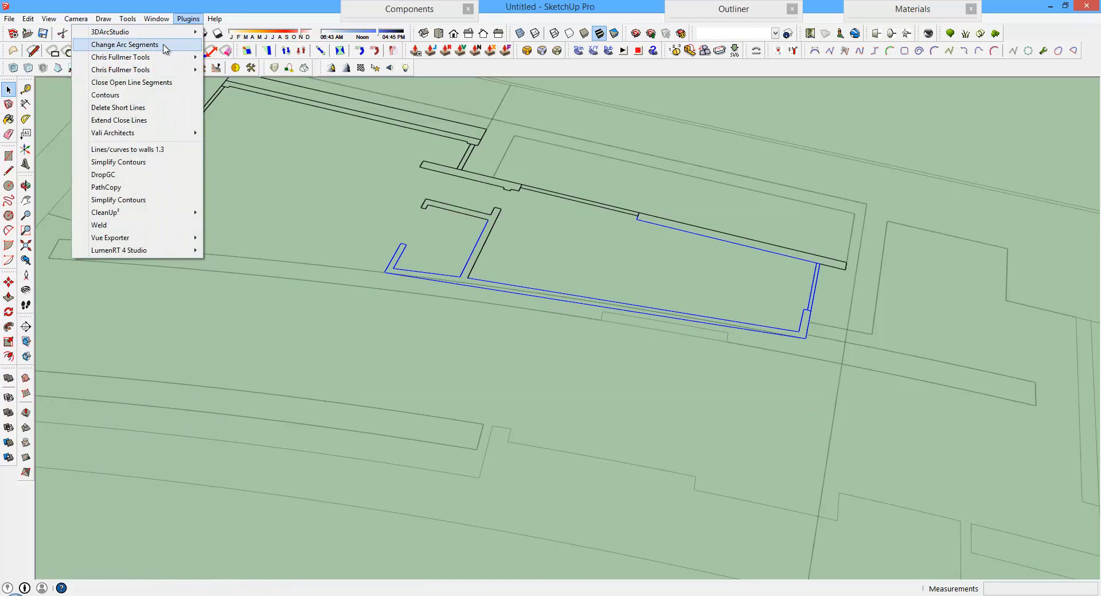
pyautogui.click(124, 44)
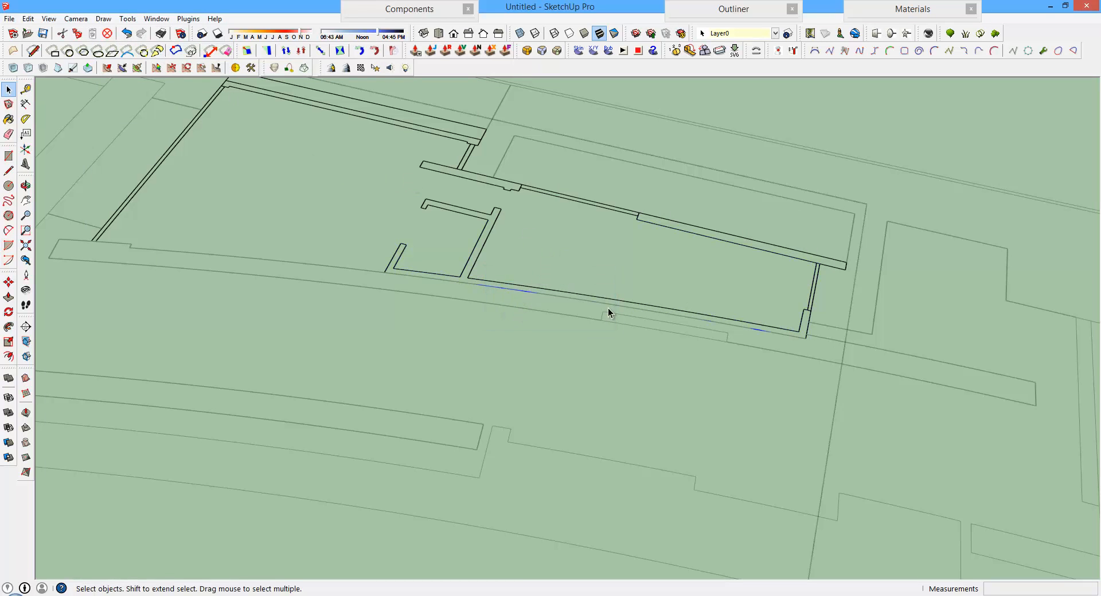
pyautogui.moveTo(542, 300)
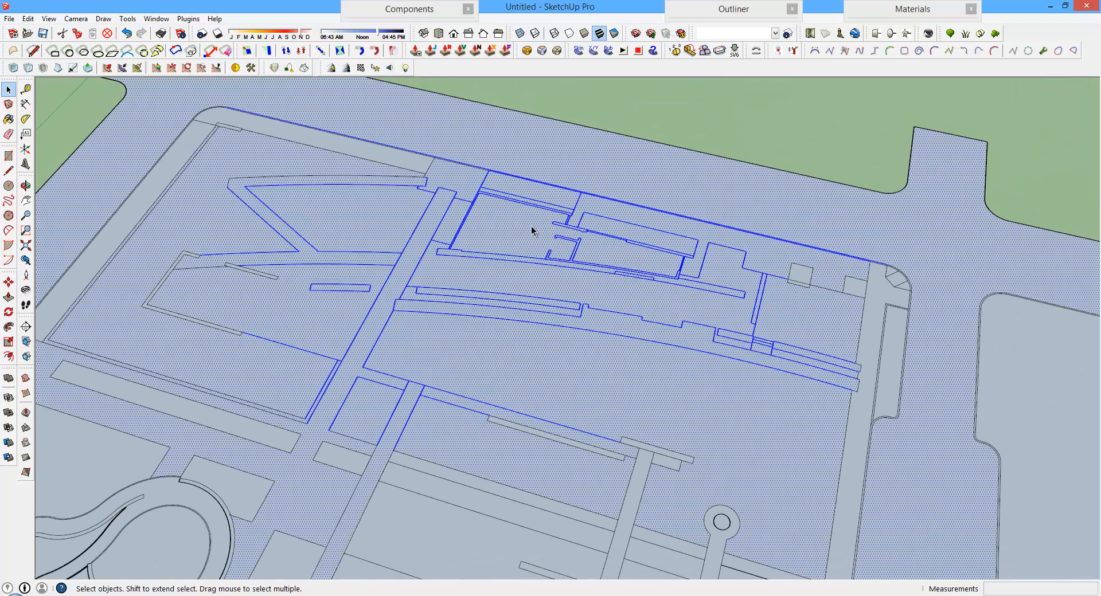
# Delete short stray lines from the building edges and merge them into the ground faces.
pyautogui.click(187, 18)
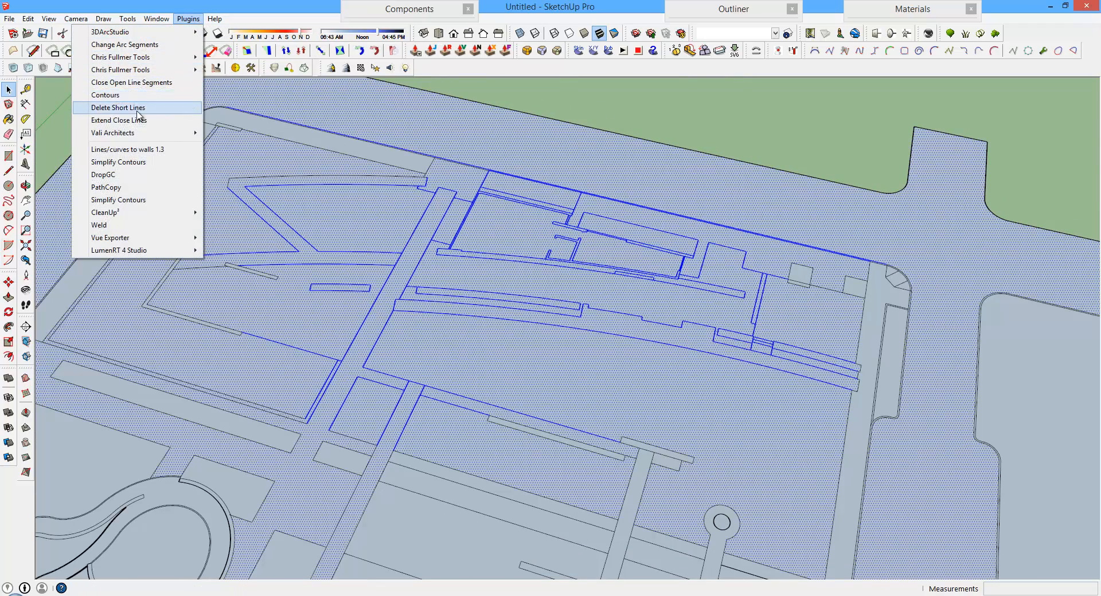
pyautogui.click(118, 120)
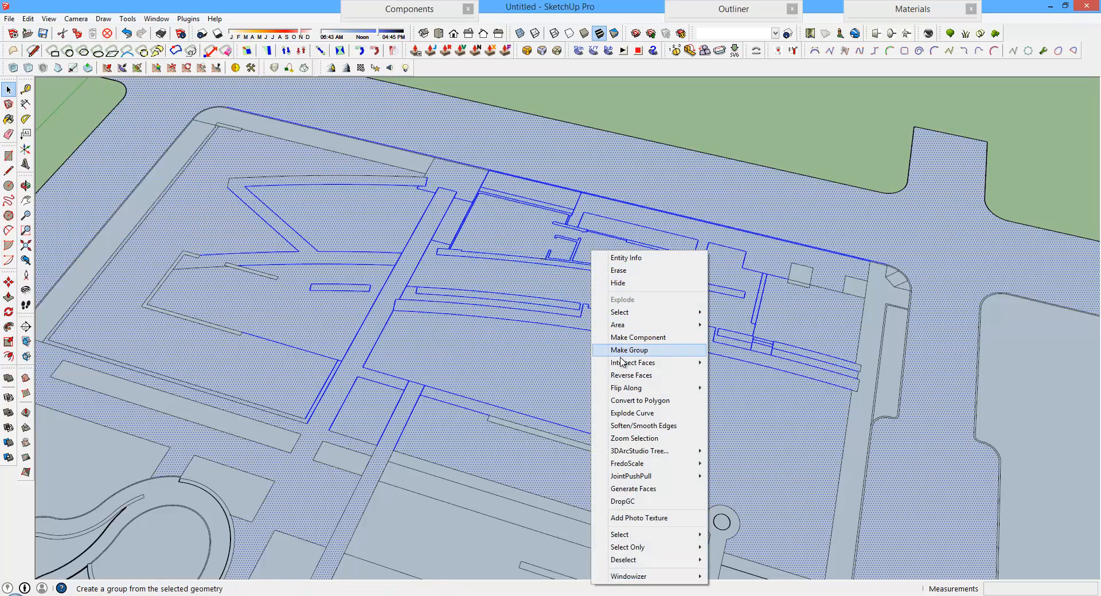
pyautogui.click(629, 349)
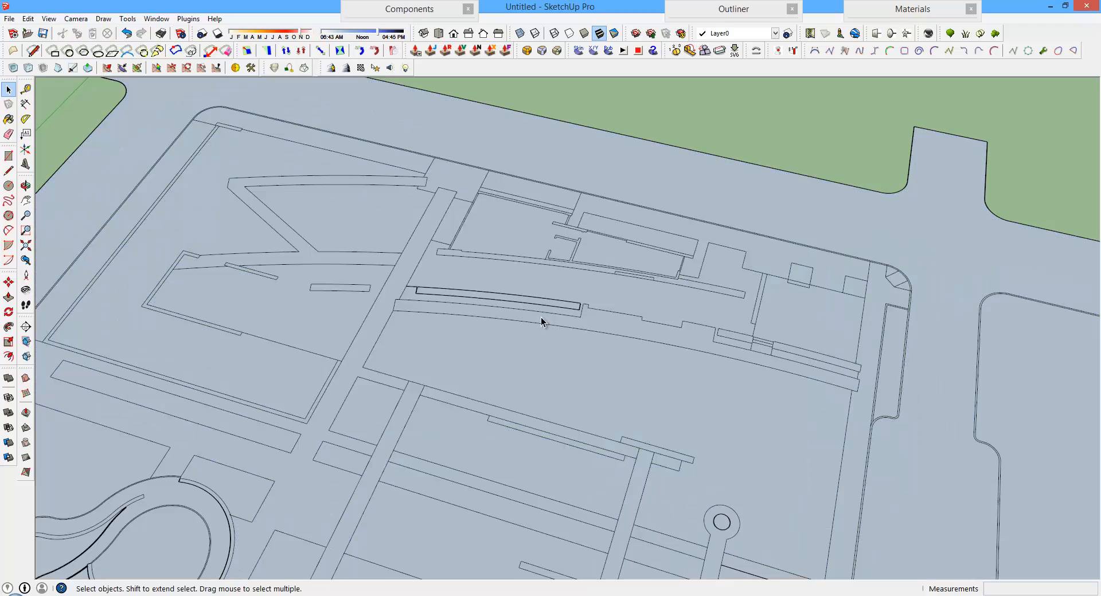
pyautogui.click(523, 281)
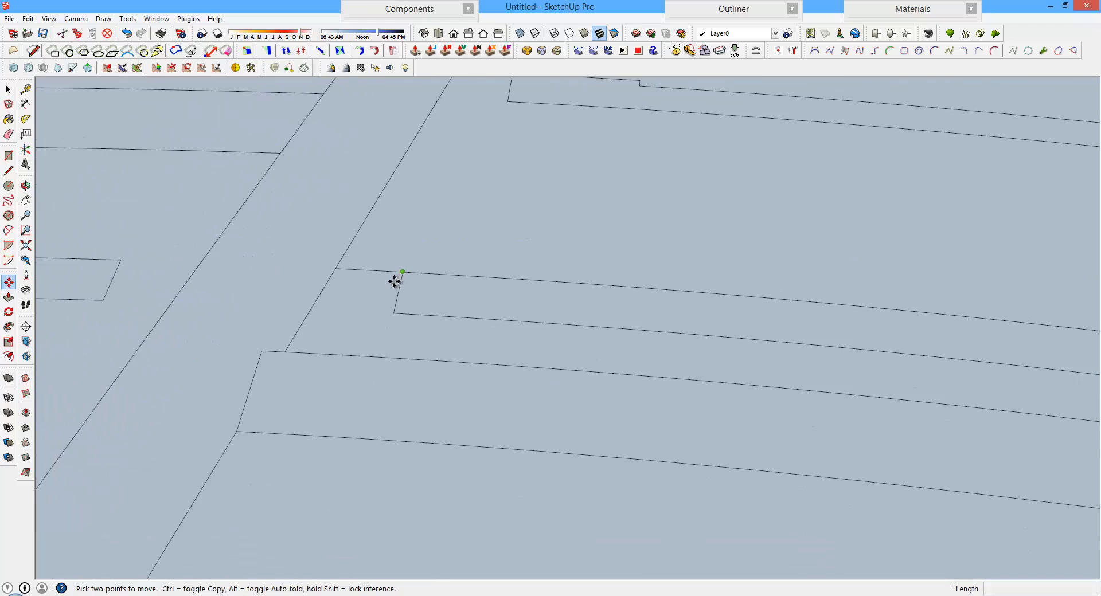
pyautogui.scroll(-3)
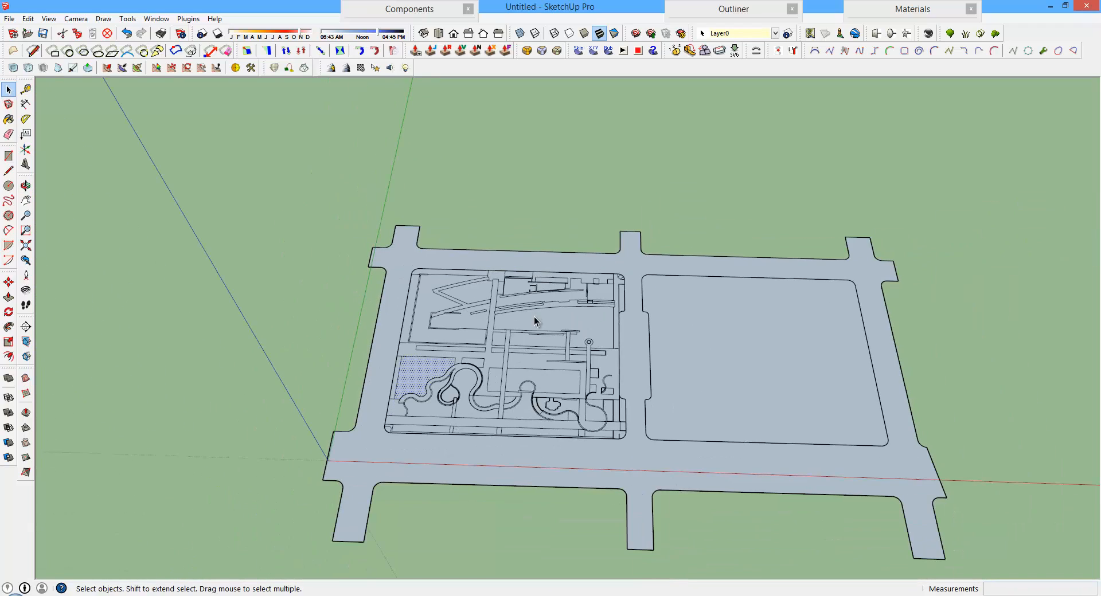
pyautogui.click(202, 68)
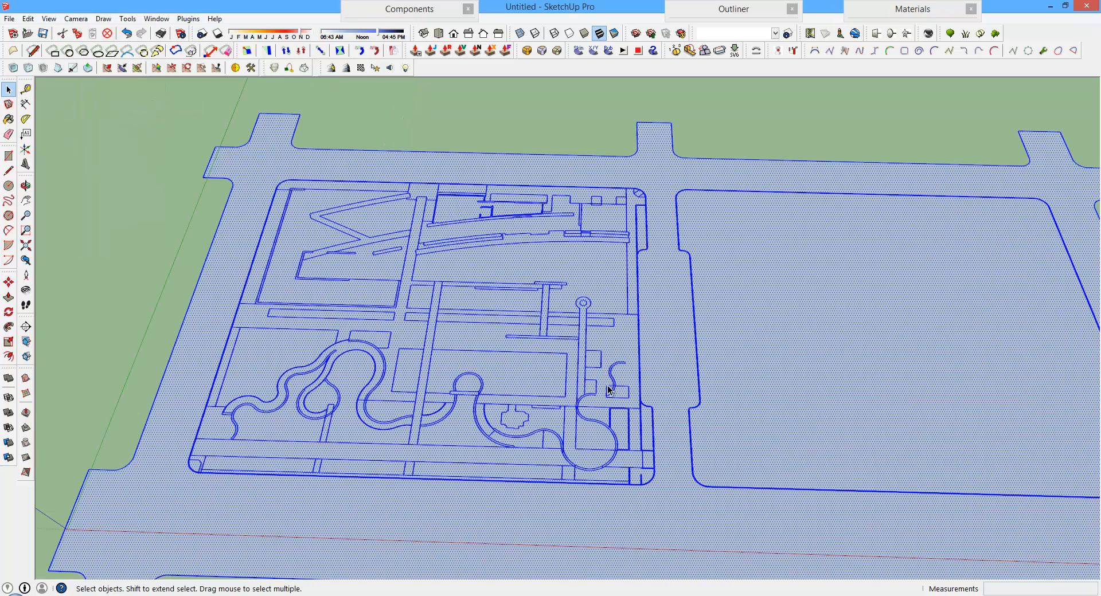
pyautogui.rightClick(608, 391)
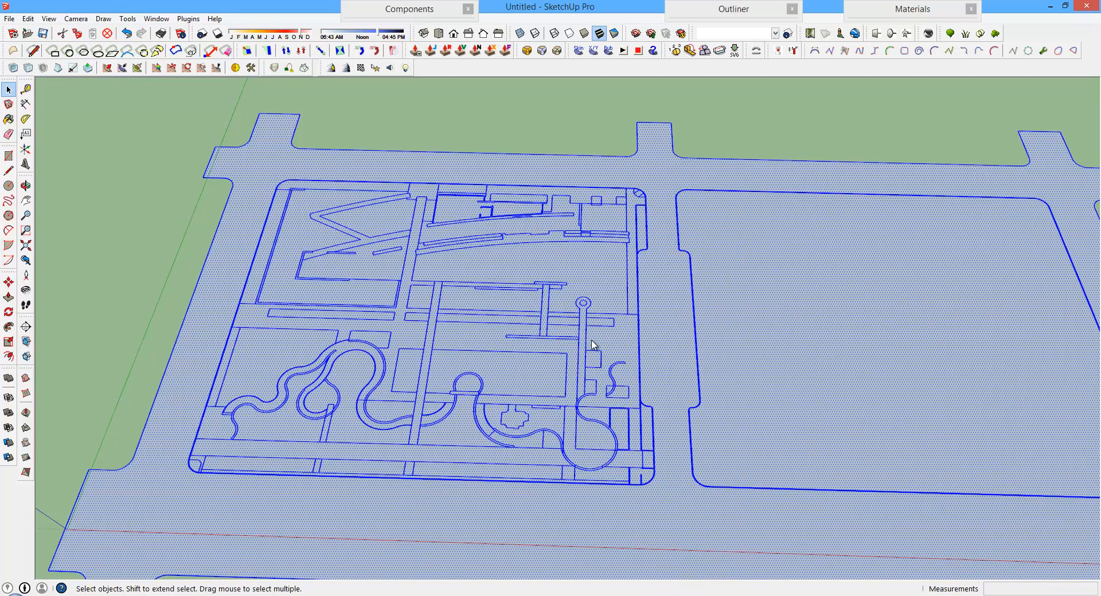
pyautogui.moveTo(586, 348)
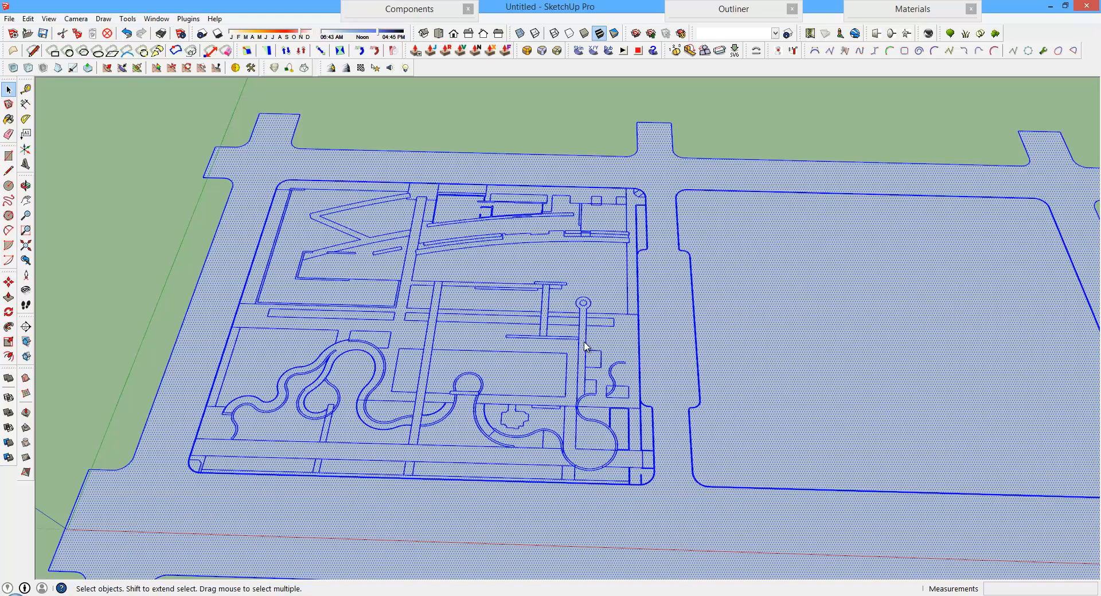
pyautogui.moveTo(548, 358)
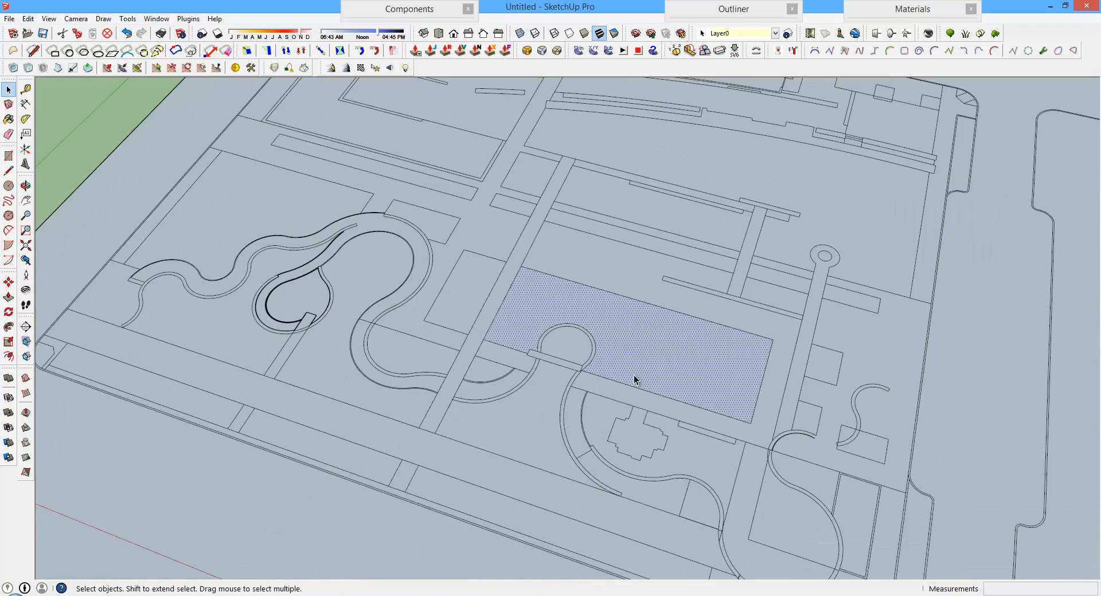
pyautogui.moveTo(634, 380); pyautogui.dragTo(559, 379)
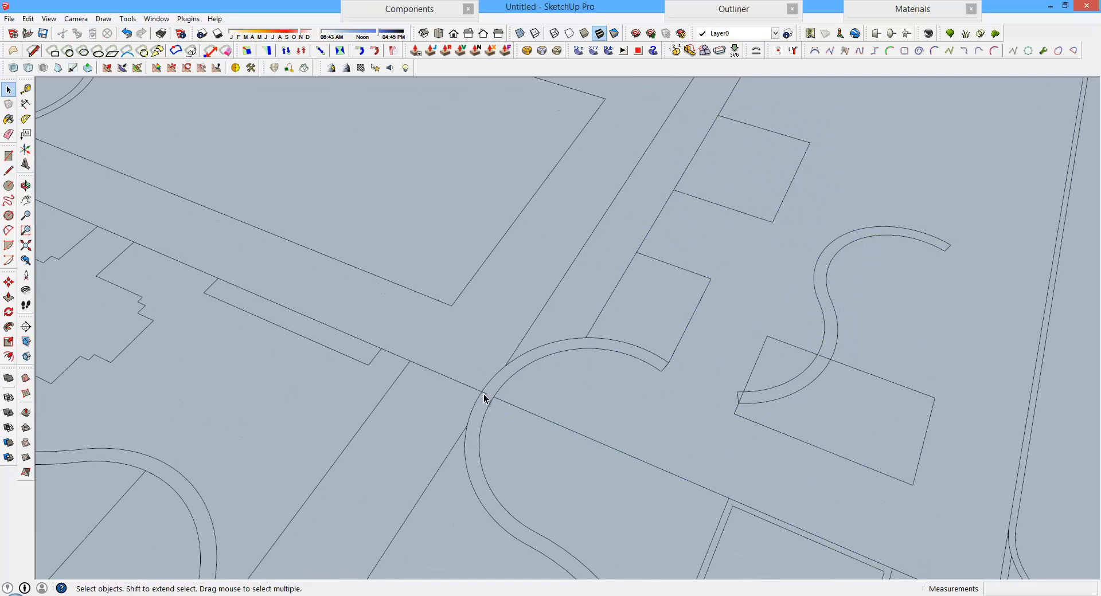
pyautogui.moveTo(509, 399)
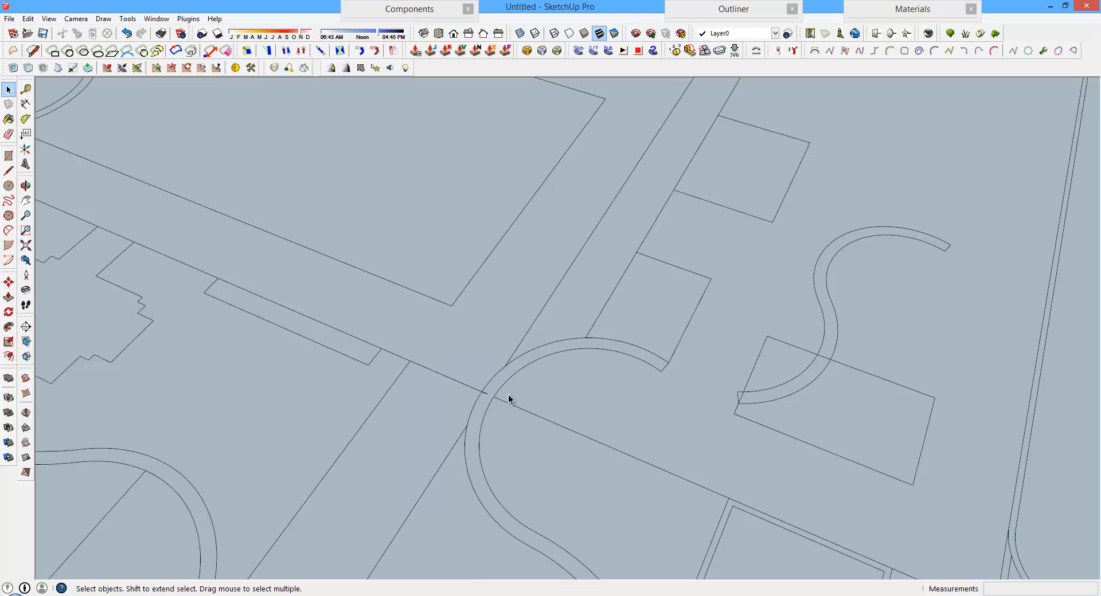
pyautogui.moveTo(487, 399)
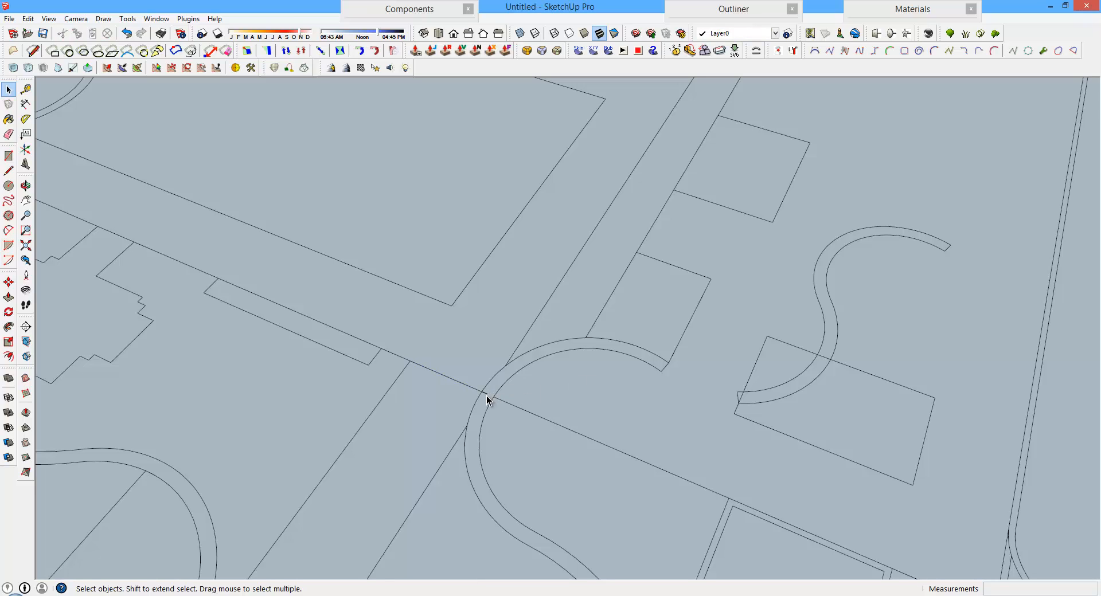
pyautogui.moveTo(673, 394)
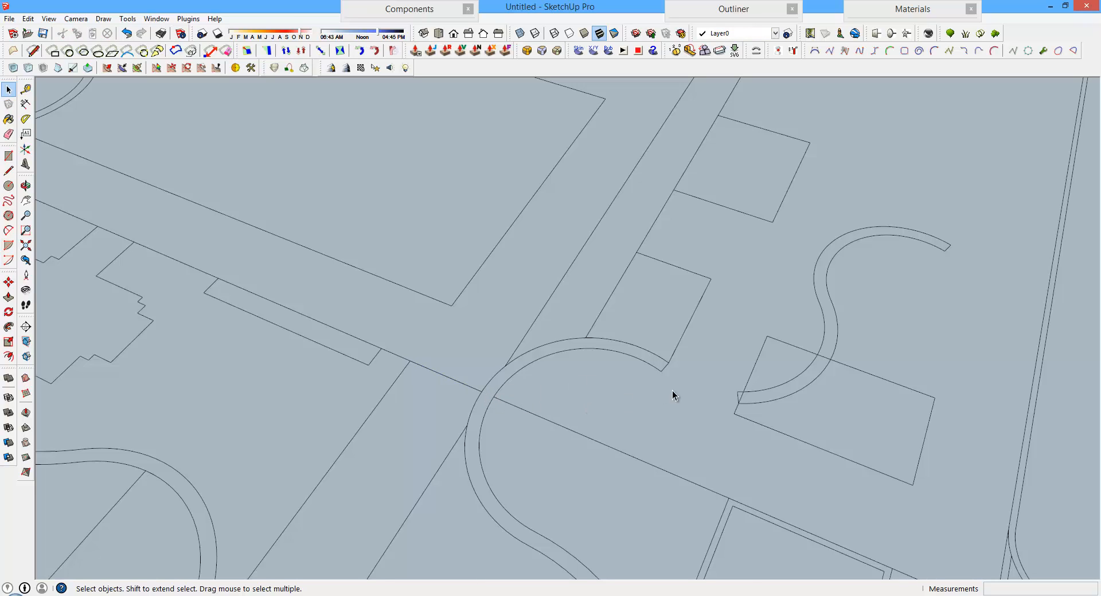
pyautogui.moveTo(816, 373)
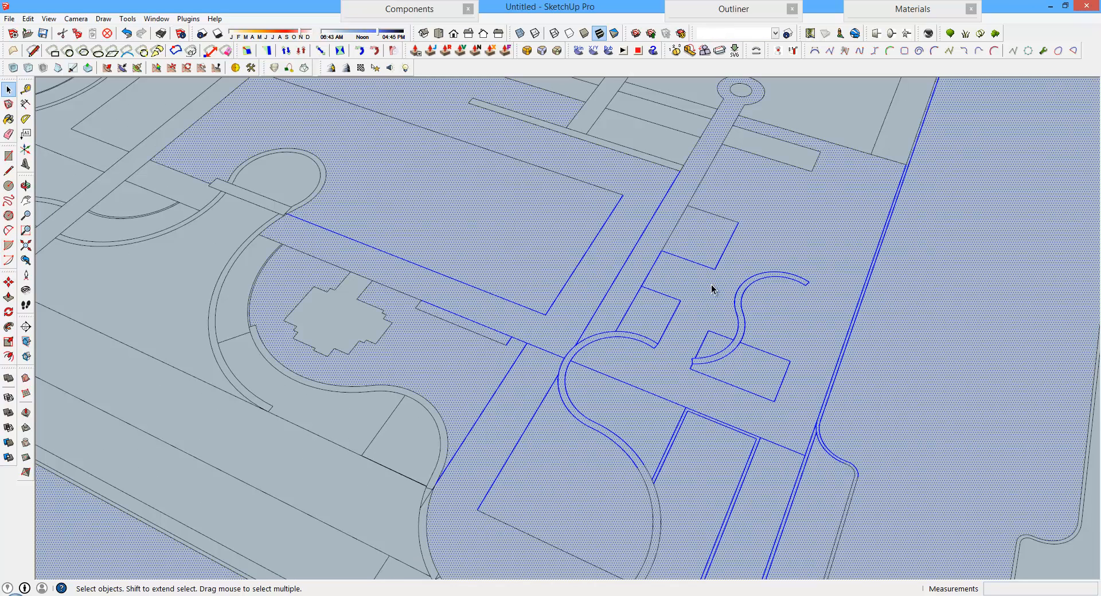
# Run Extend Close Lines on the site linework and accept the 0 edges extended message.
pyautogui.click(187, 18)
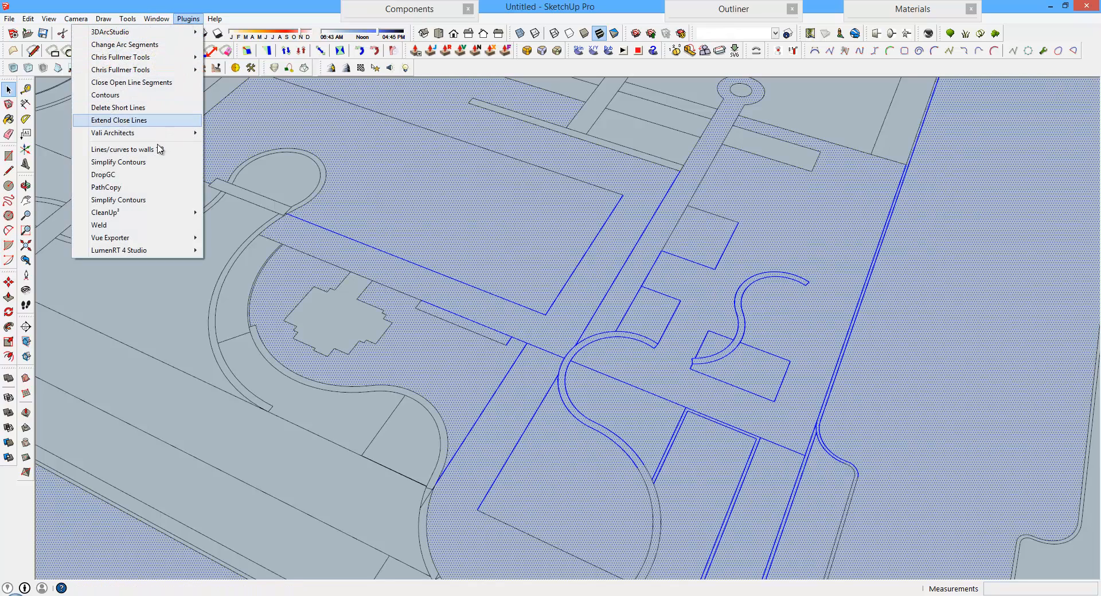
pyautogui.click(118, 120)
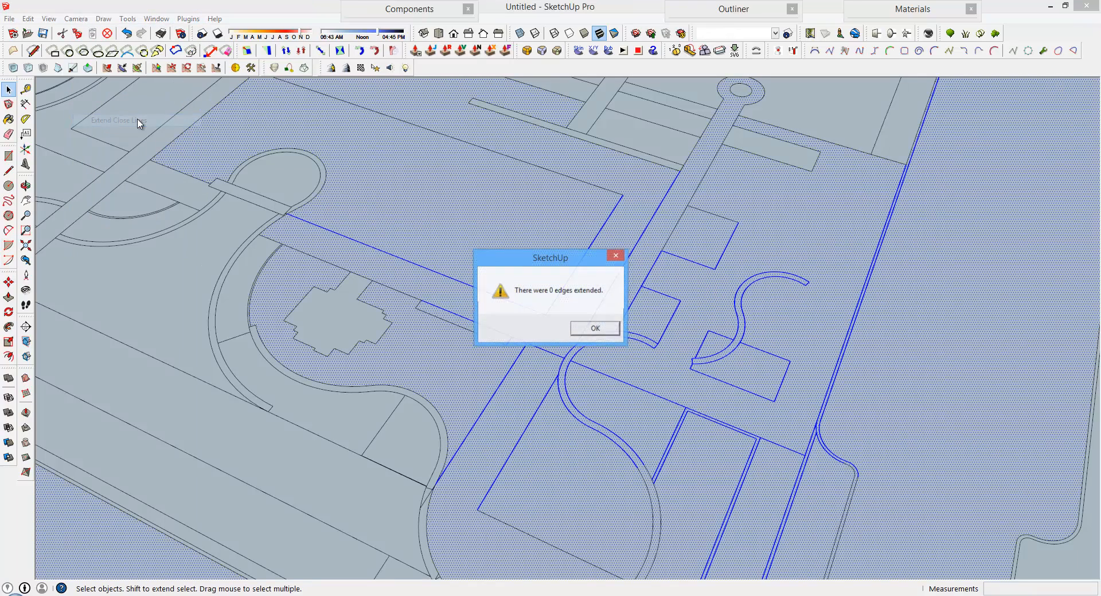
pyautogui.click(186, 18)
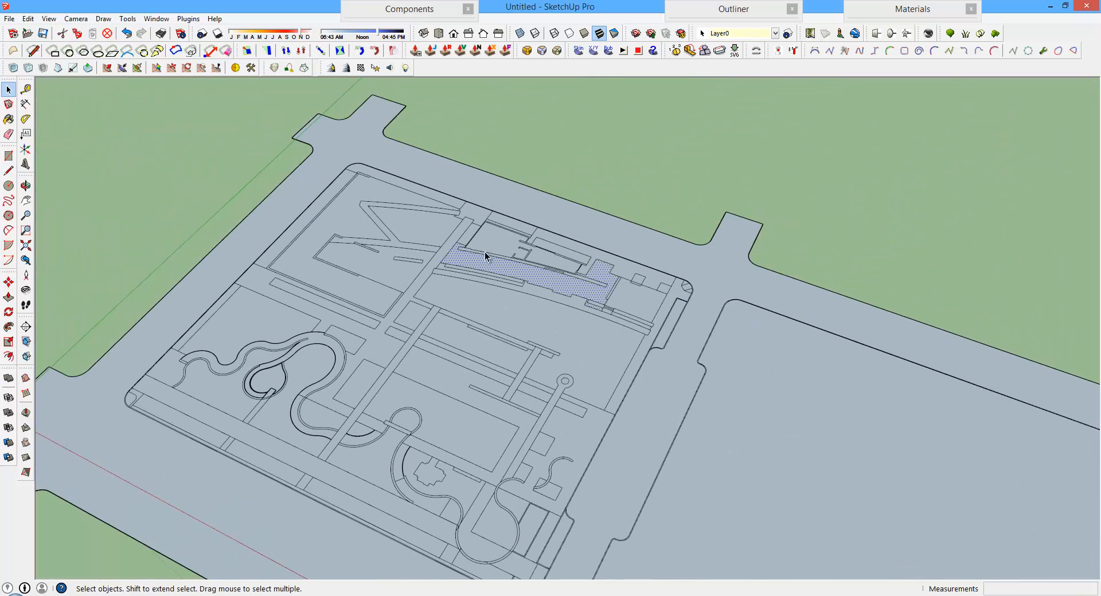
# Import amphitheatre.dwg and select the imported amphitheatre linework.
pyautogui.click(9, 19)
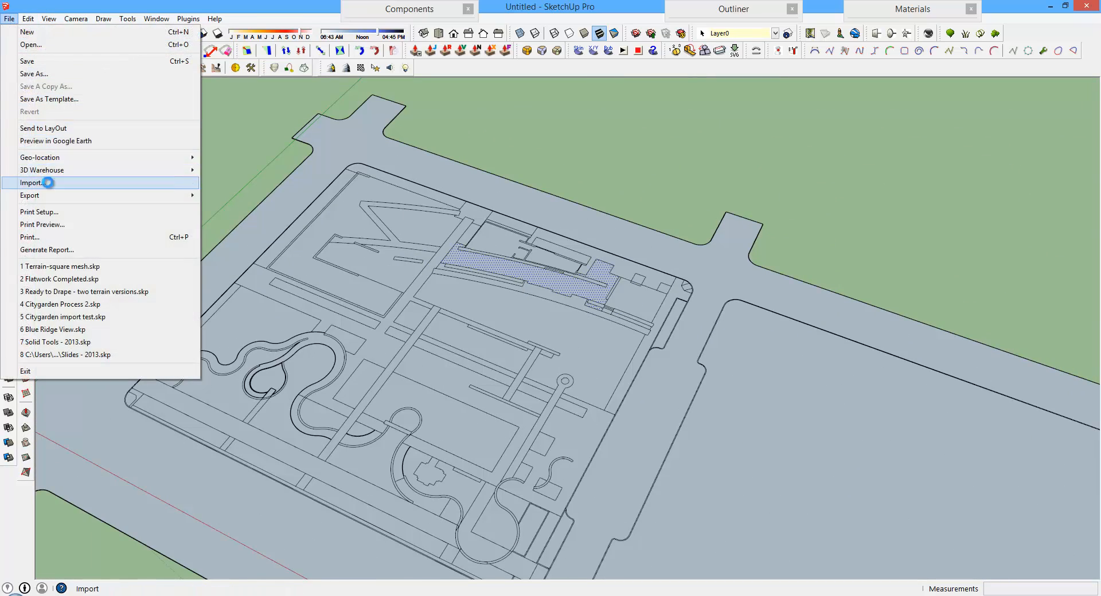
pyautogui.click(33, 182)
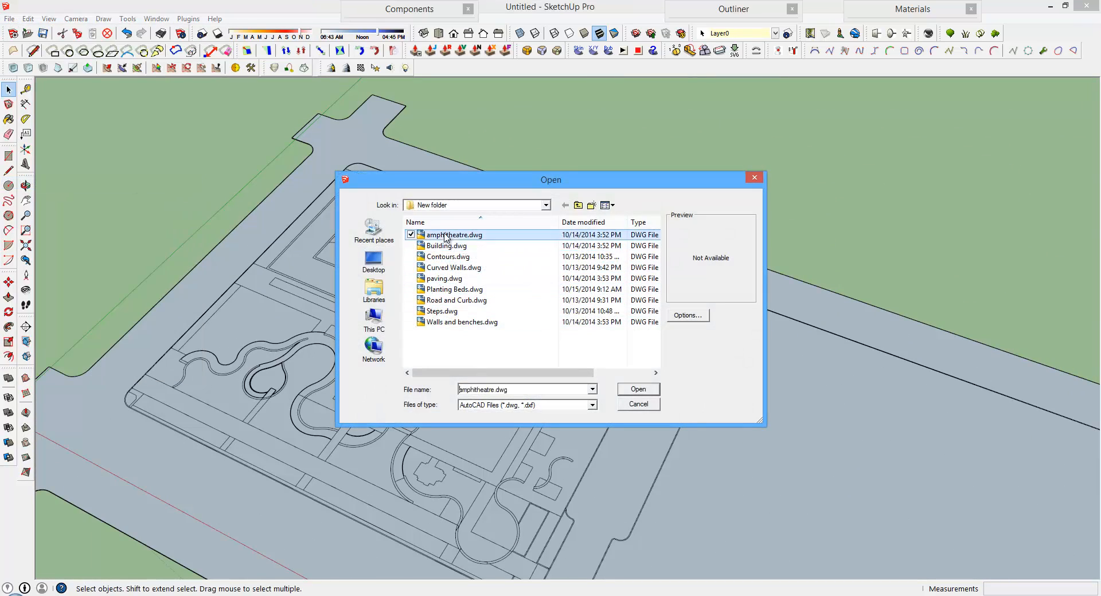
pyautogui.click(636, 389)
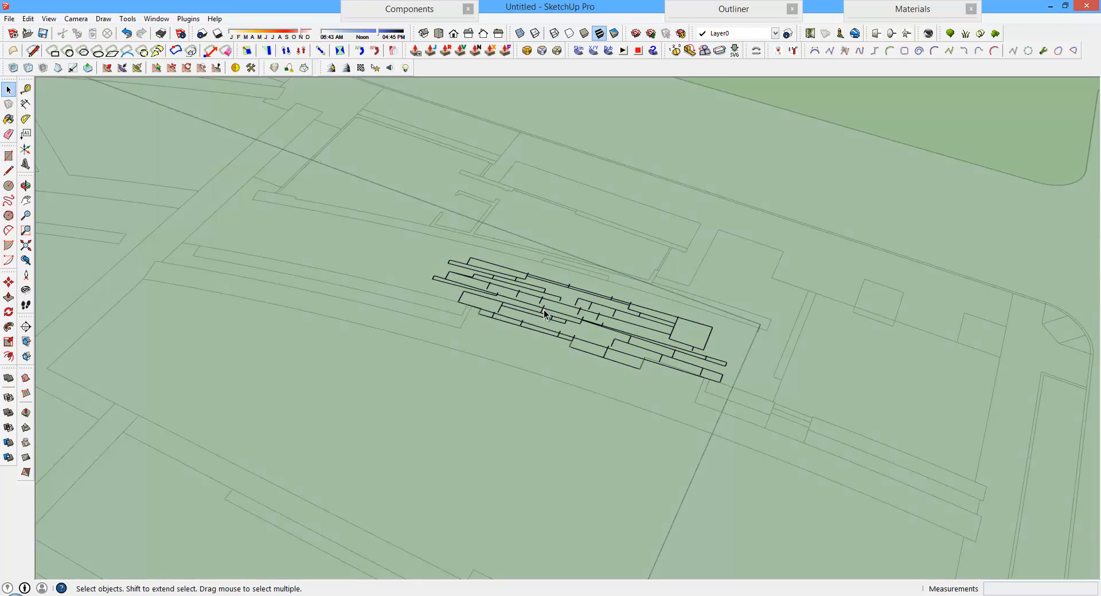
pyautogui.click(548, 313)
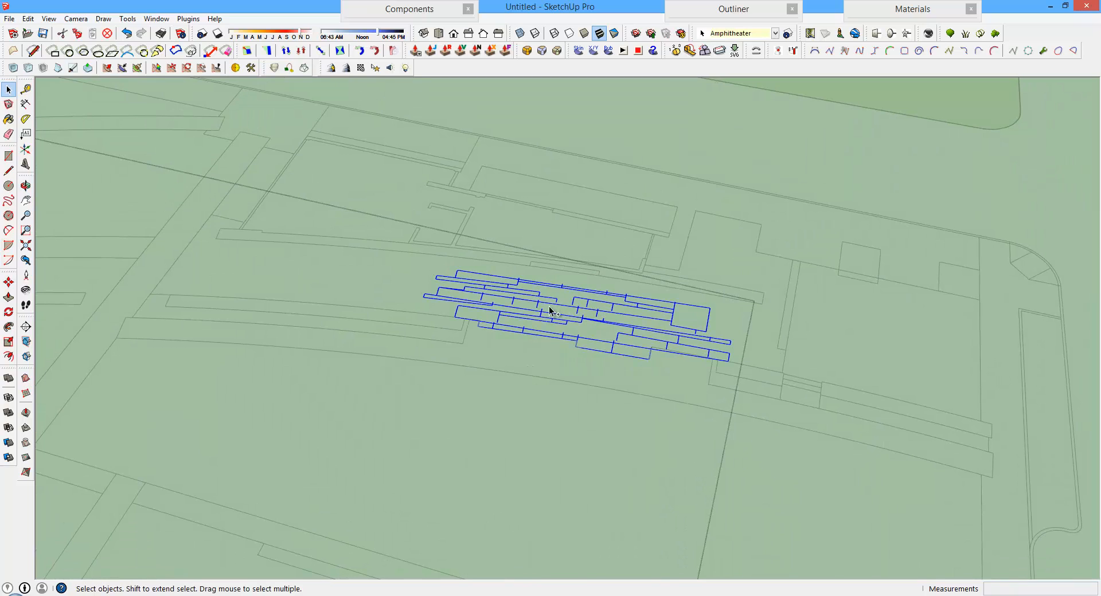
pyautogui.moveTo(512, 315)
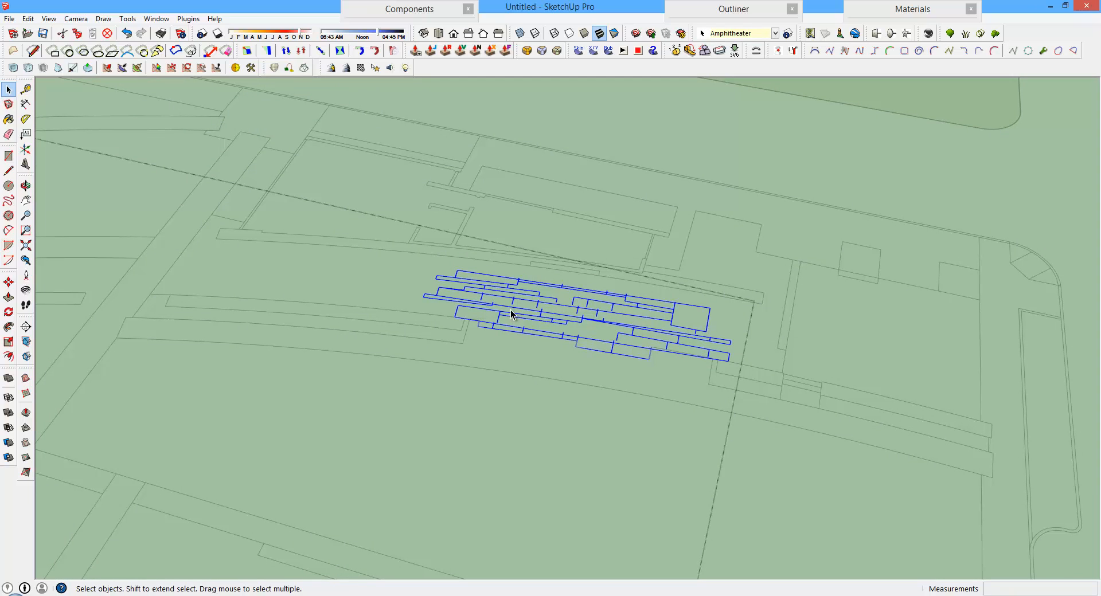
# Cancel the arc segment change, then run Extend Close Lines, accepting 20 edges extended.
pyautogui.click(186, 18)
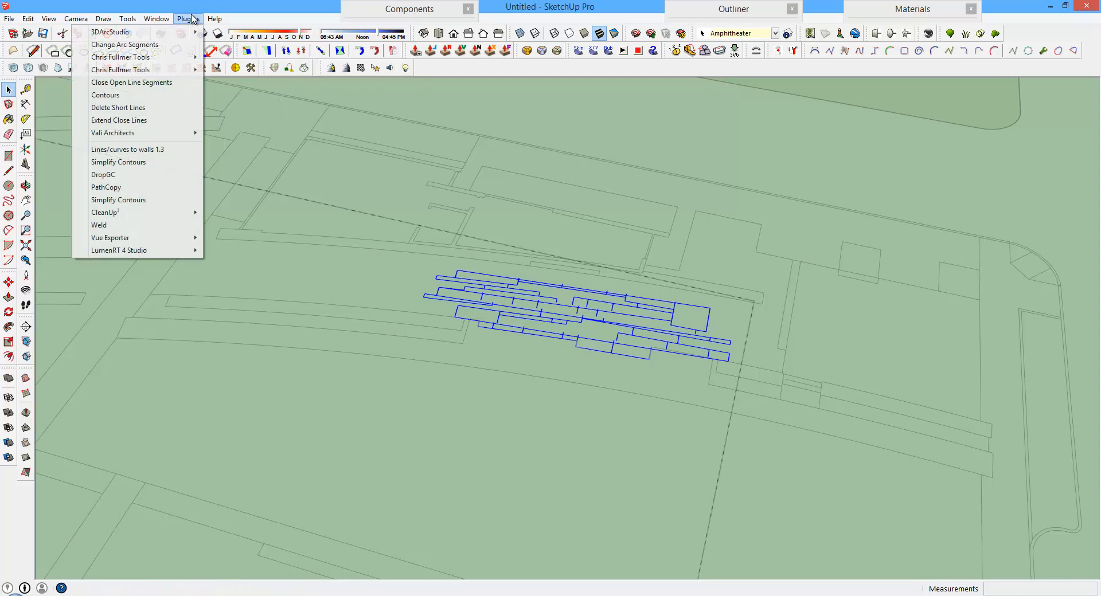
pyautogui.click(124, 44)
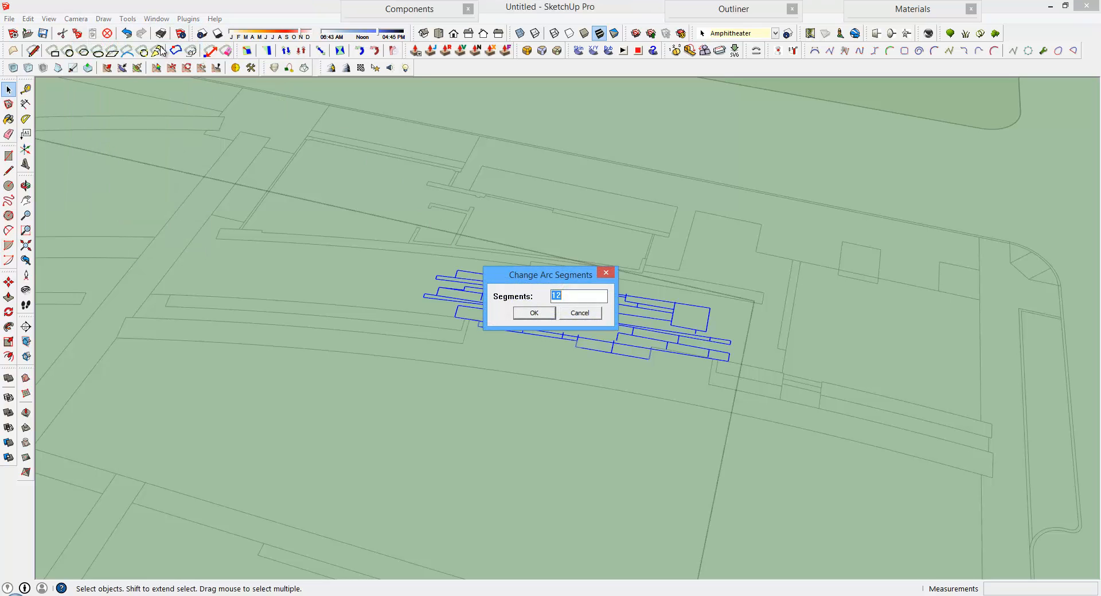
pyautogui.click(533, 313)
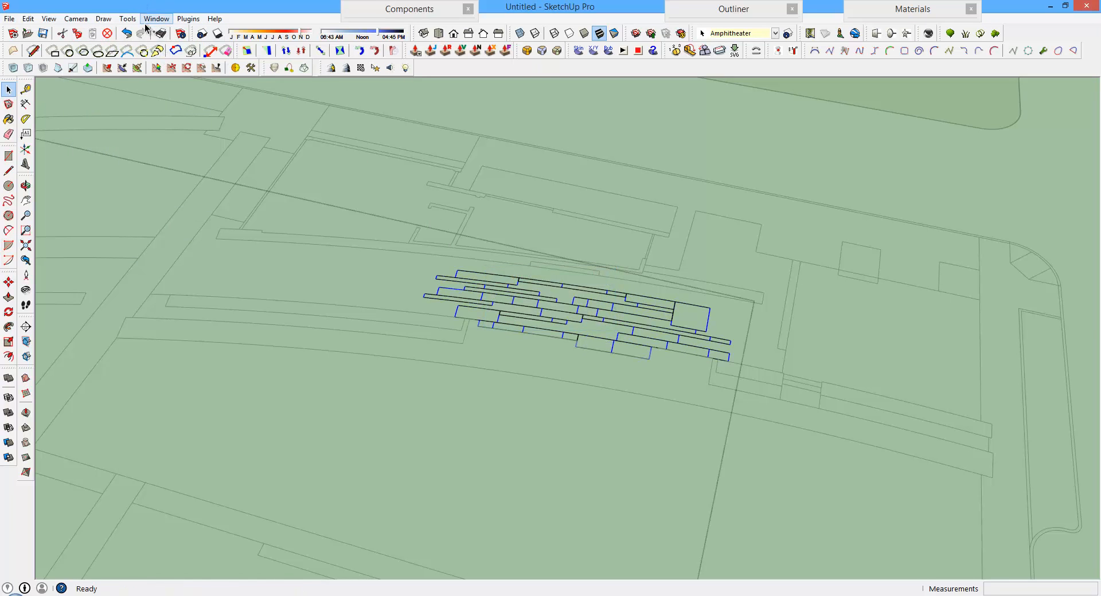
pyautogui.click(156, 18)
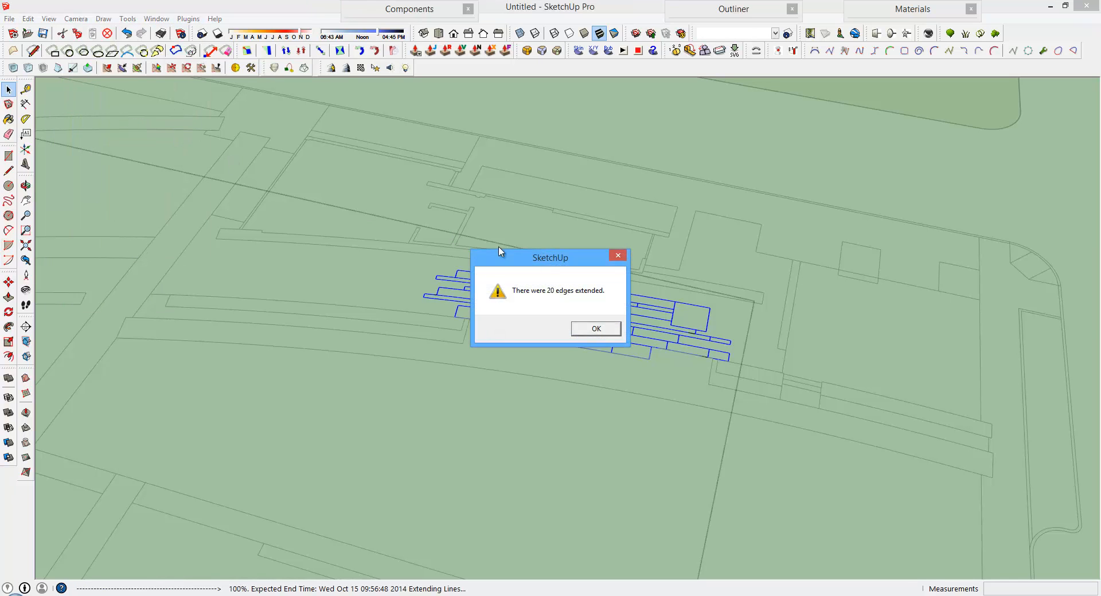
pyautogui.click(595, 329)
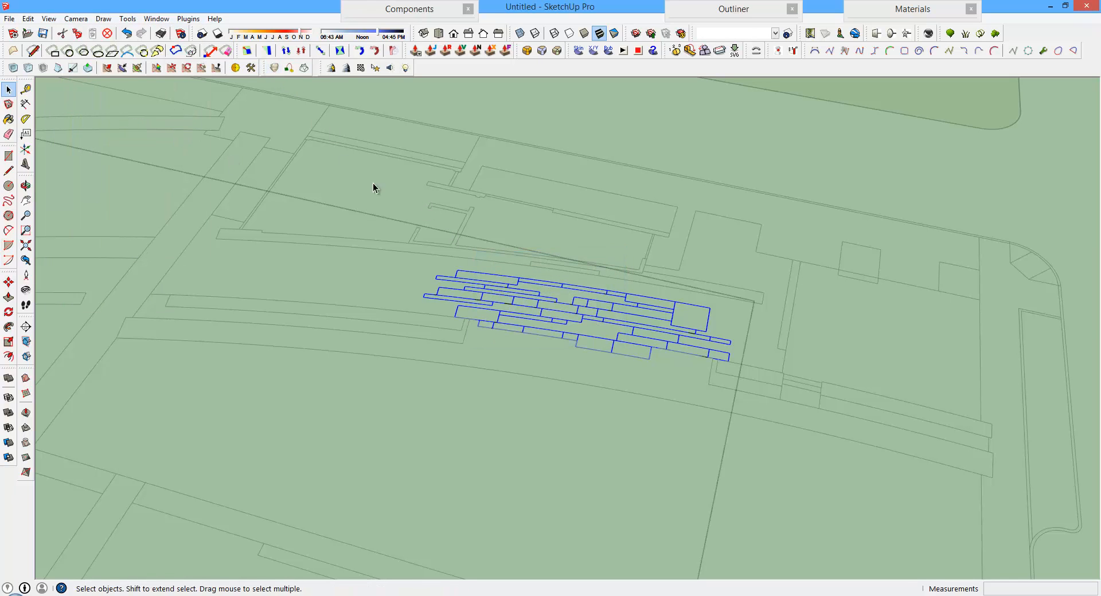
pyautogui.moveTo(511, 307)
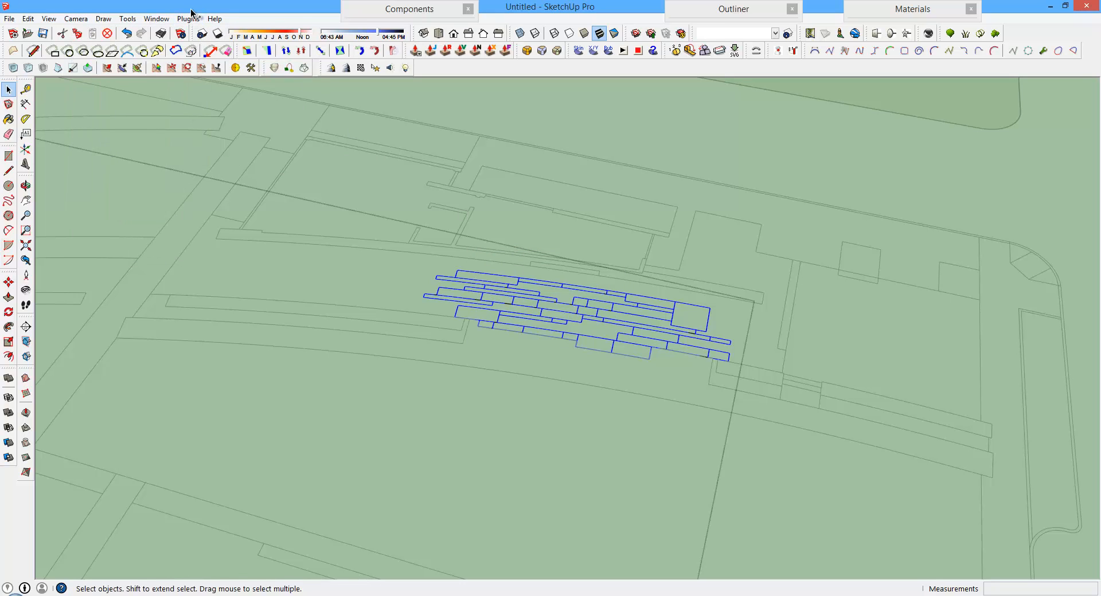
# Delete short stray edges, then run Make Faces 1.1 adding 40 faces to the amphitheatre.
pyautogui.click(186, 18)
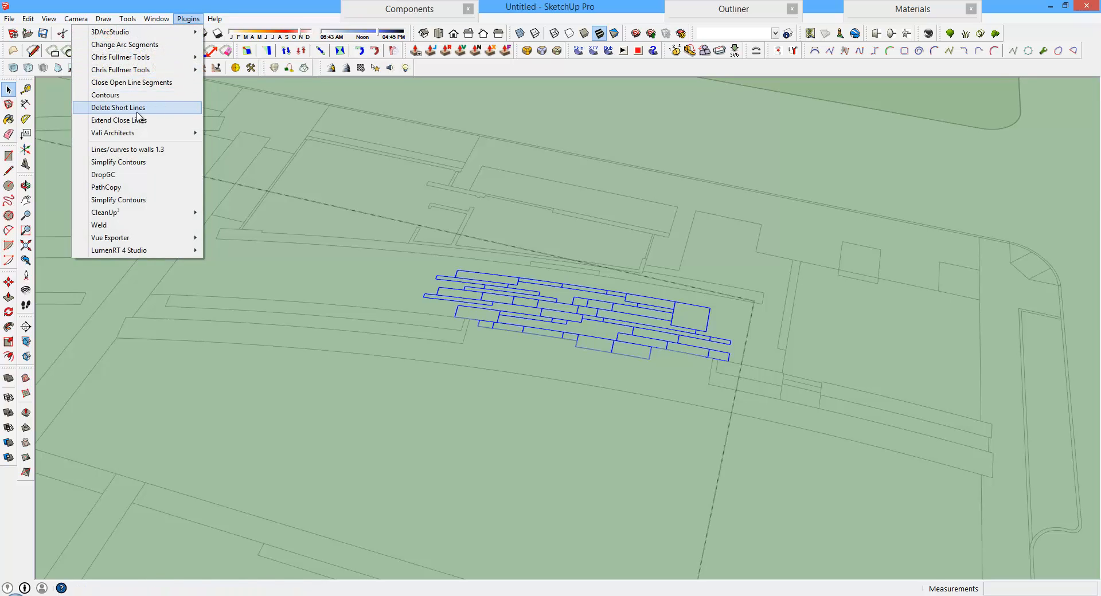
pyautogui.click(118, 108)
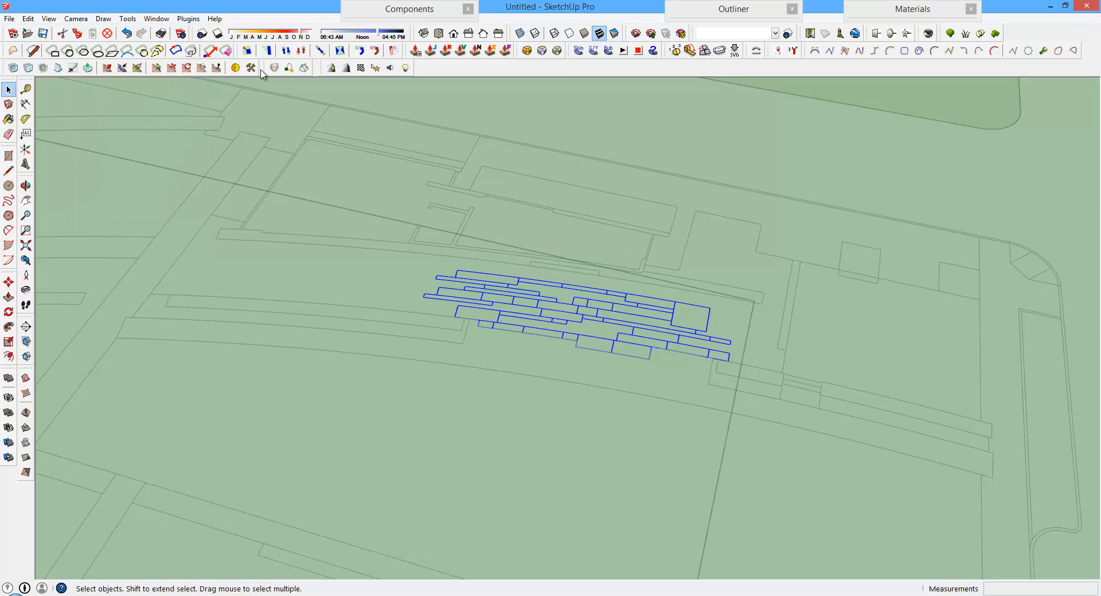
pyautogui.click(127, 19)
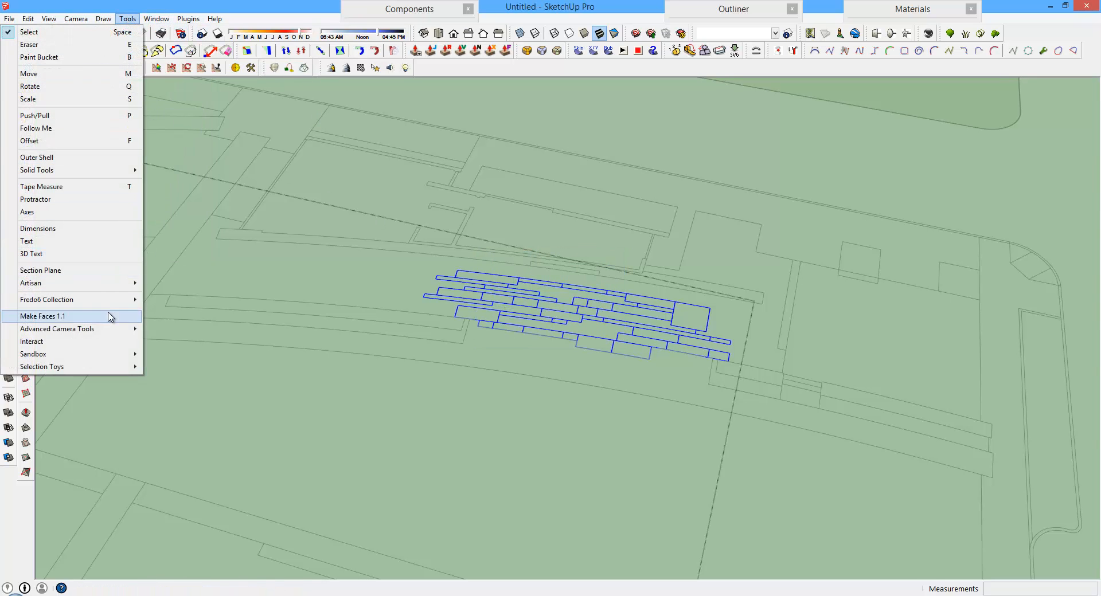
pyautogui.click(42, 316)
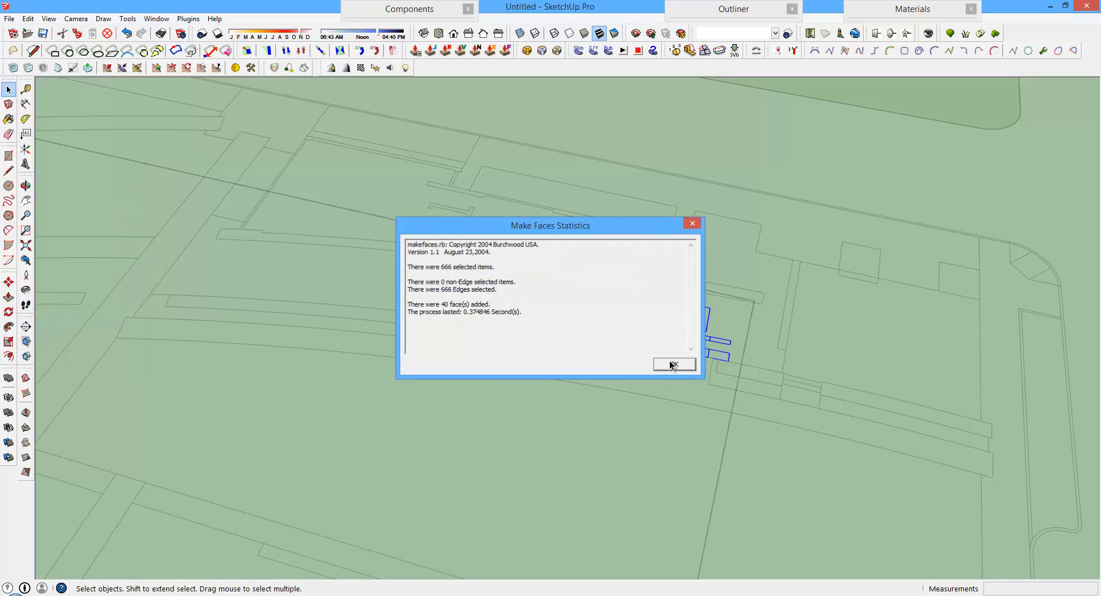
pyautogui.click(672, 365)
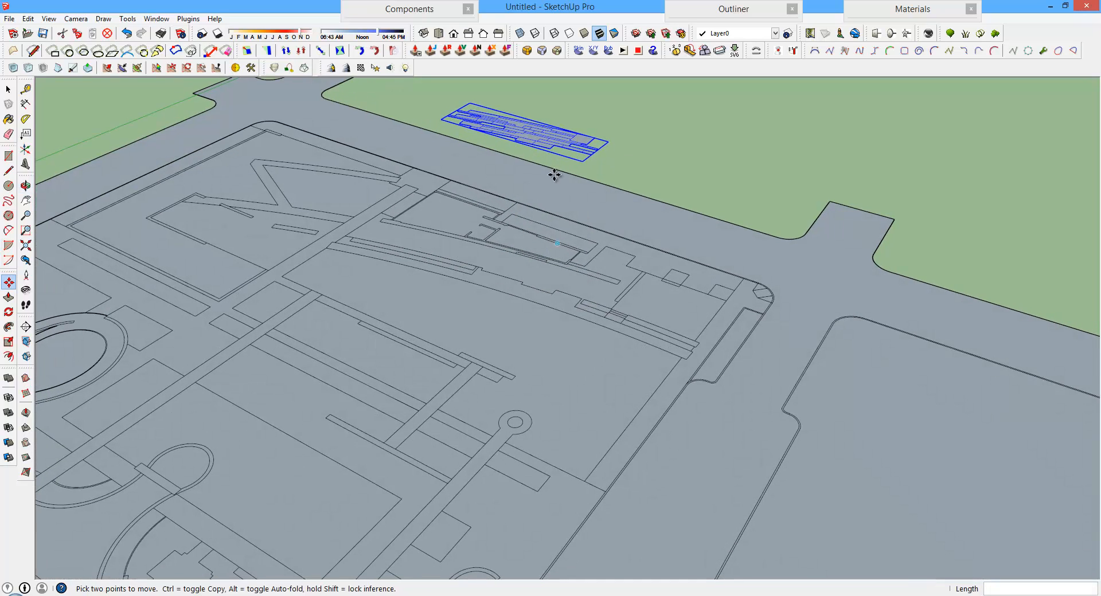
pyautogui.moveTo(516, 135)
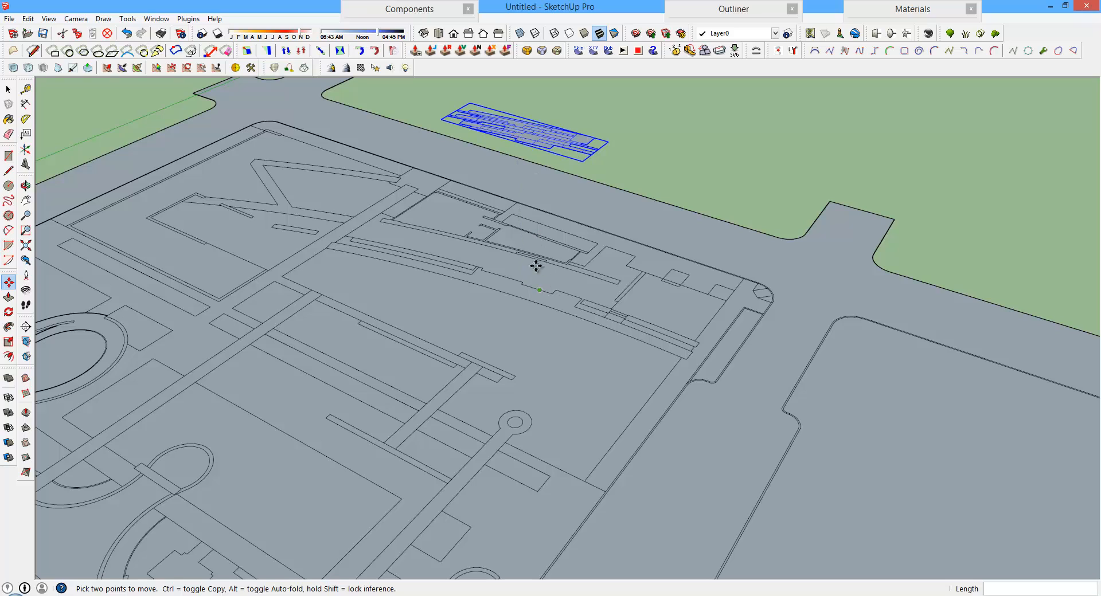
pyautogui.moveTo(517, 281)
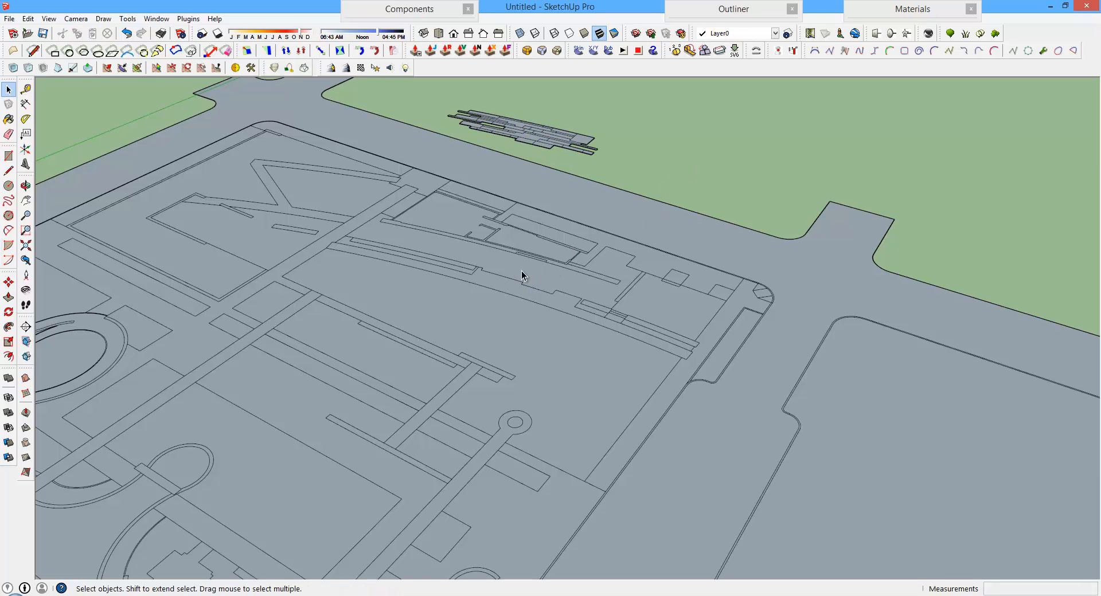
pyautogui.moveTo(515, 269)
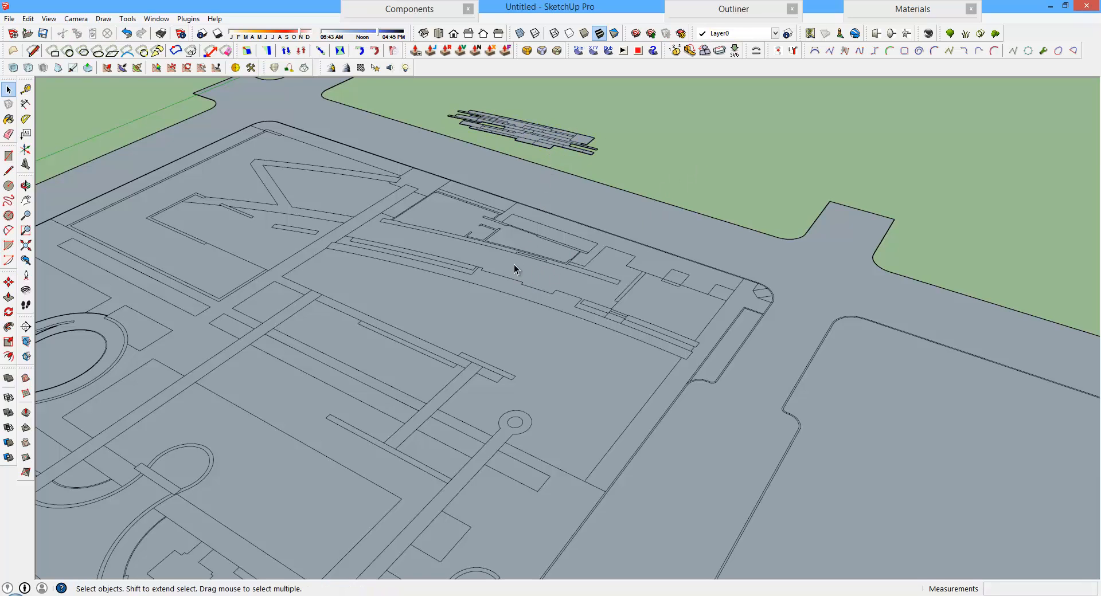
pyautogui.moveTo(557, 261)
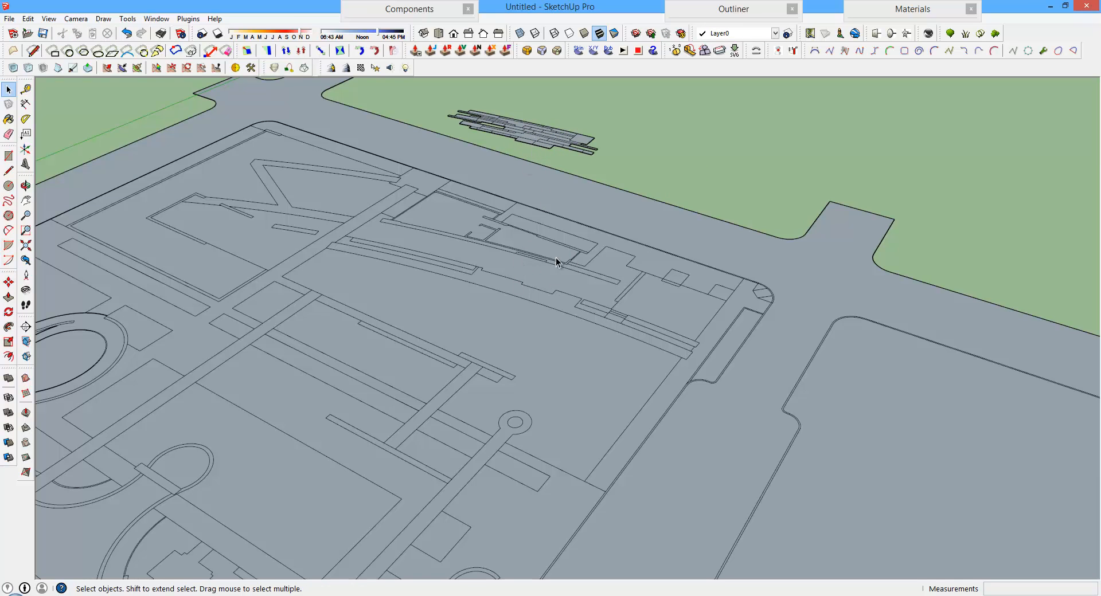
# Orbit the view back to see the whole site with the amphitheatre beside it.
pyautogui.moveTo(555, 264); pyautogui.dragTo(421, 393)
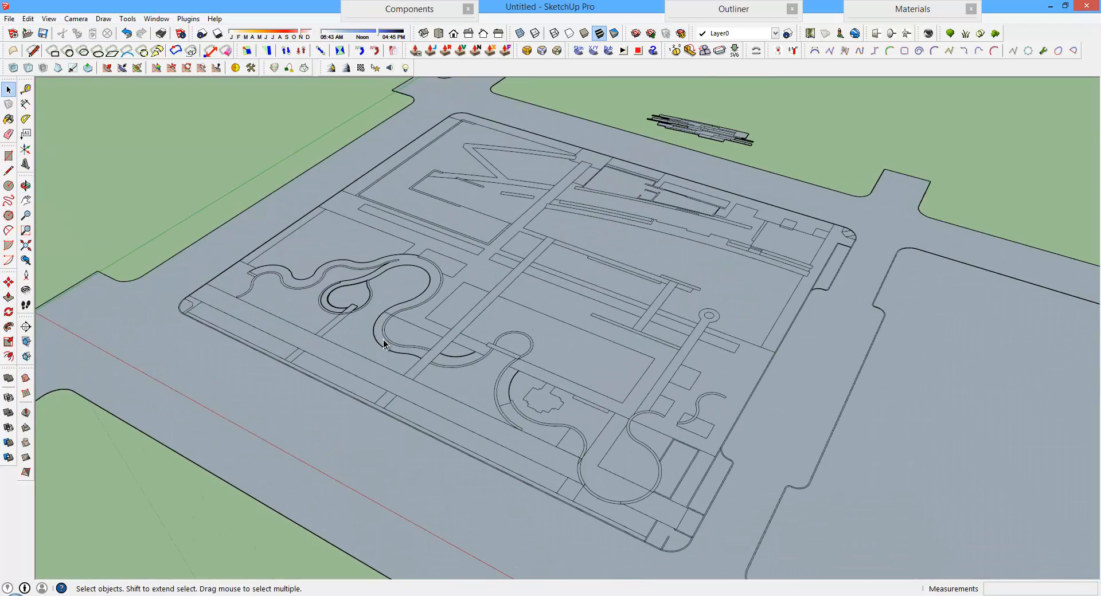
# Import the next garden DWG layer and dismiss the Import Results summary.
pyautogui.click(9, 18)
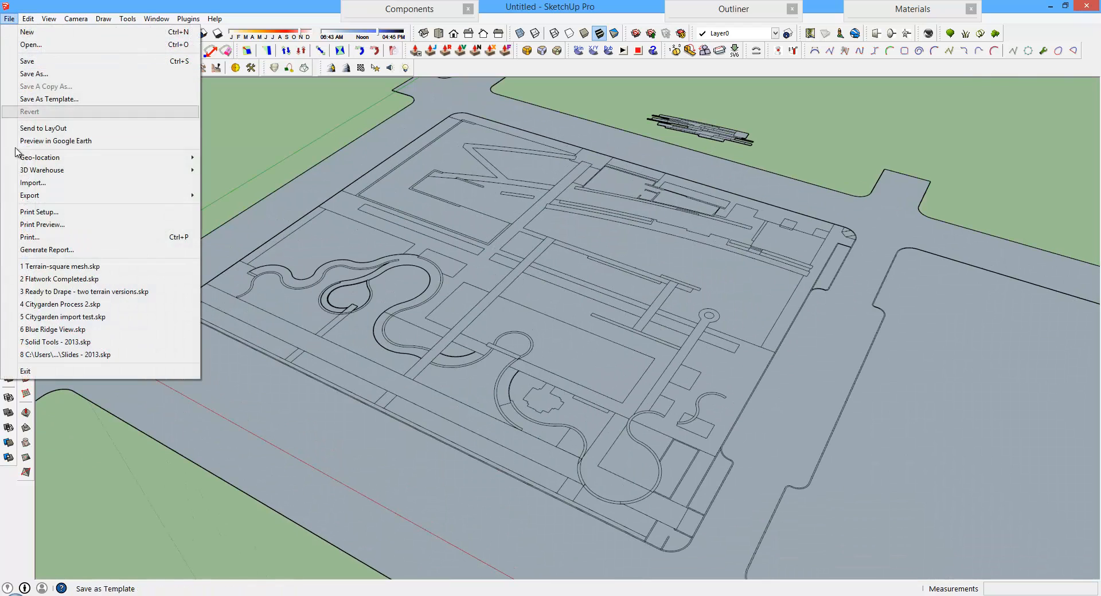
pyautogui.click(32, 182)
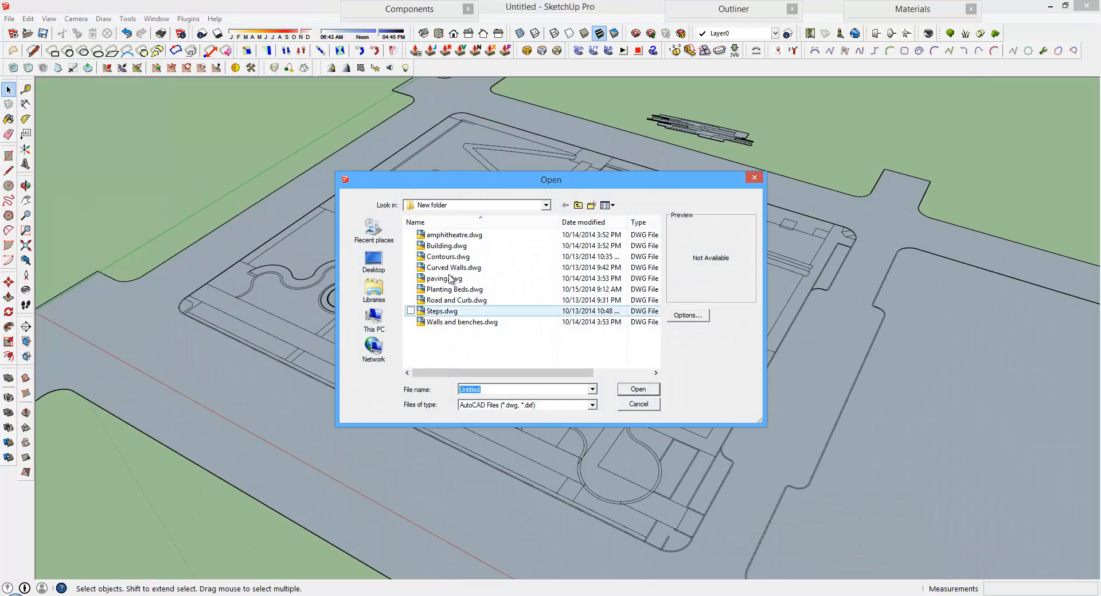
pyautogui.click(636, 388)
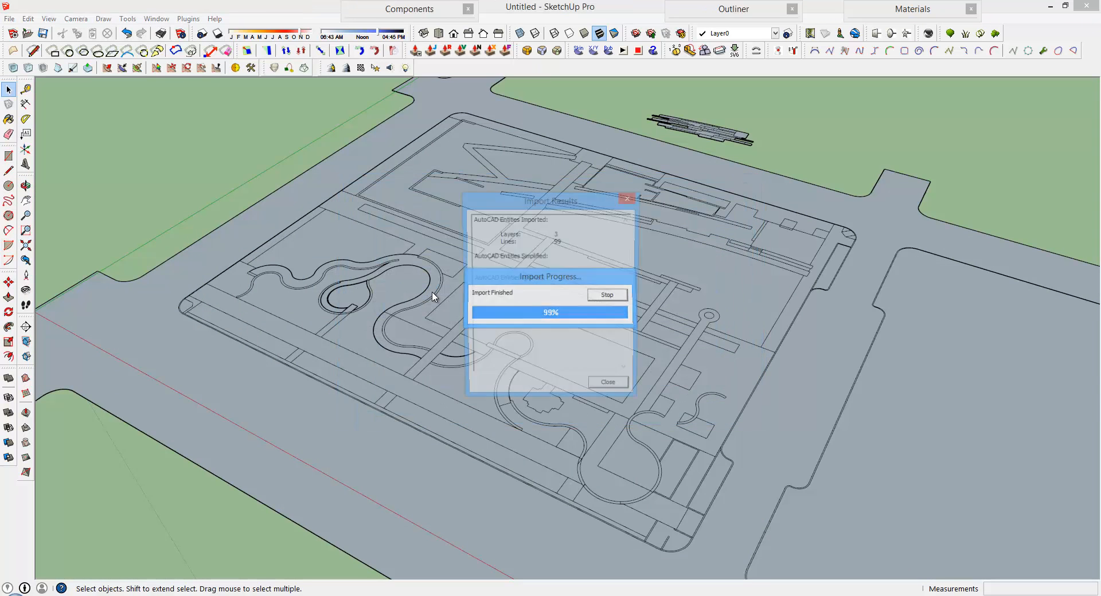
pyautogui.click(607, 382)
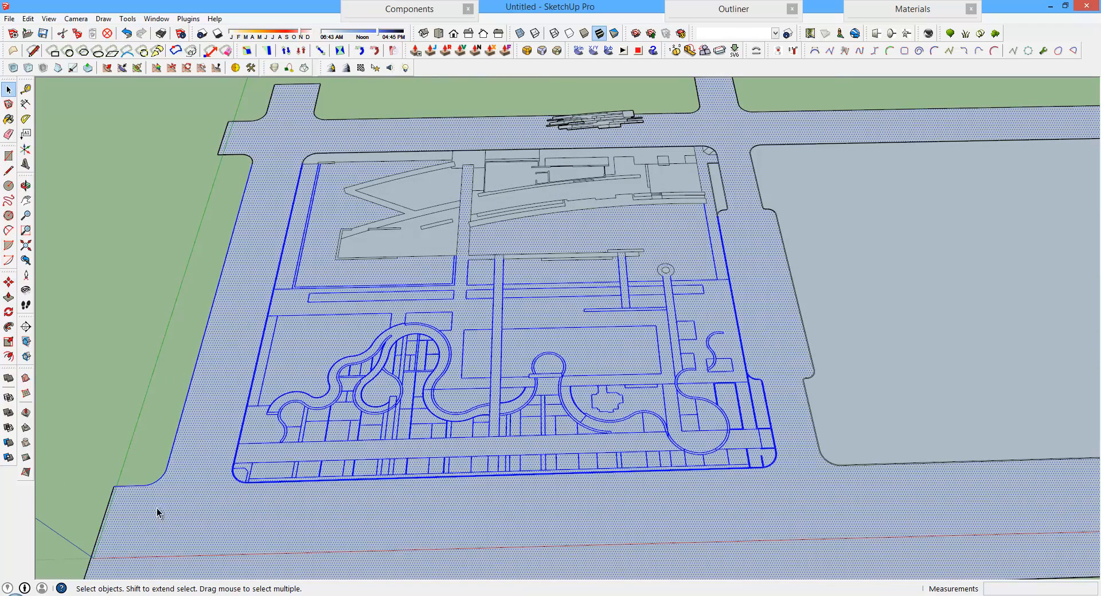
# Extend the selected site edges (44 extended), then select the whole linework and bring up its commands.
pyautogui.click(156, 18)
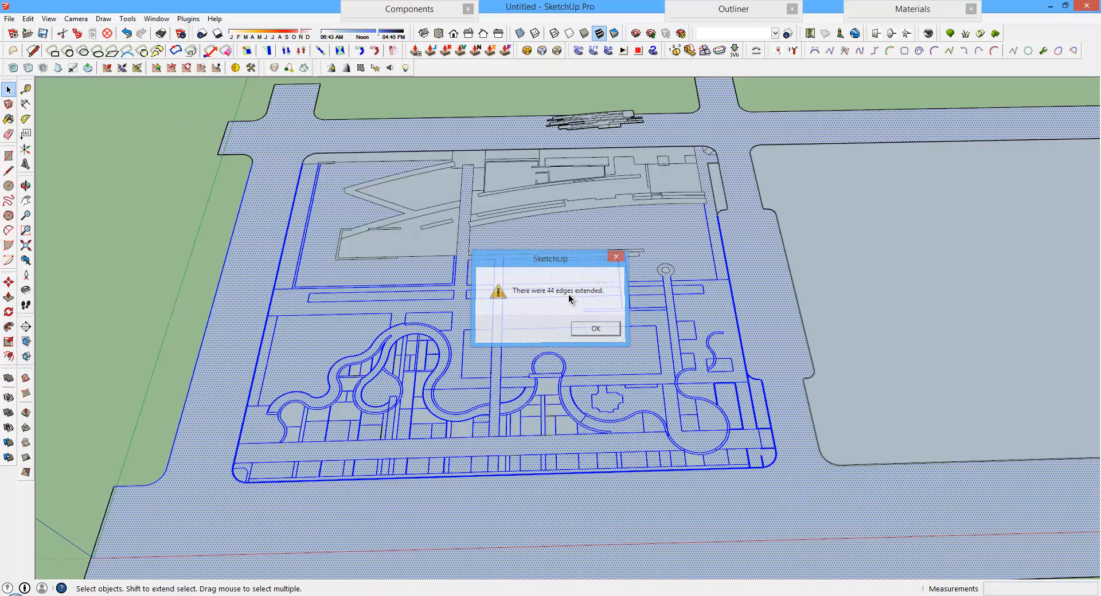
pyautogui.click(595, 329)
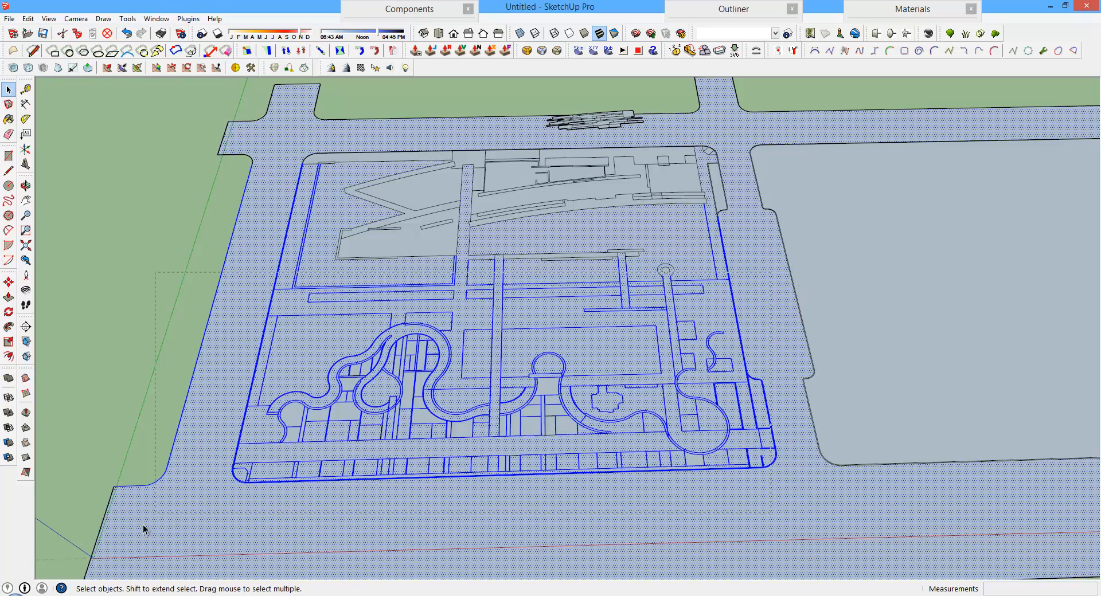
pyautogui.click(186, 18)
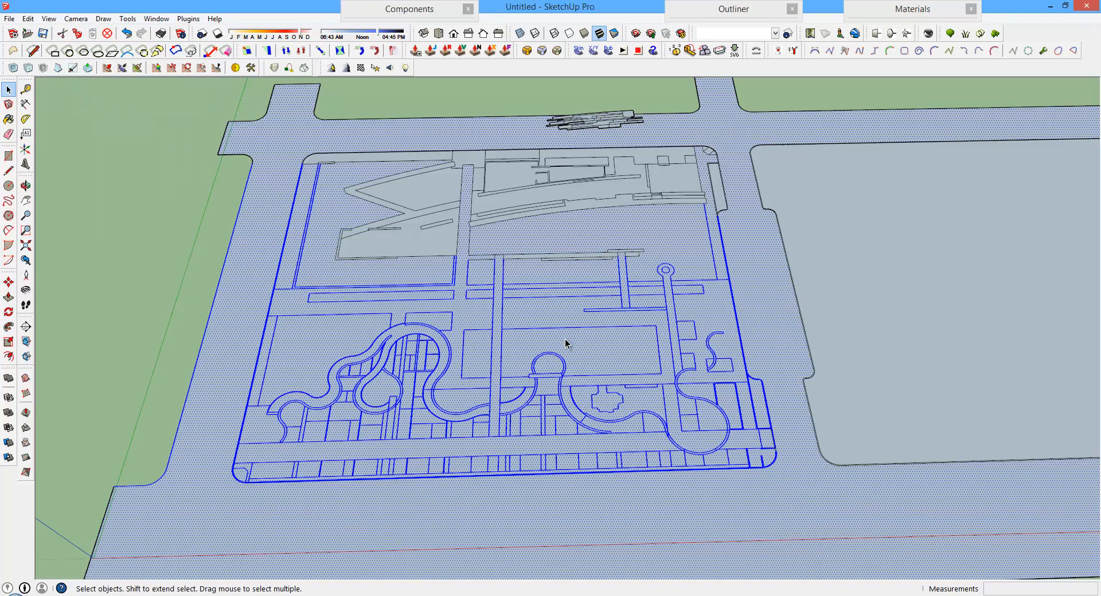
pyautogui.rightClick(565, 344)
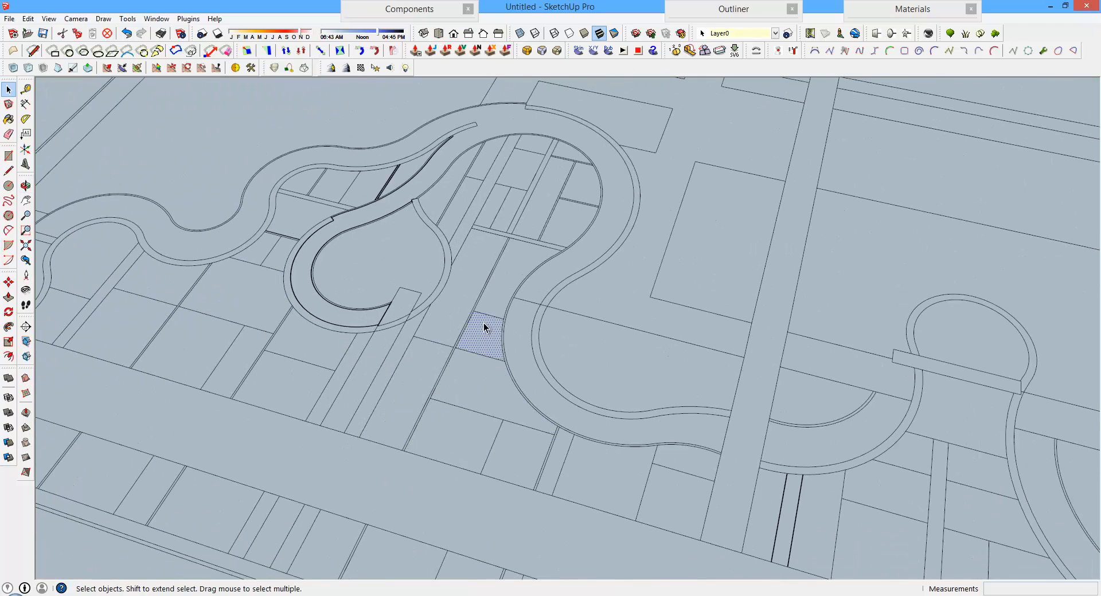
# Zoom to the curving path, work on its face, and clear the edge selection afterward.
pyautogui.scroll(3)
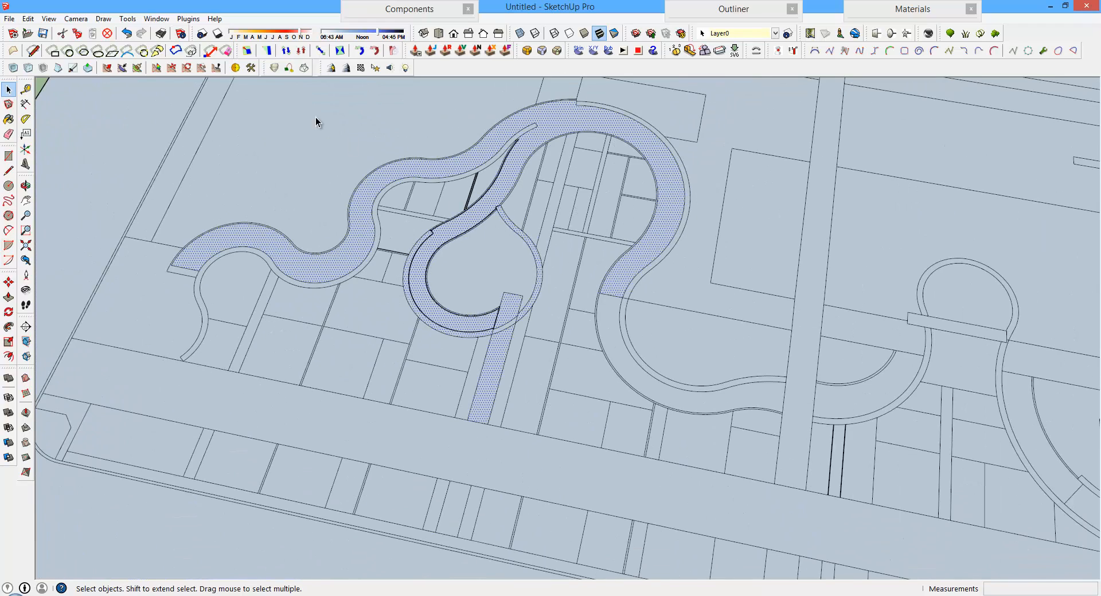
pyautogui.rightClick(495, 270)
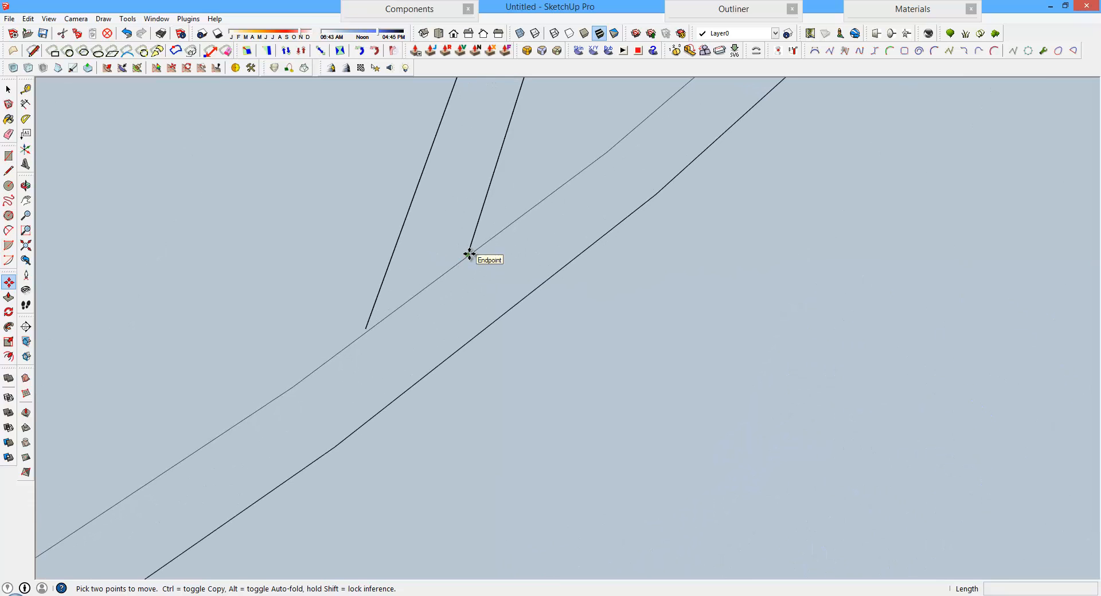
pyautogui.moveTo(468, 253)
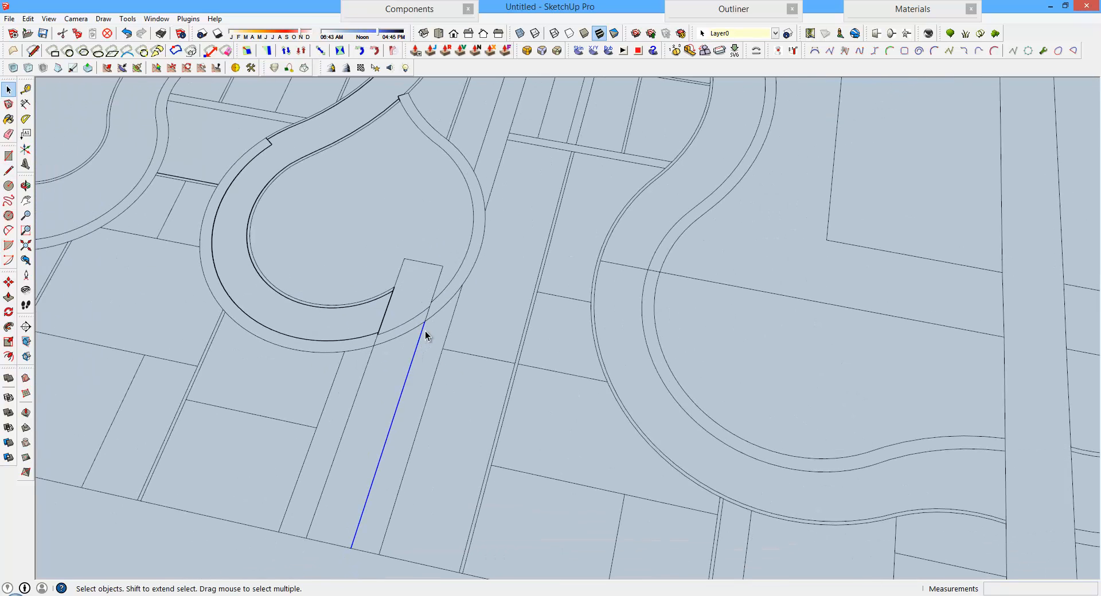
pyautogui.click(9, 282)
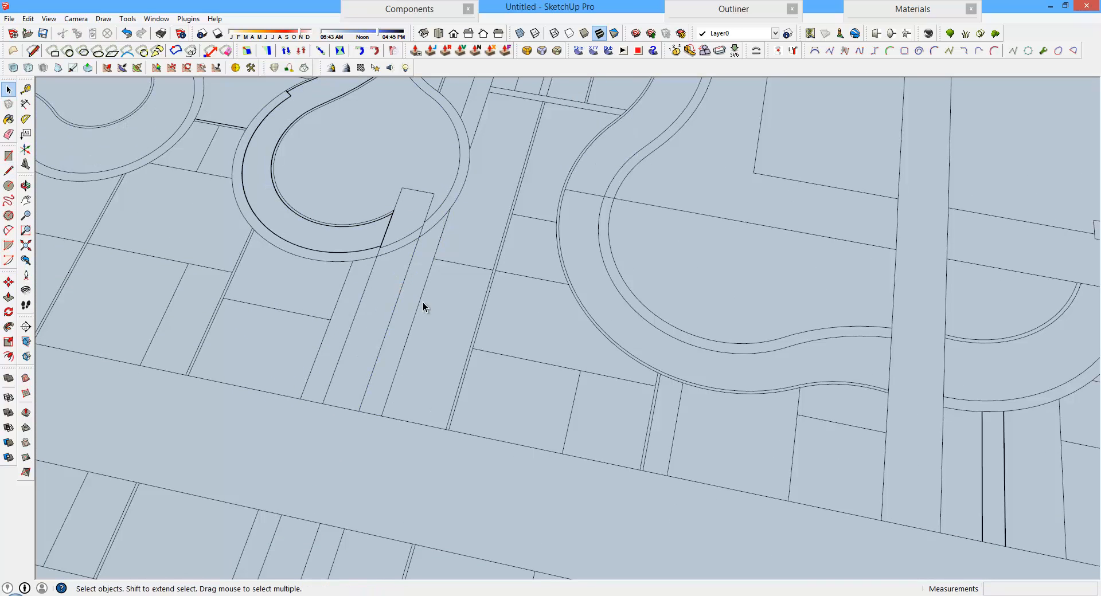
# Erase the leftover edge inside the path strip and check the path face is continuous.
pyautogui.click(404, 288)
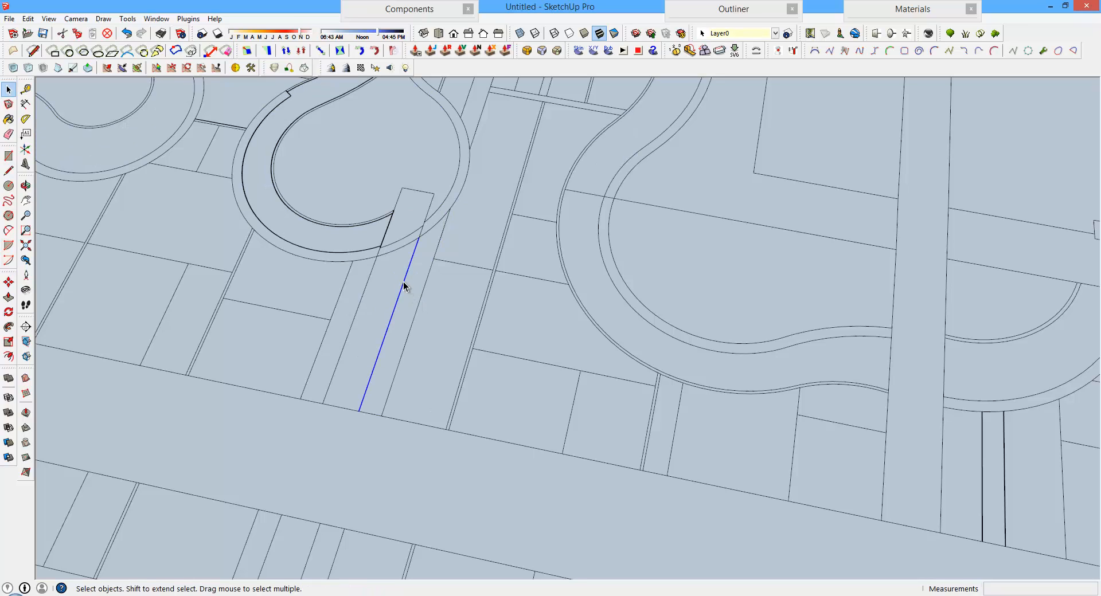
pyautogui.click(409, 258)
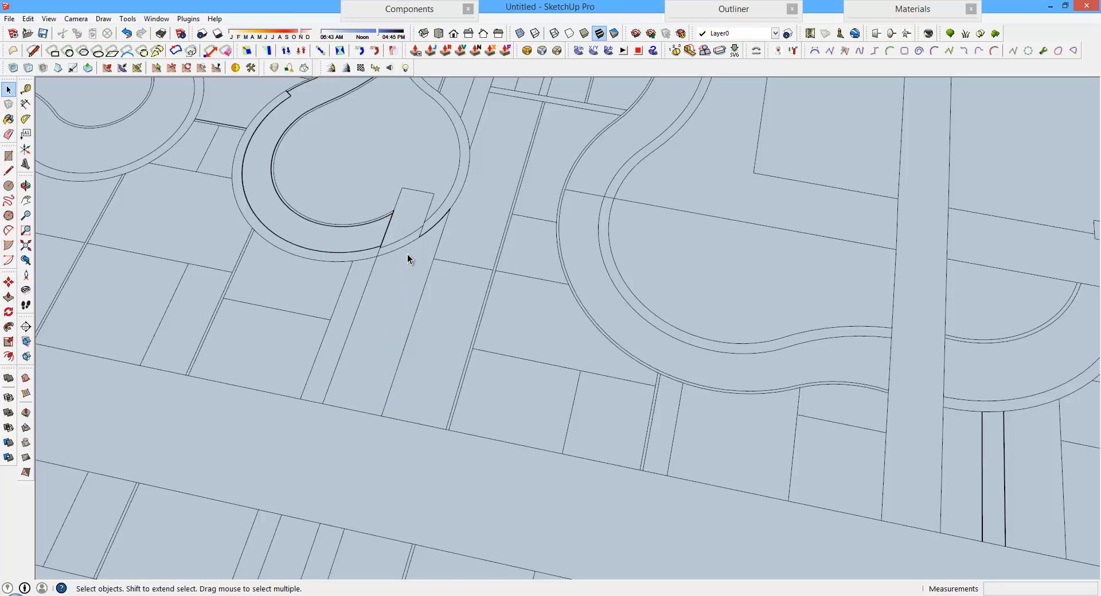
pyautogui.click(9, 171)
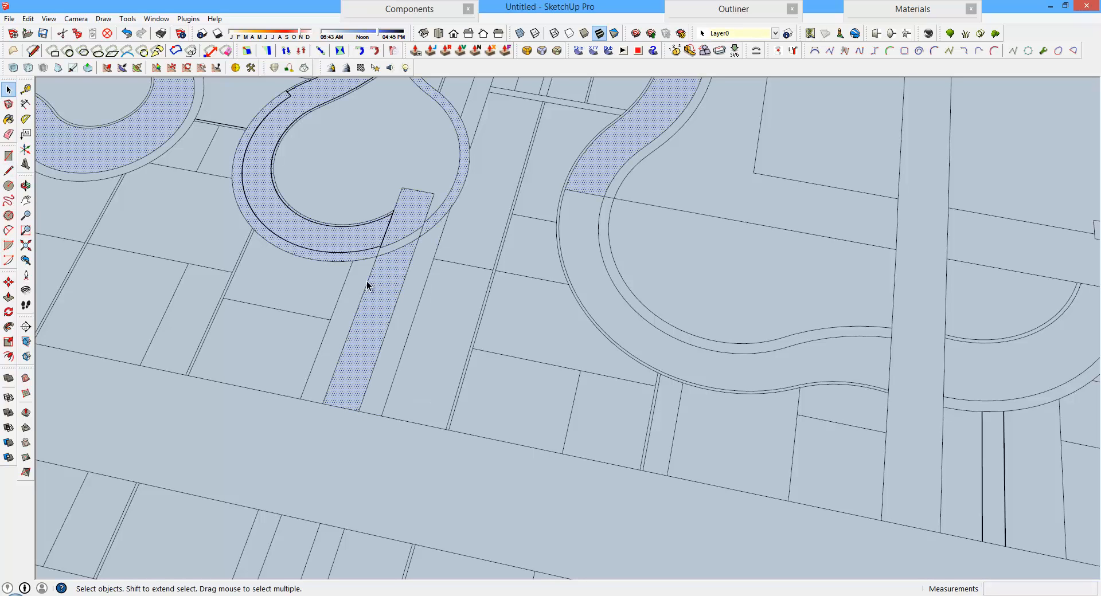
pyautogui.moveTo(365, 280); pyautogui.dragTo(605, 242)
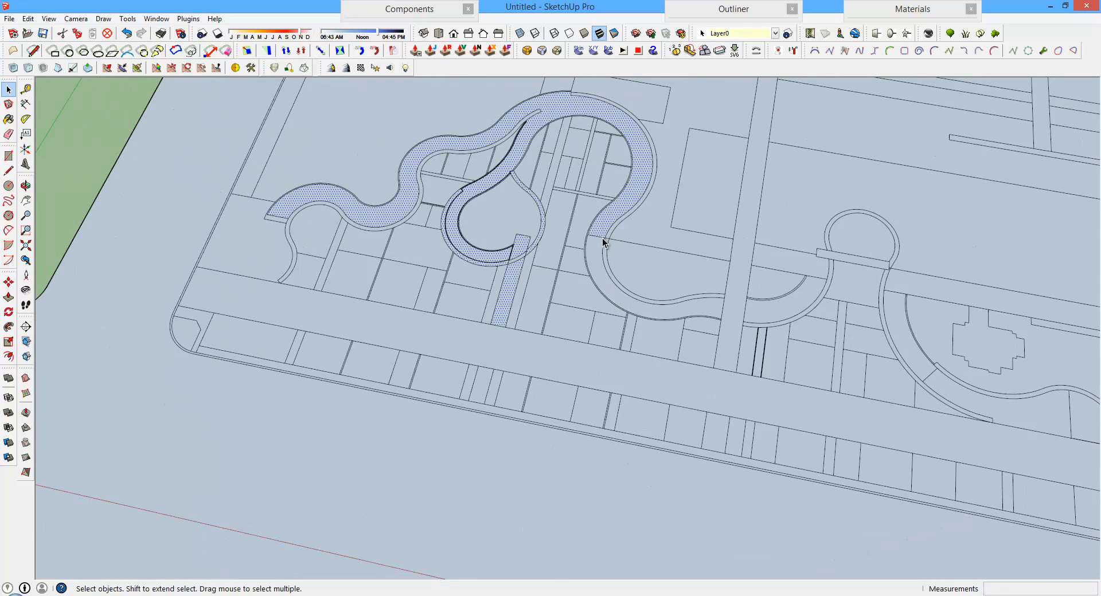
pyautogui.click(600, 242)
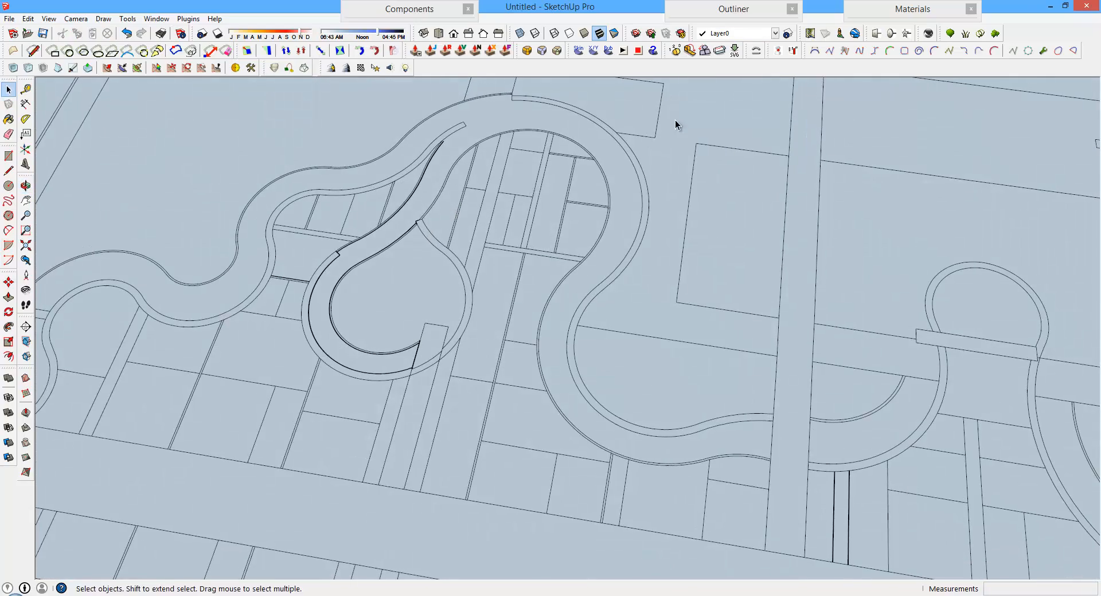
# Zoom in and select the dark edge at the path's tip to inspect the crossings.
pyautogui.scroll(3)
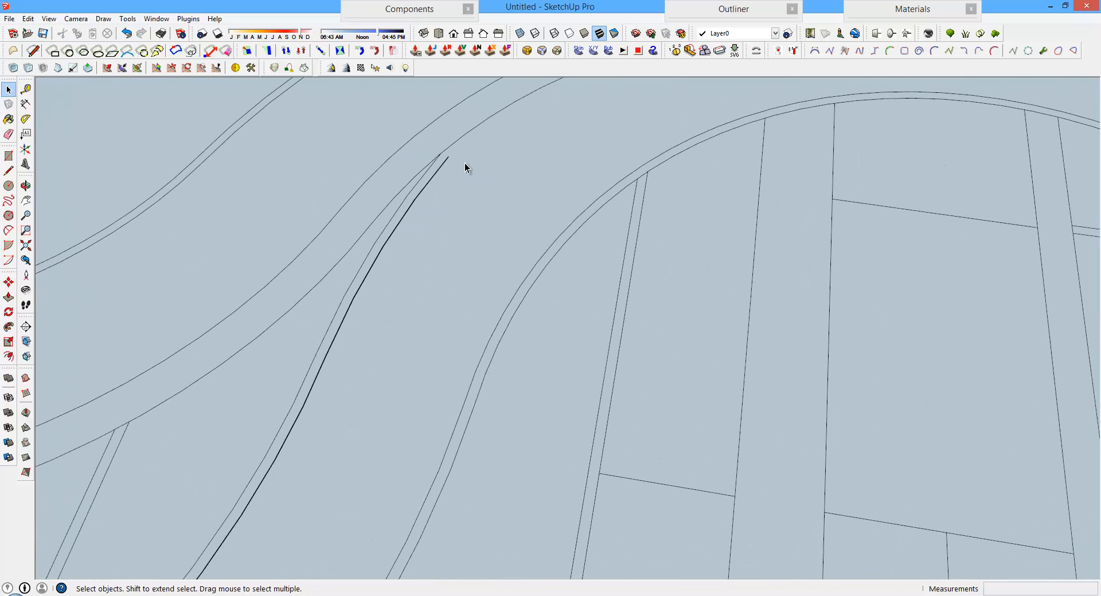
pyautogui.click(9, 170)
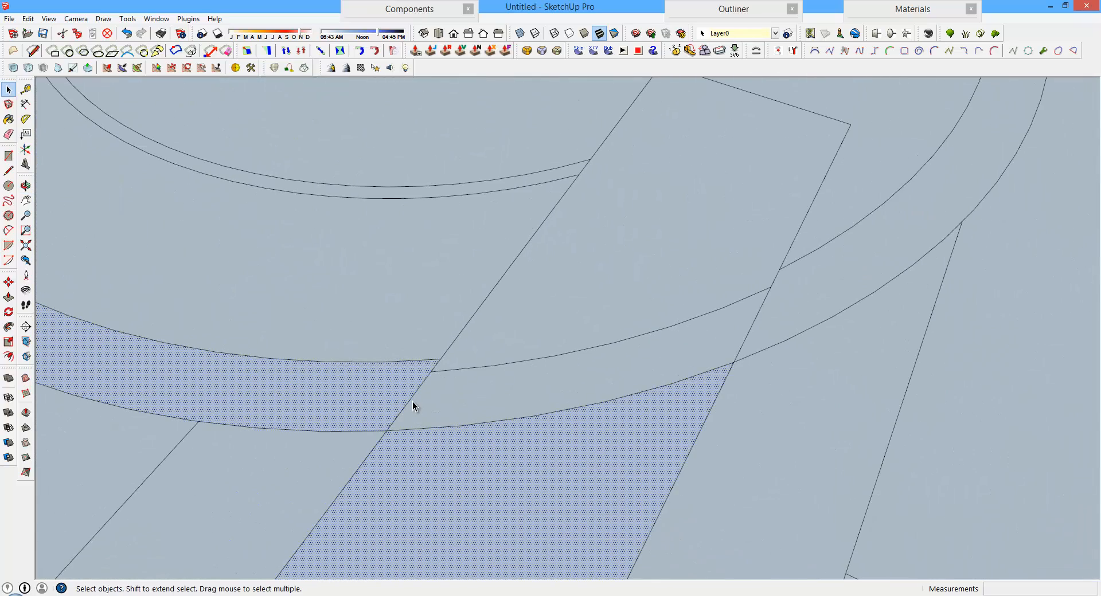
pyautogui.click(413, 403)
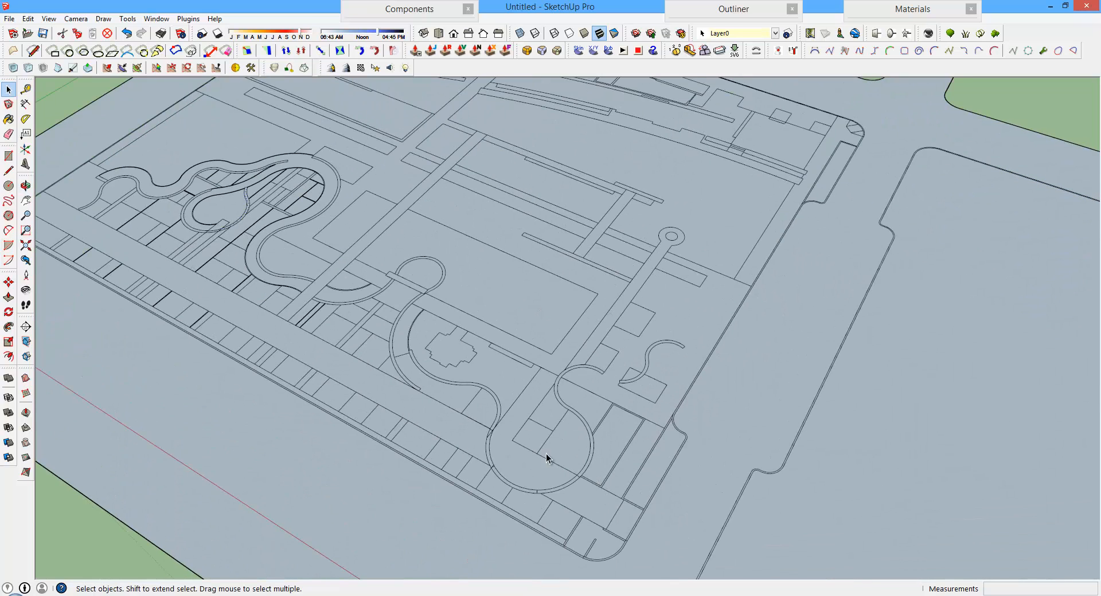
pyautogui.scroll(-3)
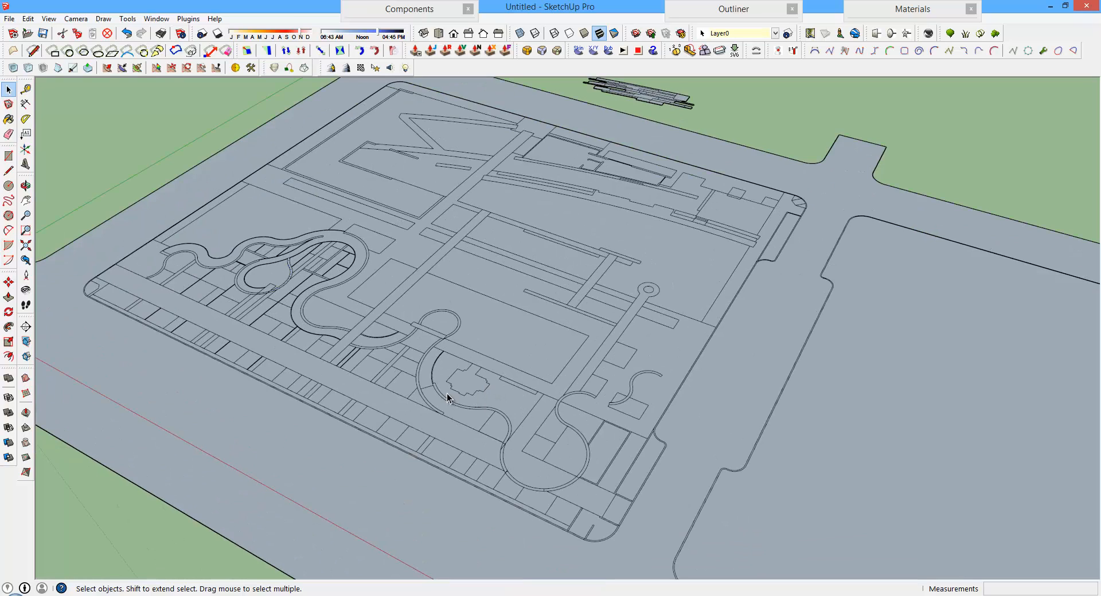
pyautogui.moveTo(647, 244)
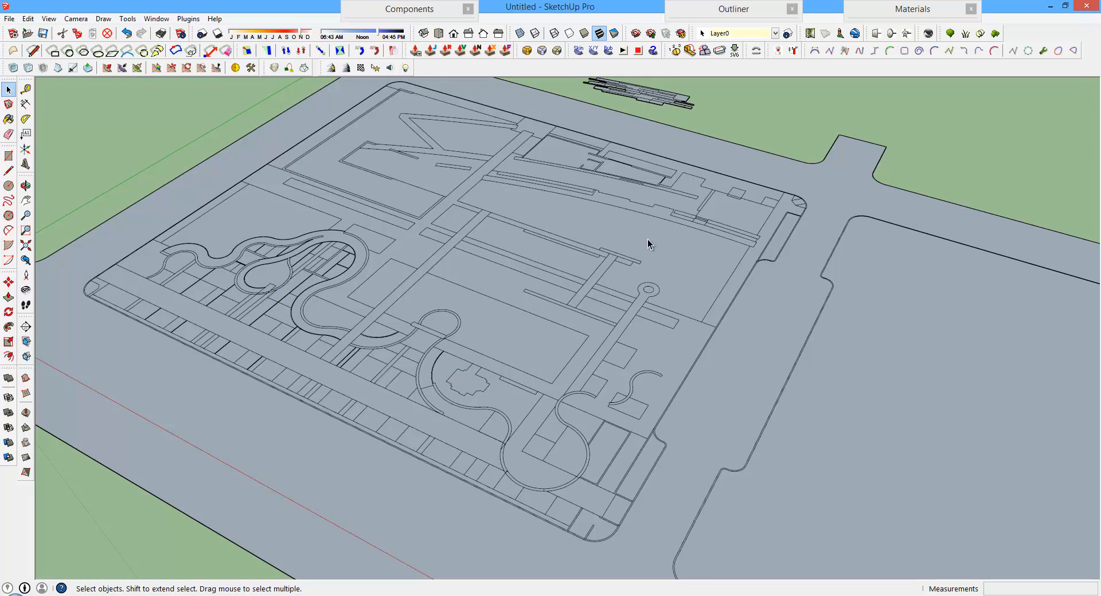
pyautogui.moveTo(483, 274)
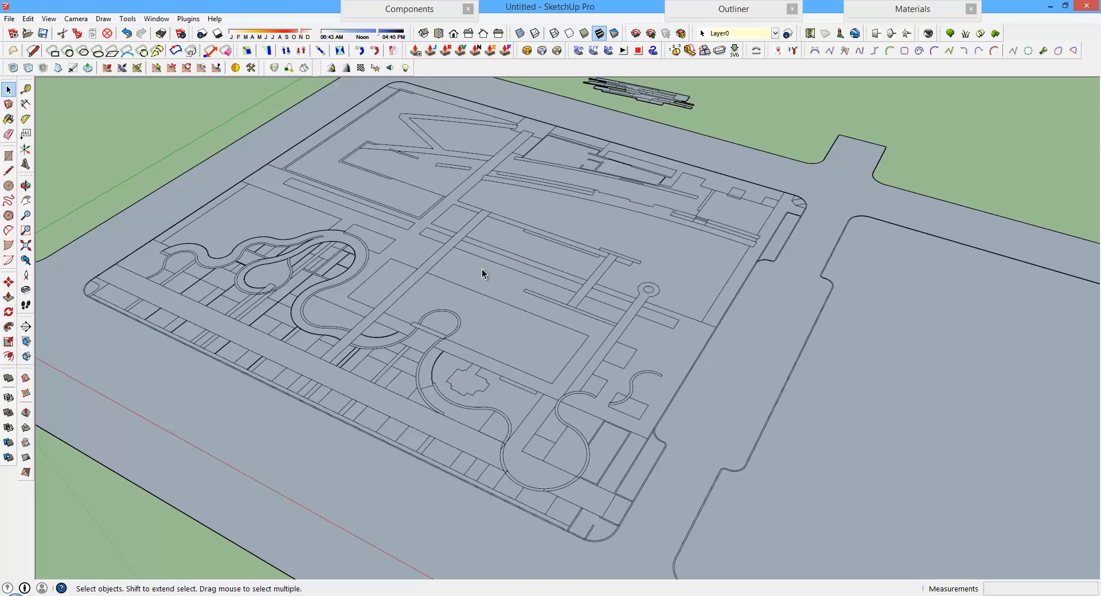
pyautogui.moveTo(486, 267)
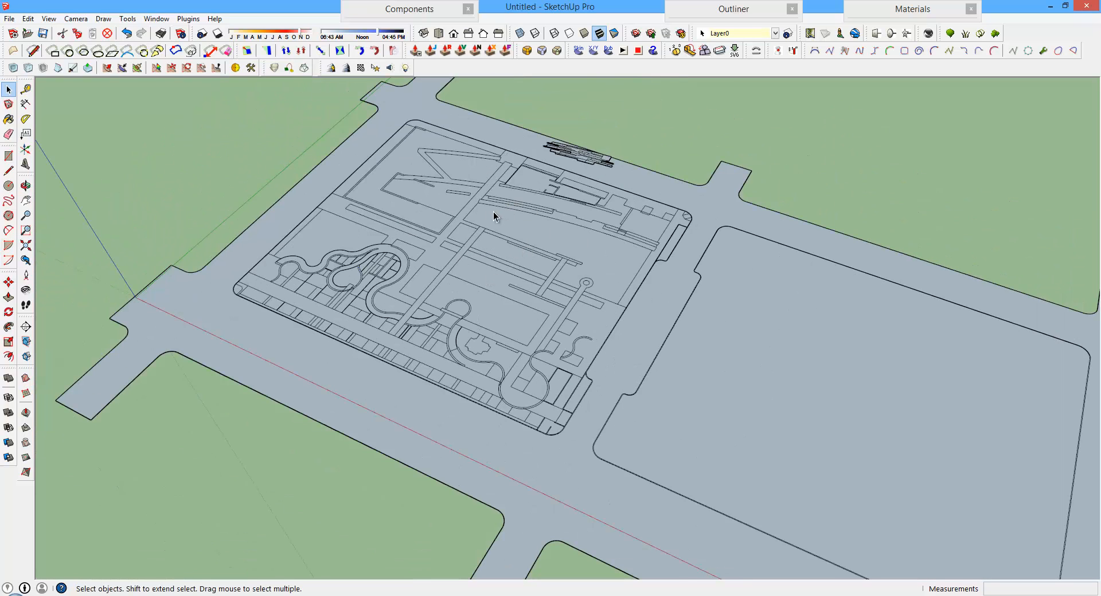
pyautogui.moveTo(417, 281)
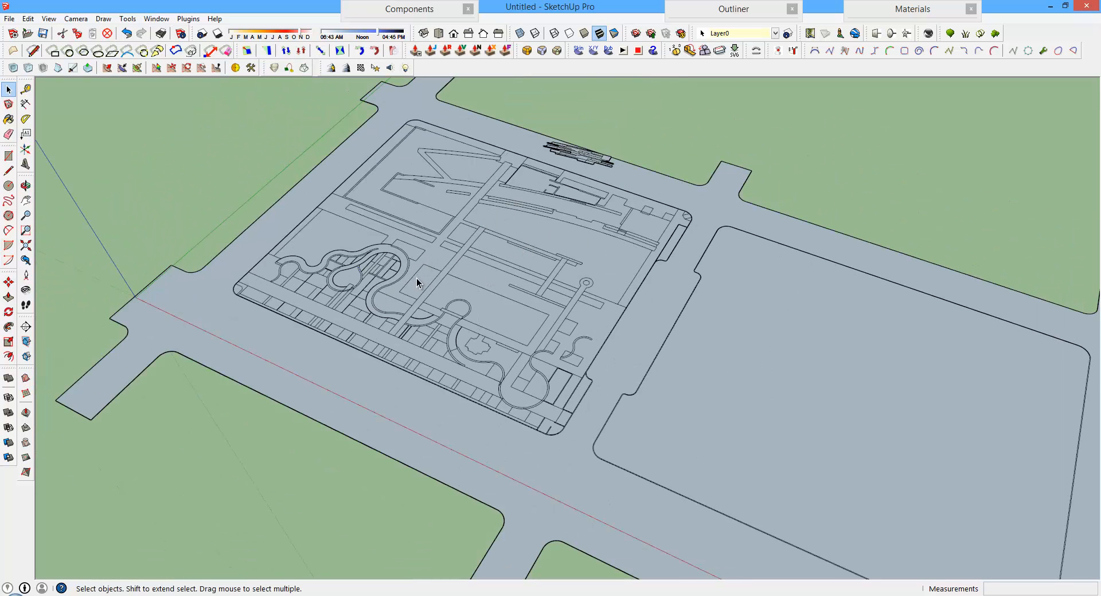
pyautogui.moveTo(549, 244)
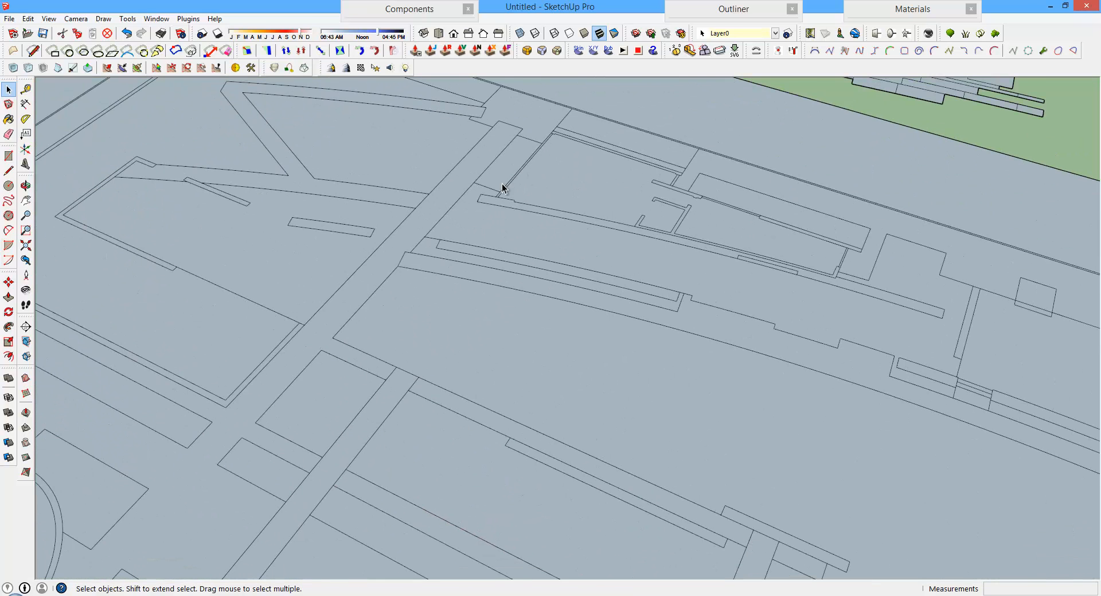
pyautogui.moveTo(489, 199)
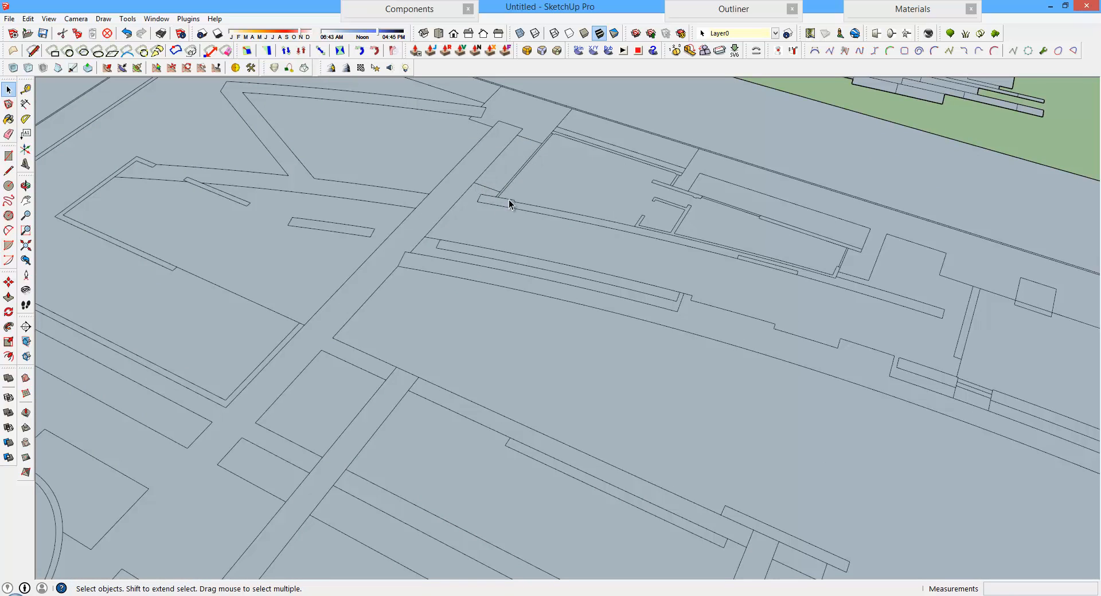
pyautogui.moveTo(509, 284)
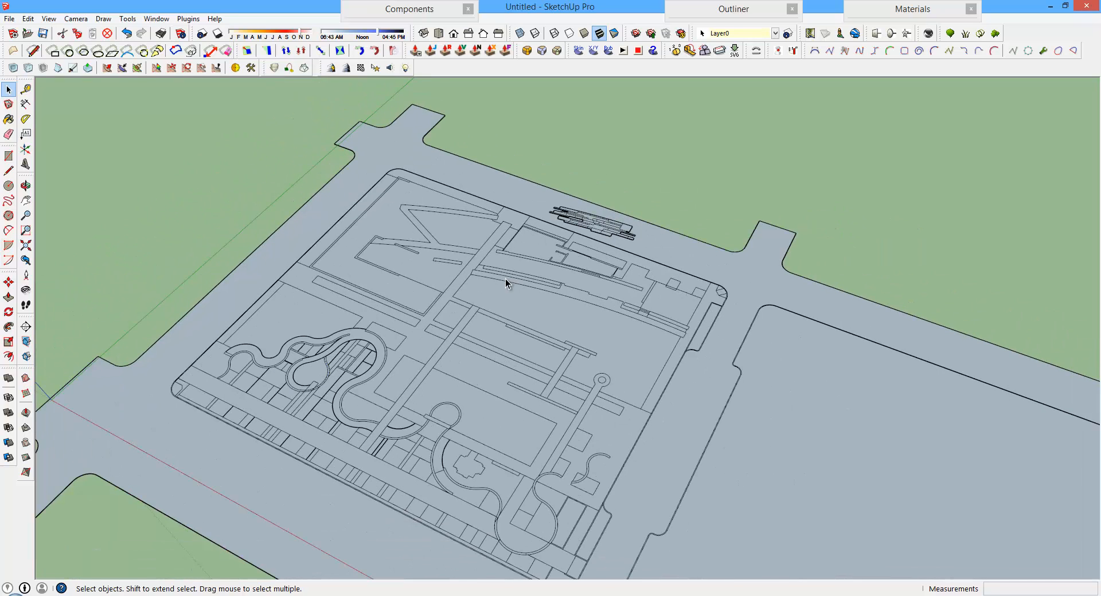
pyautogui.moveTo(507, 264)
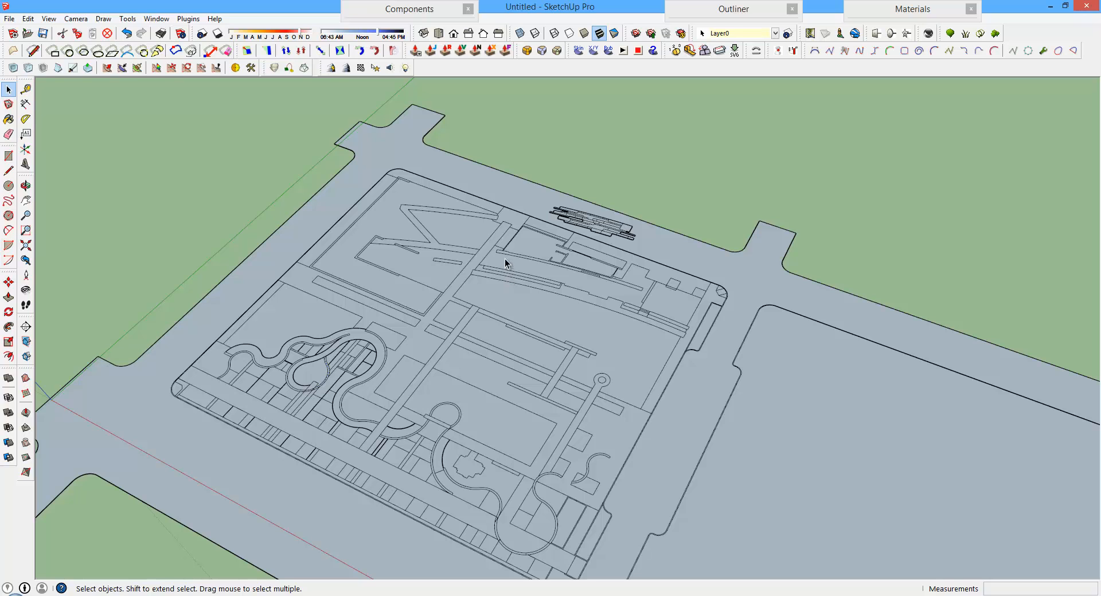
pyautogui.moveTo(511, 317)
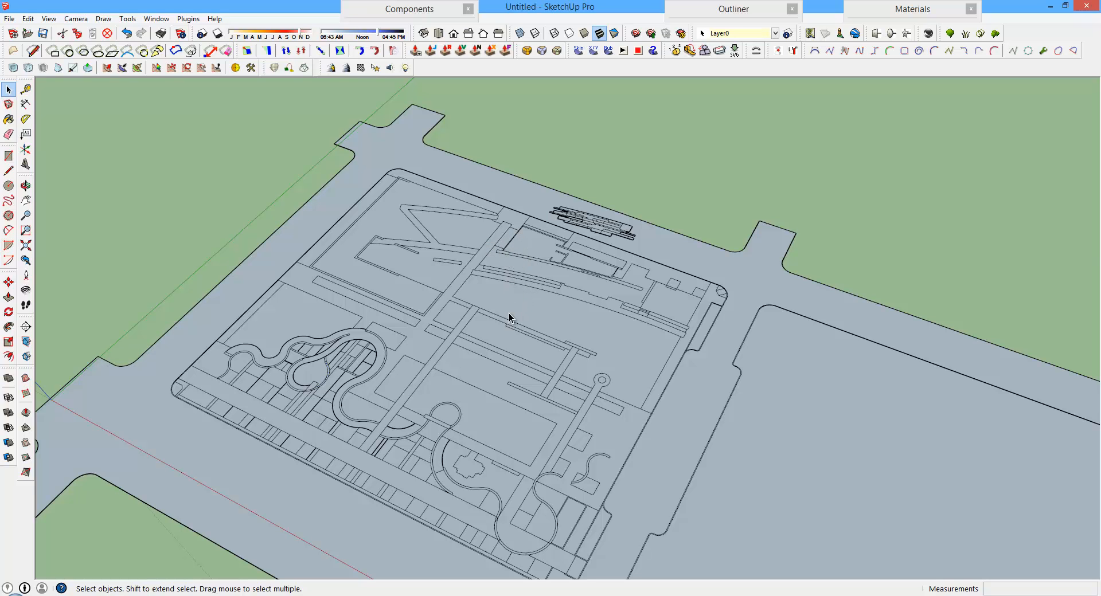
pyautogui.moveTo(583, 485)
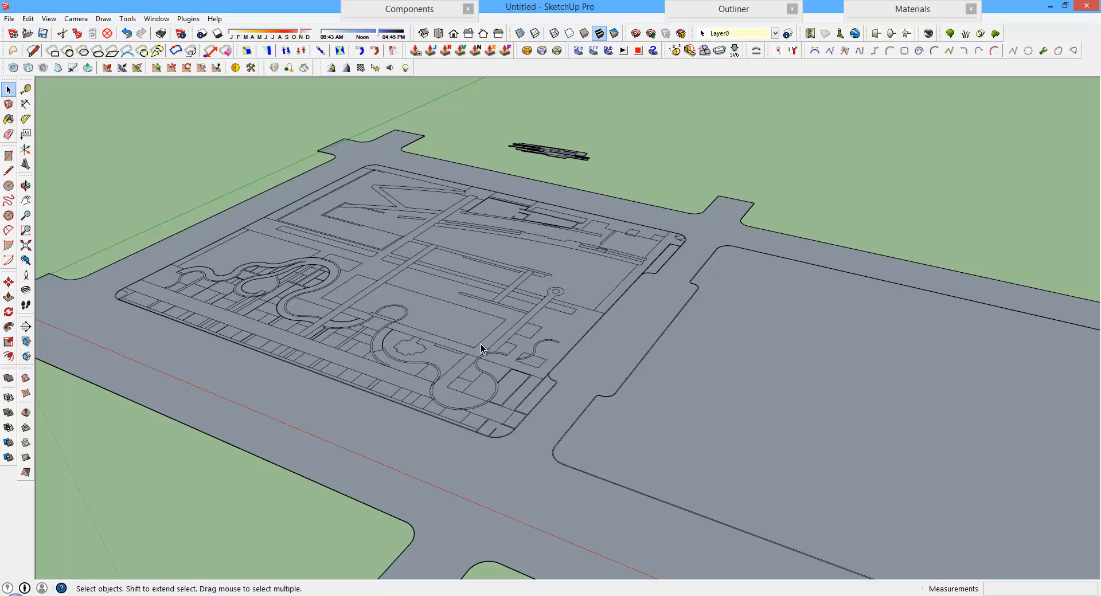
pyautogui.moveTo(480, 349); pyautogui.dragTo(477, 365)
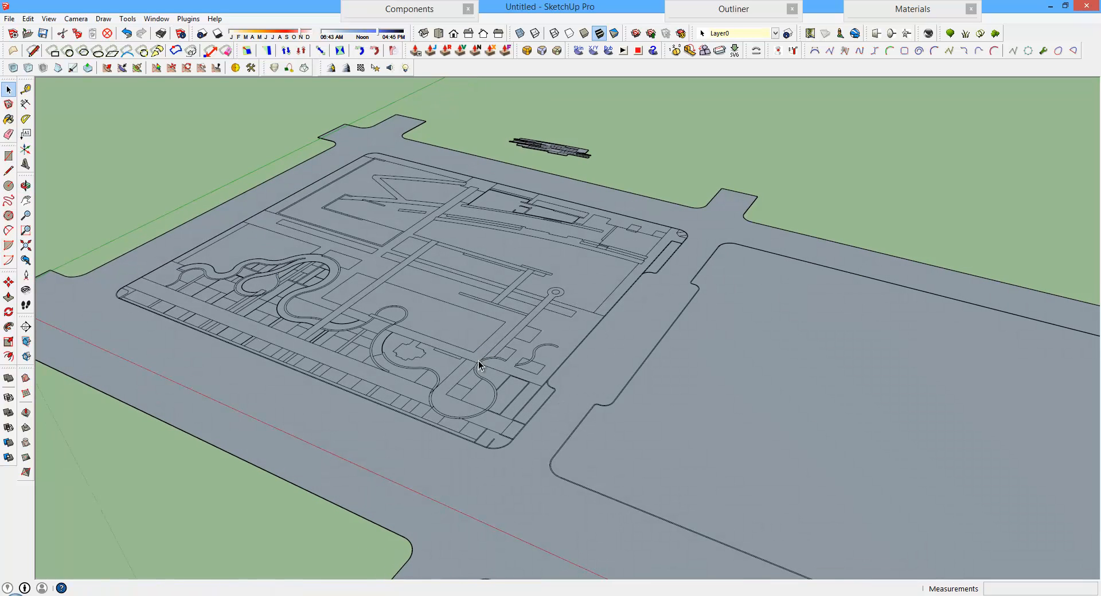